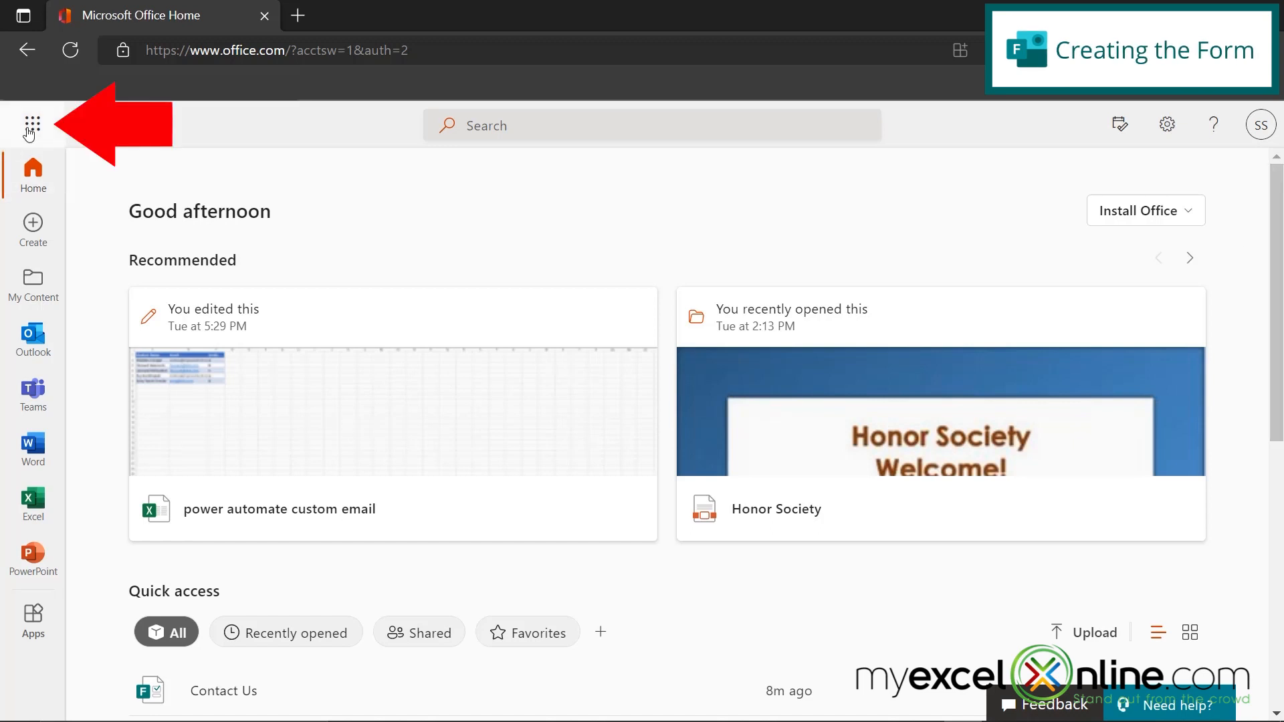
- Launch Microsoft Forms from the Microsoft 365 app launcher's All apps list
left_click(31, 124)
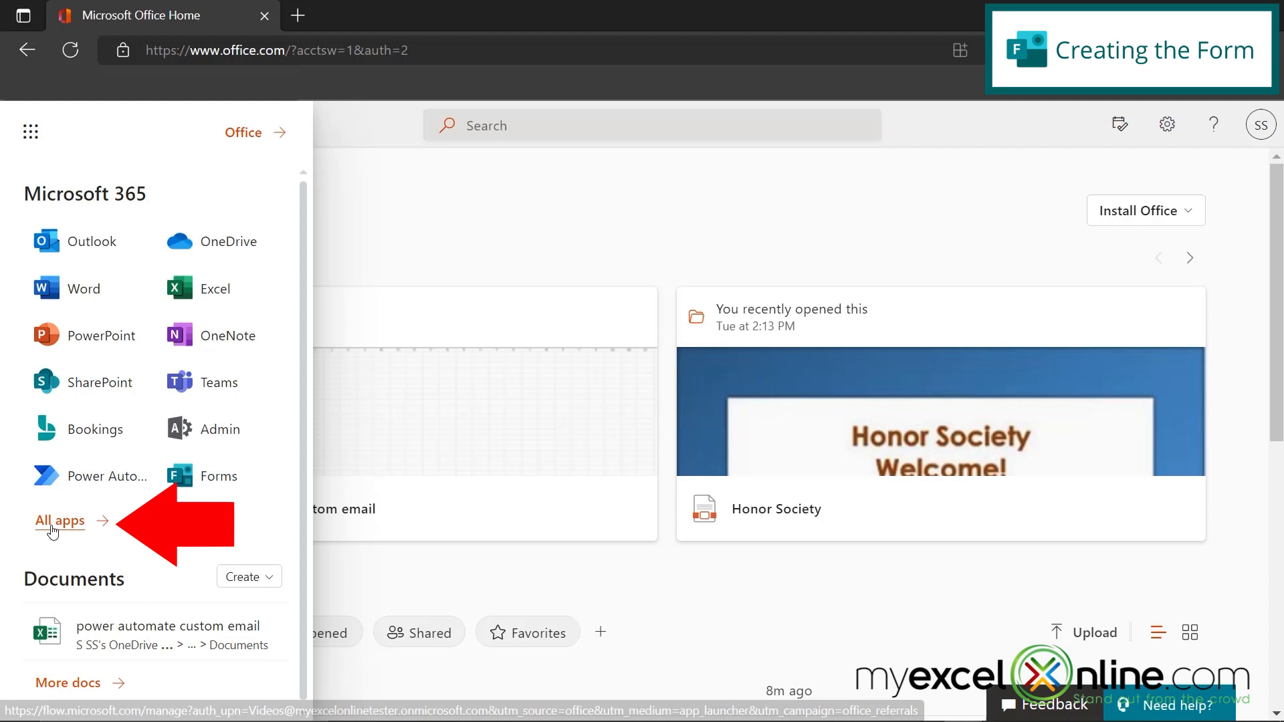
left_click(58, 520)
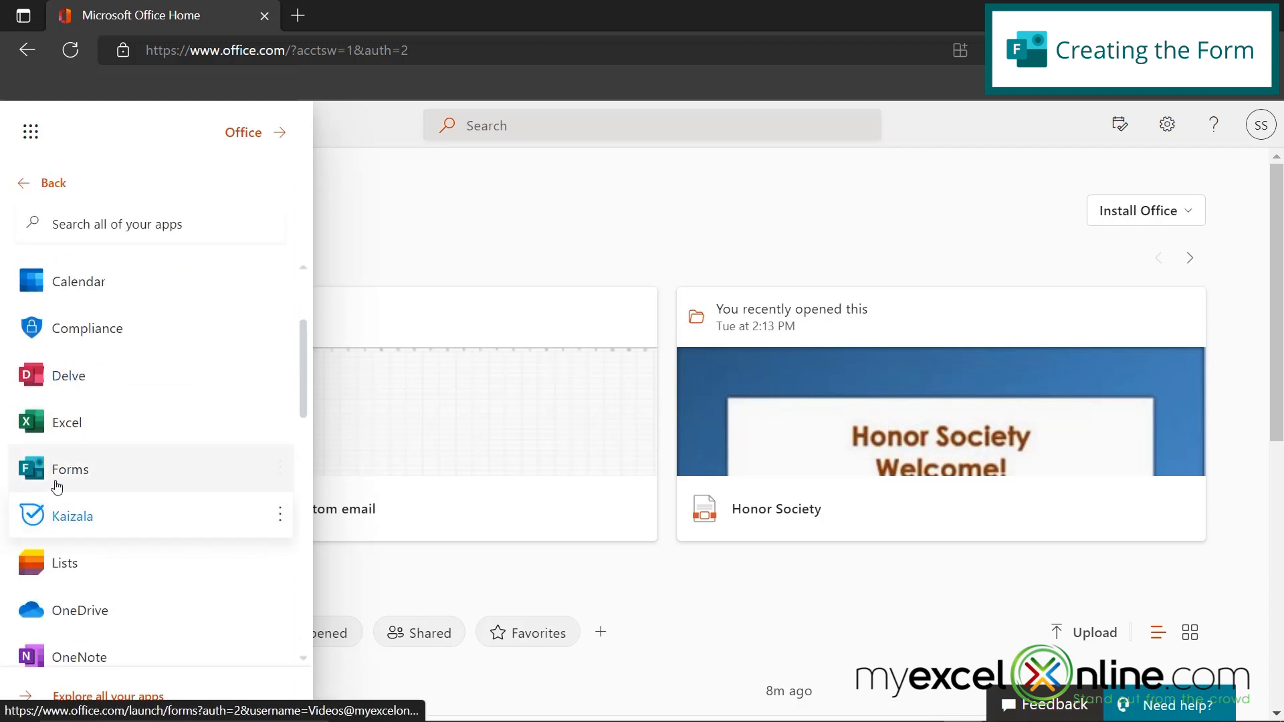
left_click(71, 470)
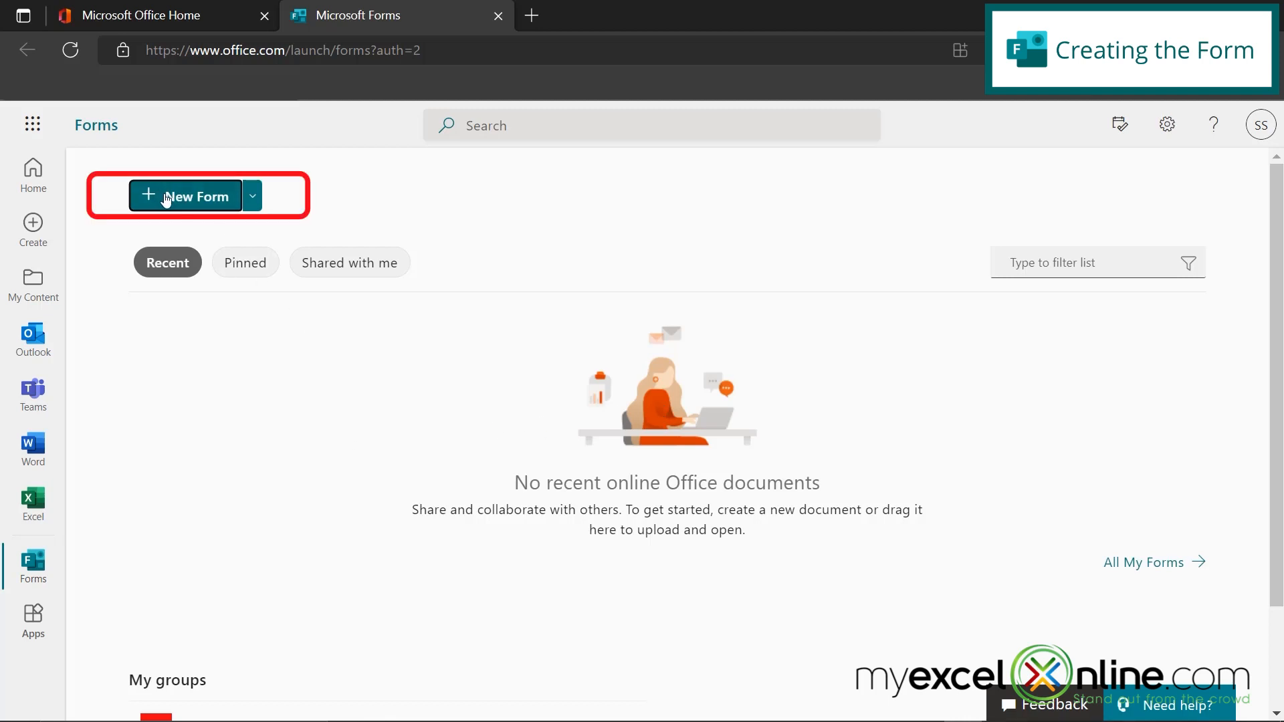
- Start a new form and add a choice question 'Which Department Would You Like to Contact?'
left_click(194, 195)
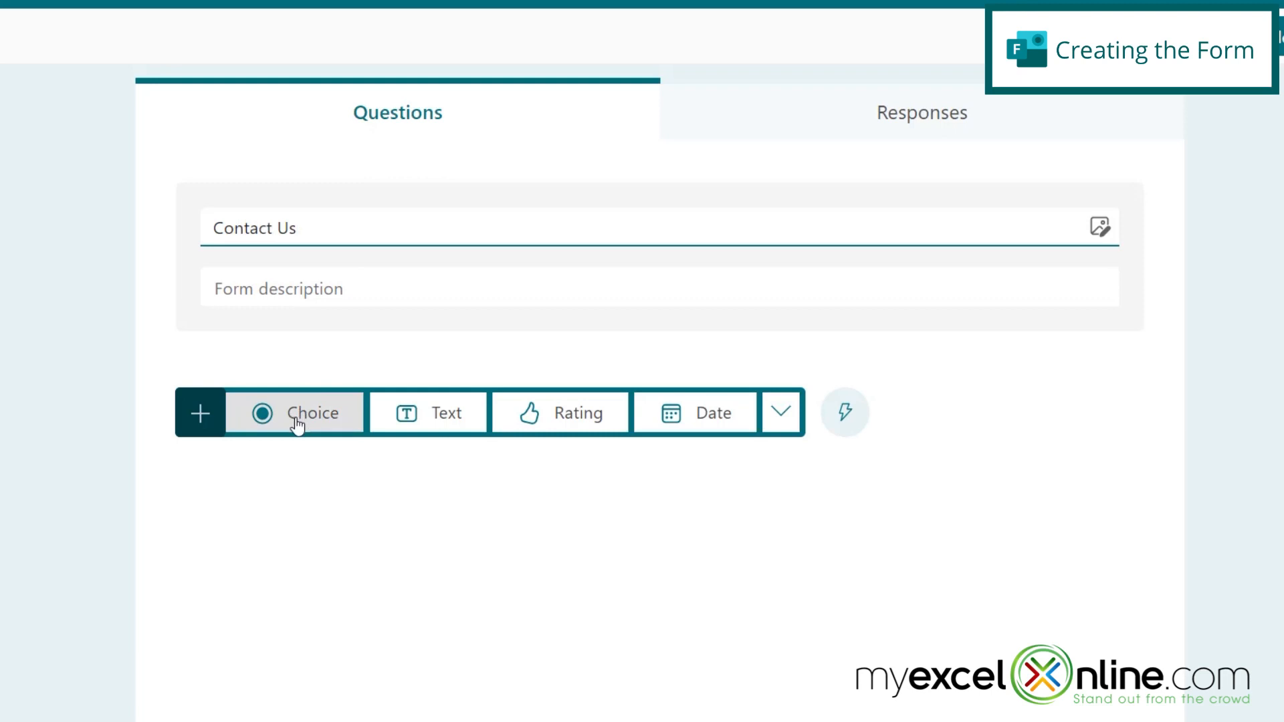
left_click(313, 412)
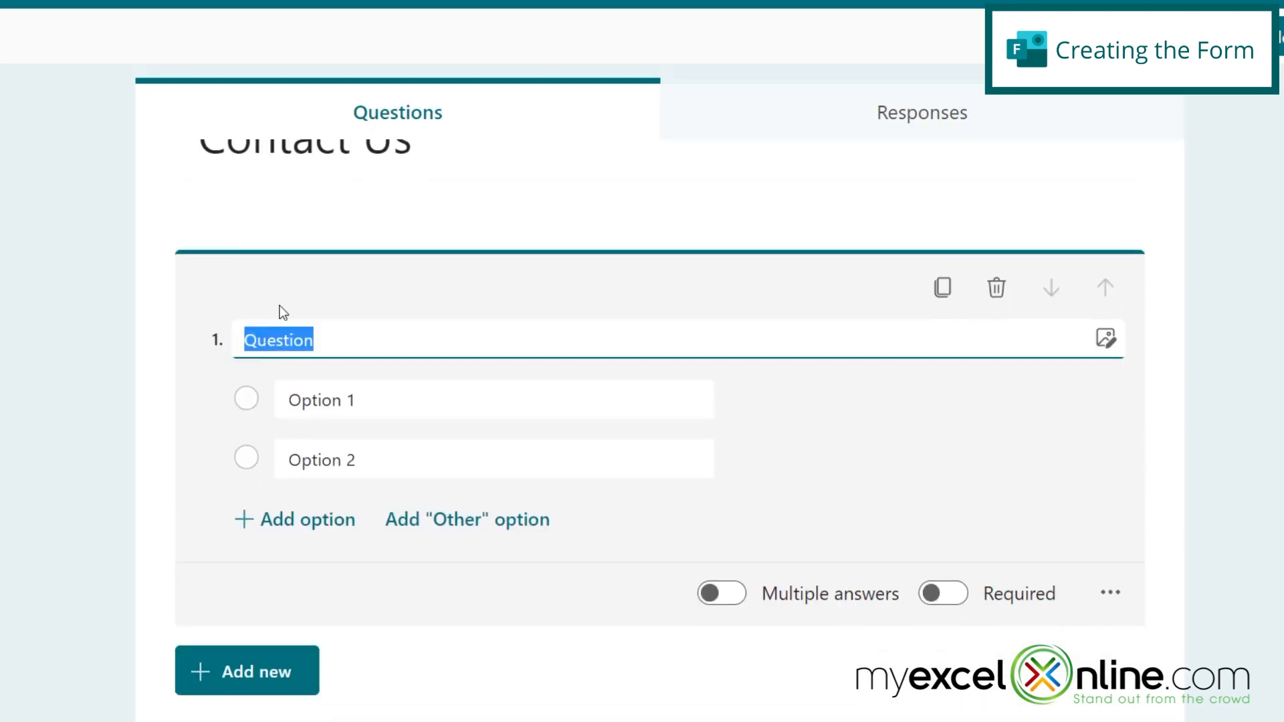
type("Which Department")
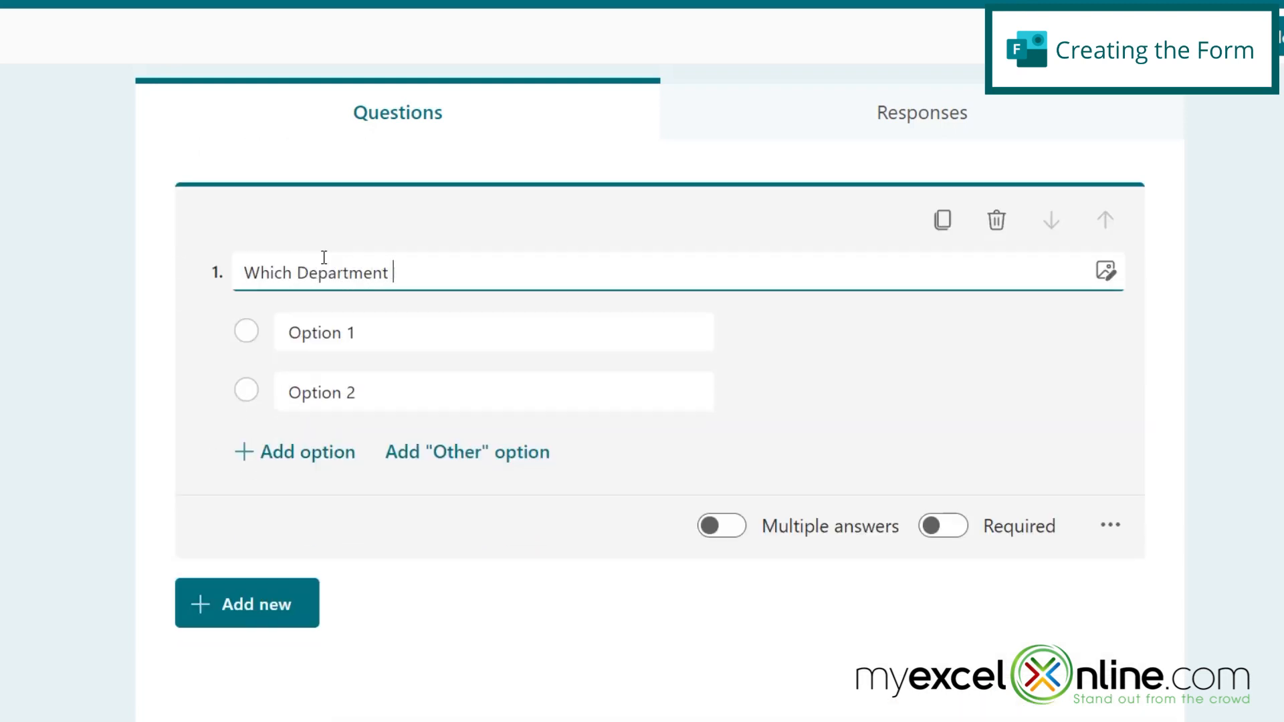
type("Would You Like to Contact?")
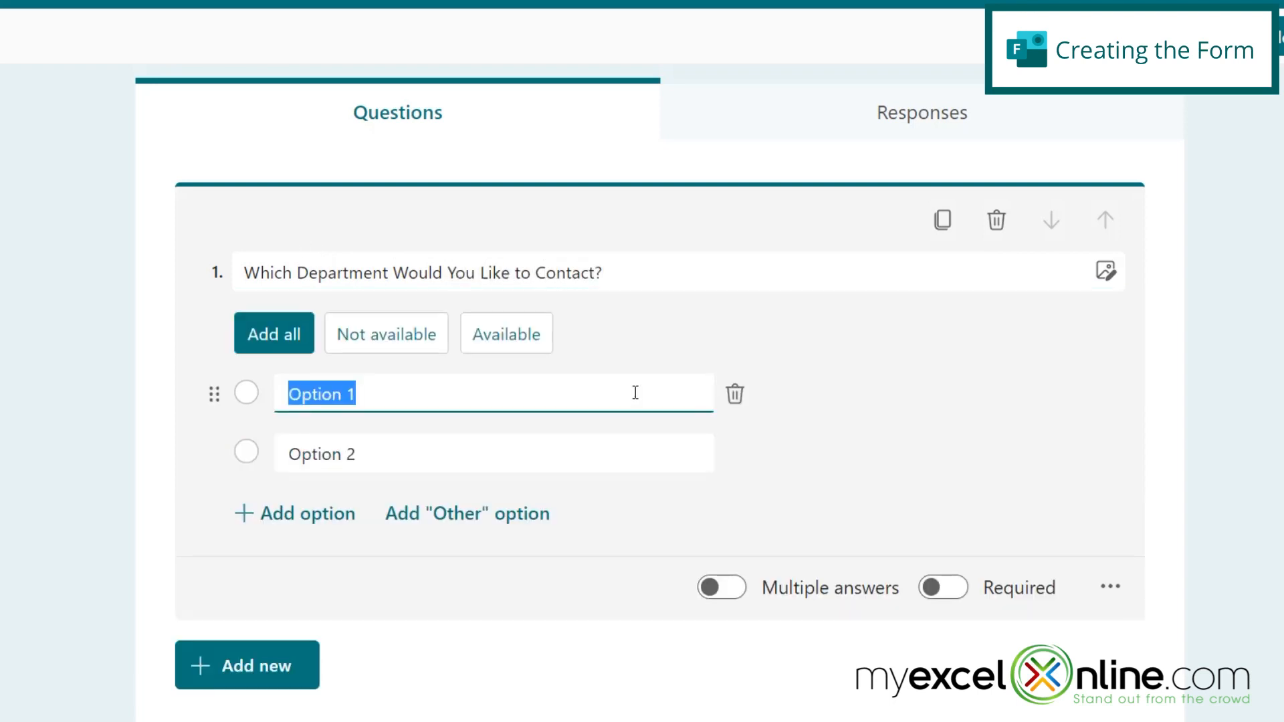
- Give the question options Sales, Support and Customer Service and make it required
type("Sales")
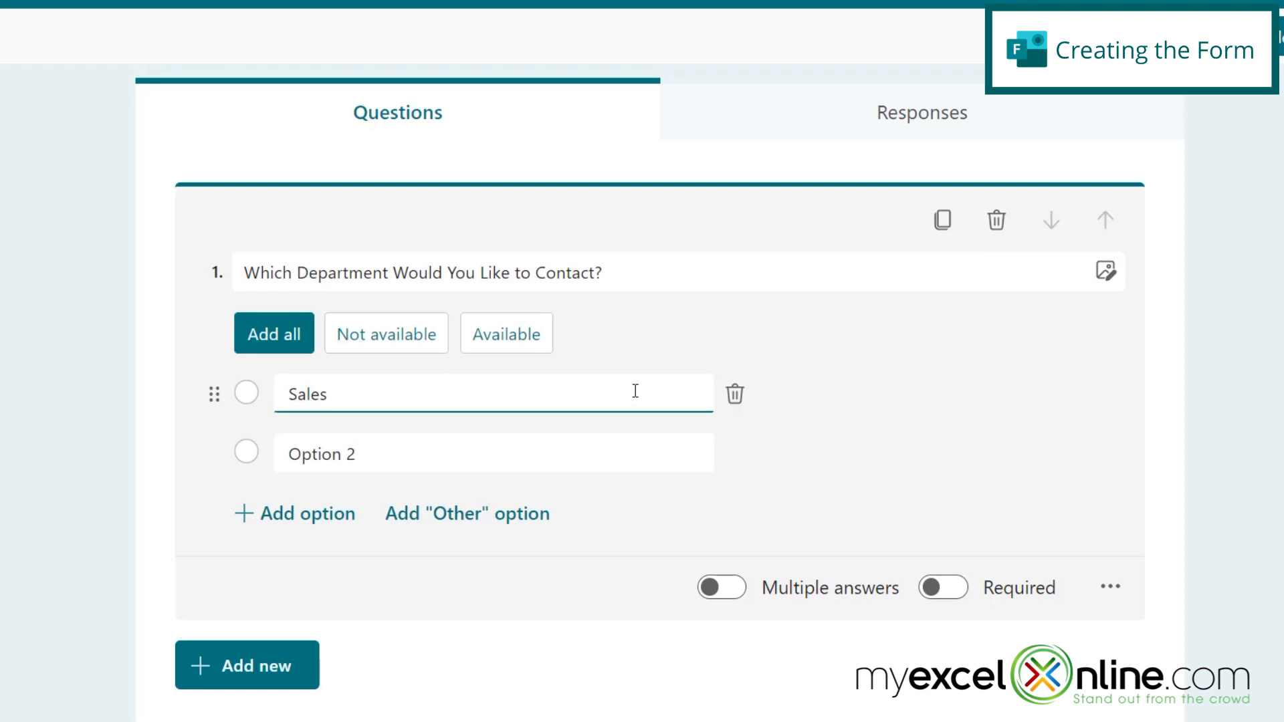
type("Support")
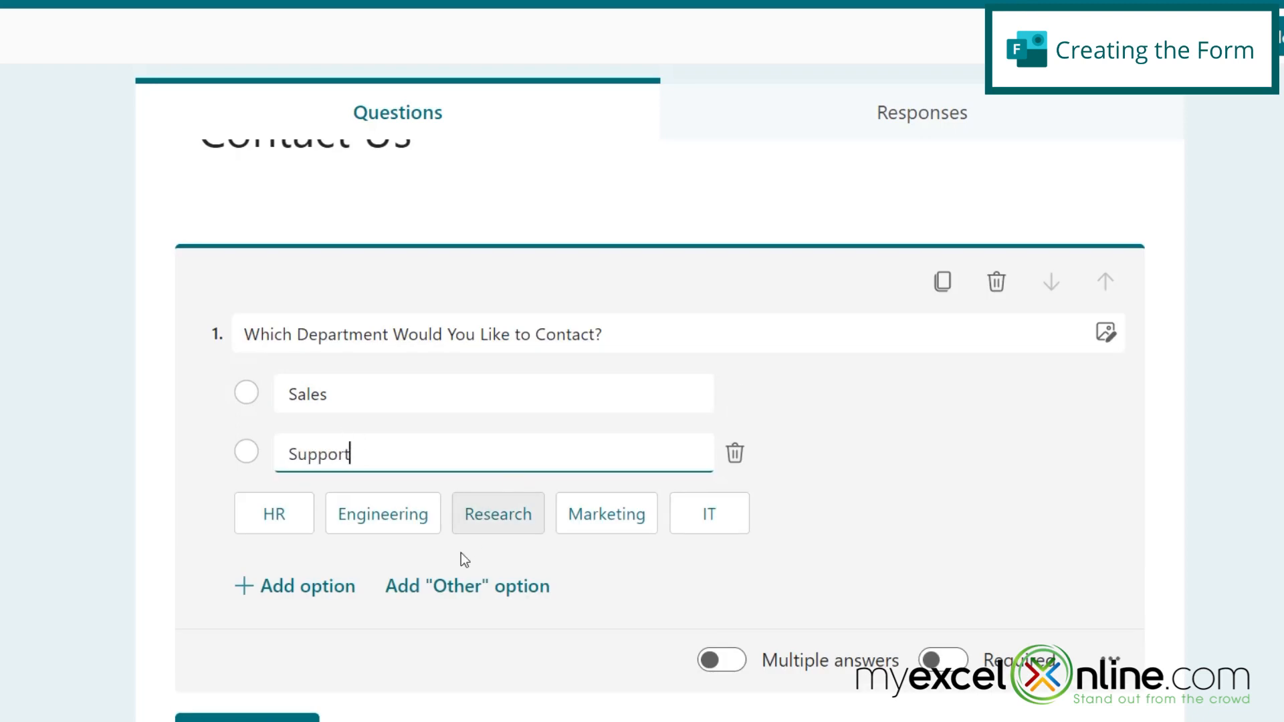
type("d")
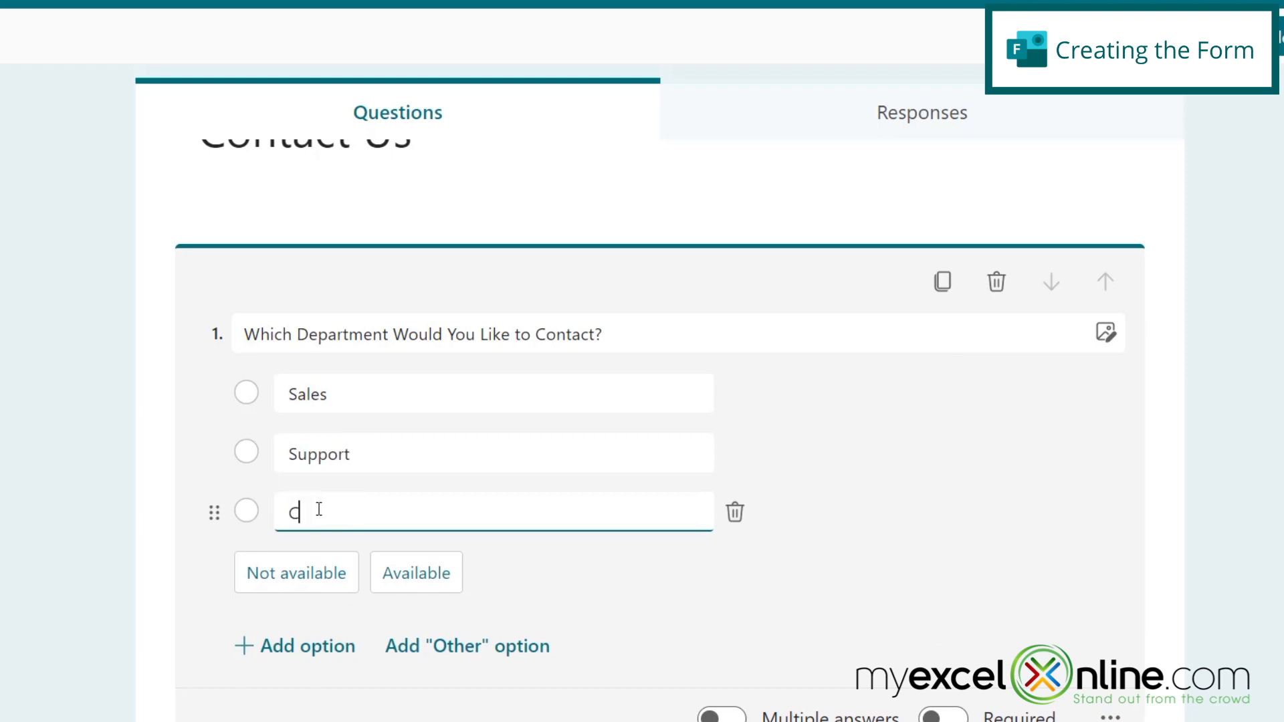
type("ustomer Service")
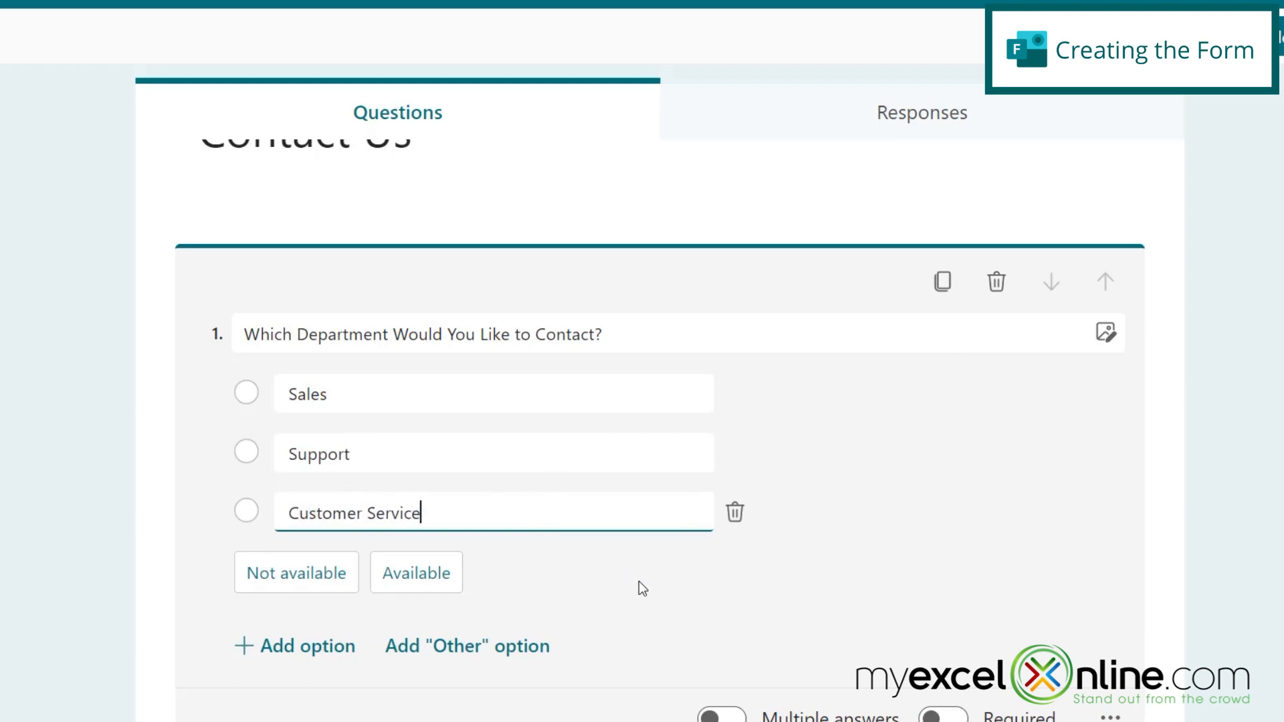
scroll("down", 3)
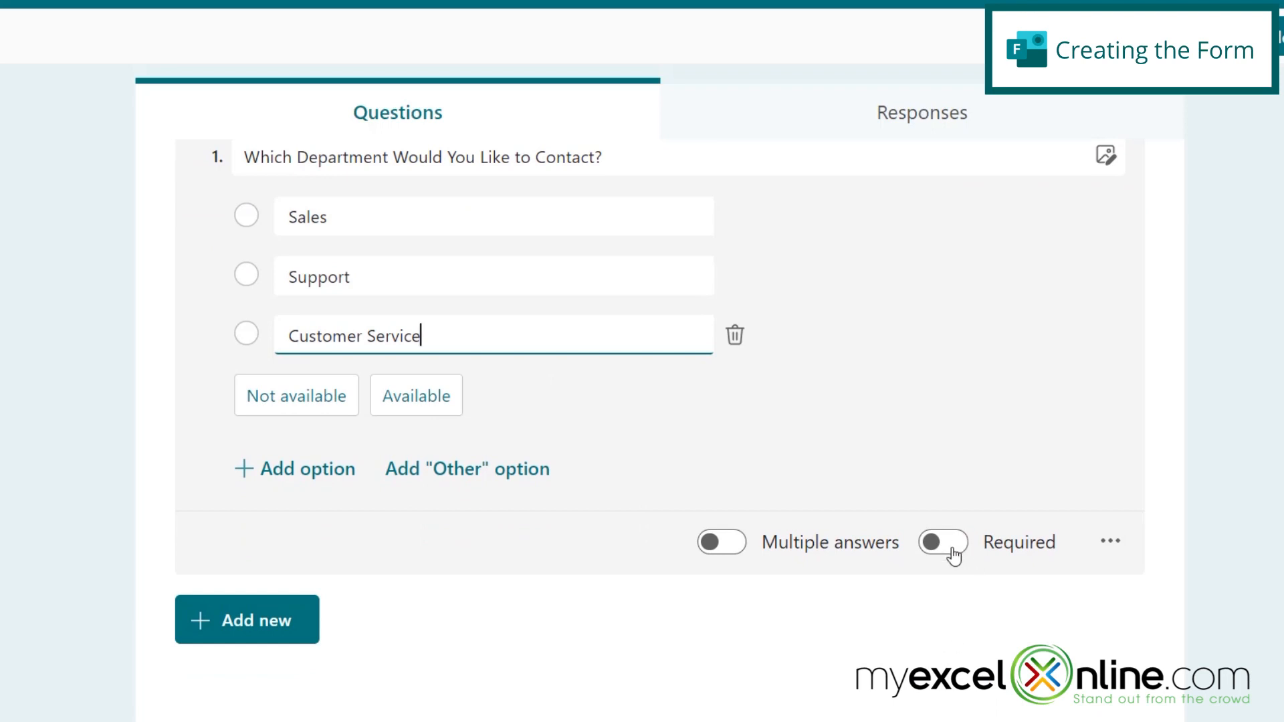
left_click(941, 542)
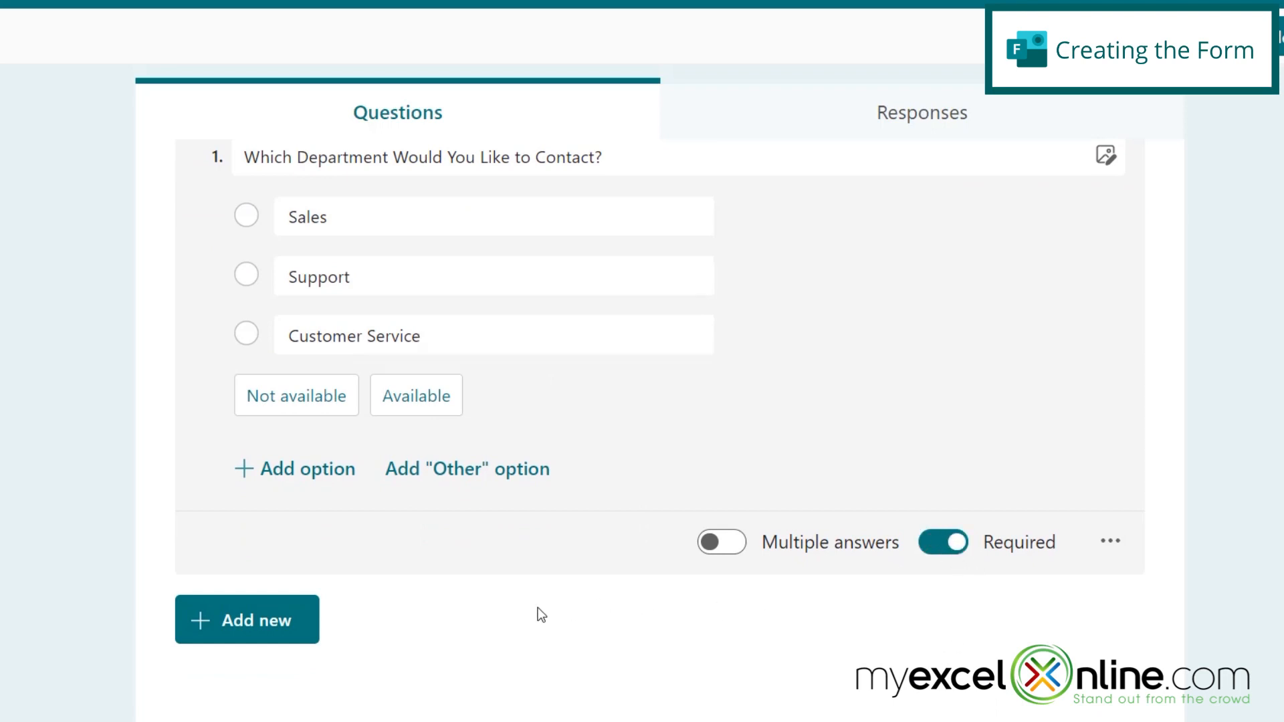
mouse_move(528, 559)
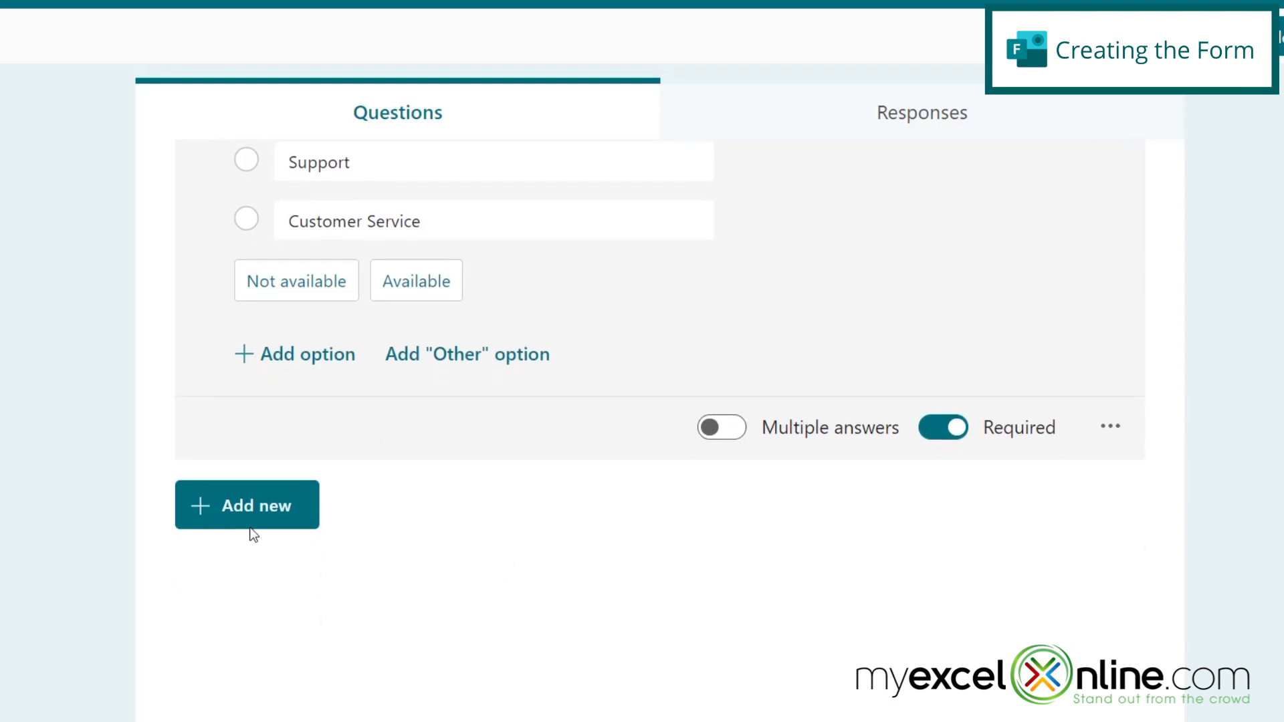
- Add a long-answer text question 'What is your primary question/issue/concern?'
left_click(246, 504)
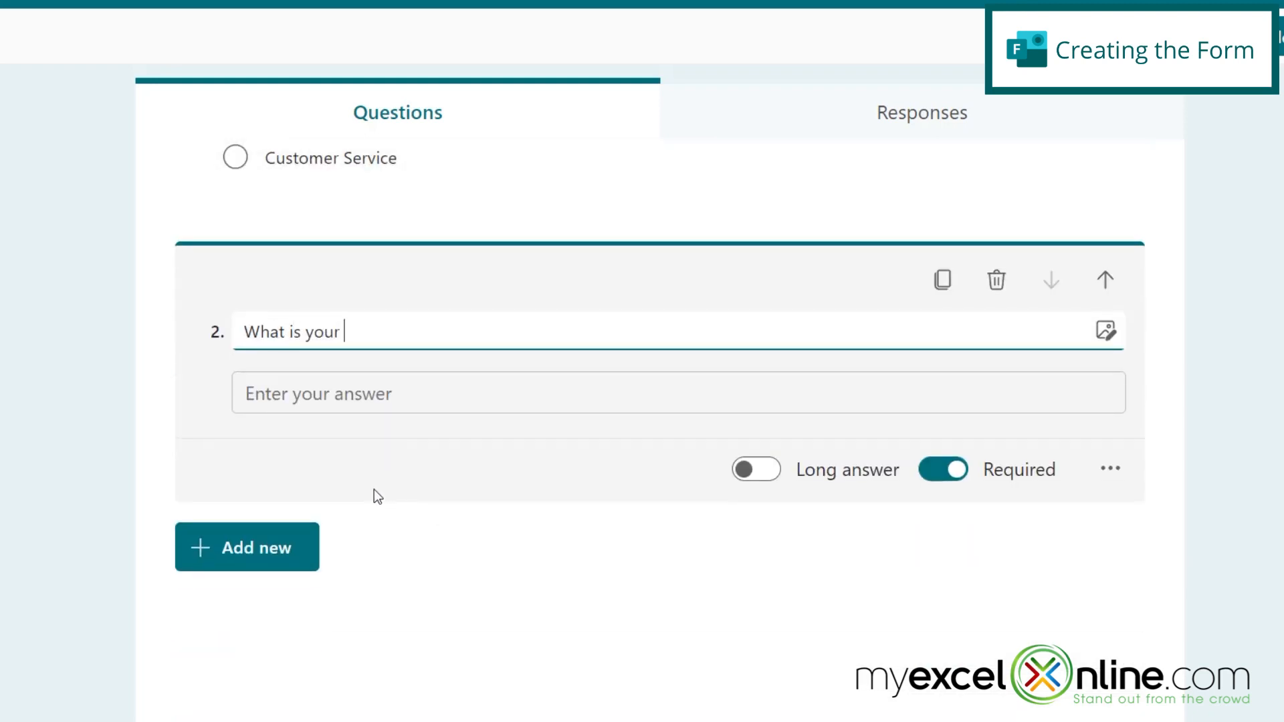
type("primary quest")
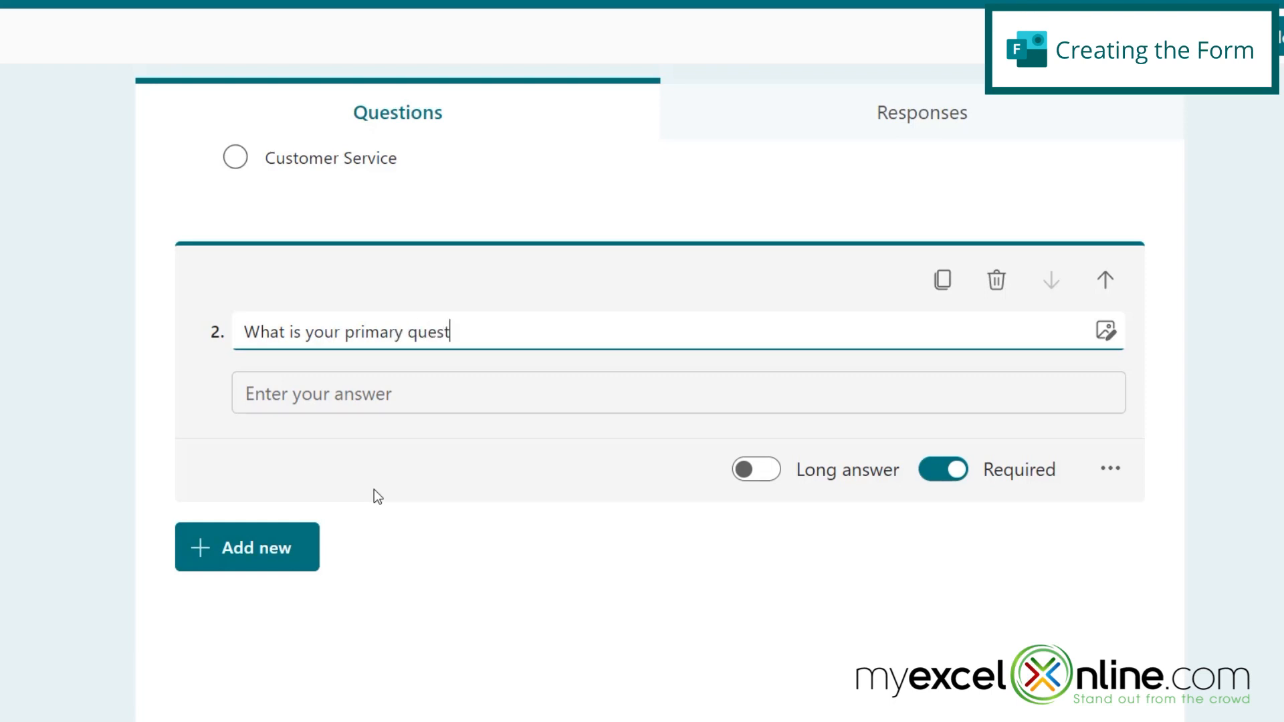
type("ion/issue/conc")
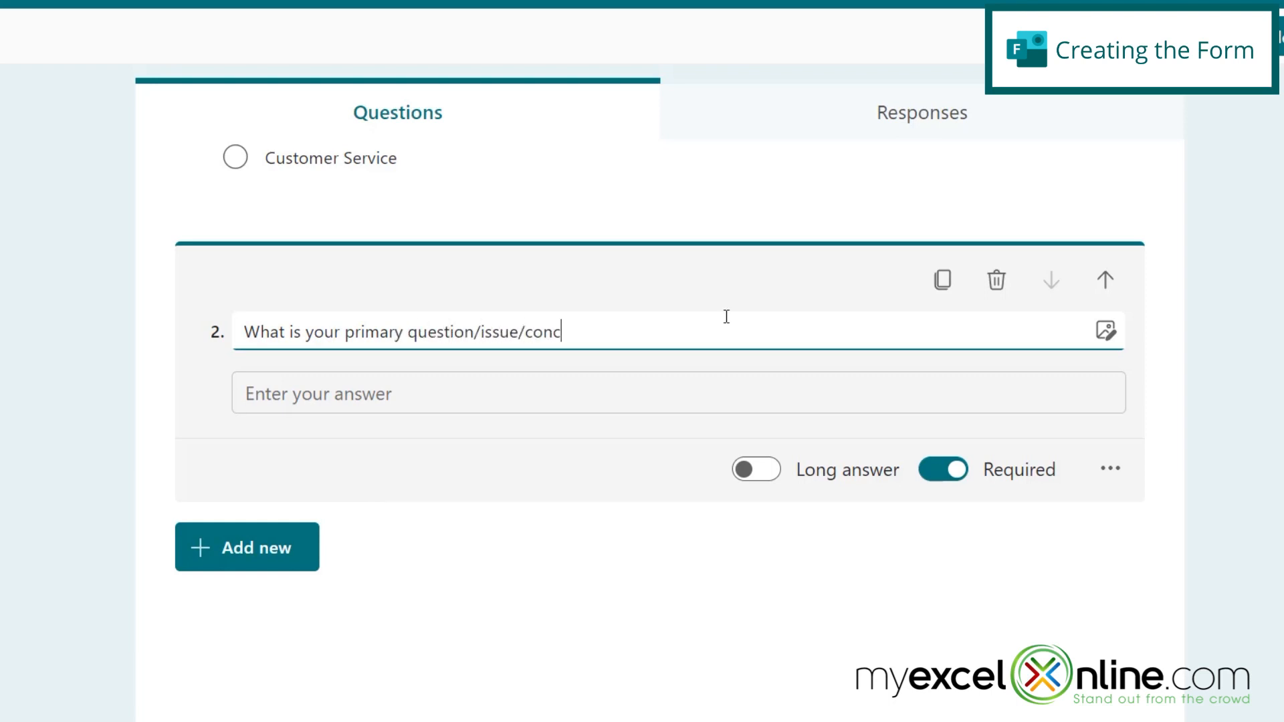
type("ern?")
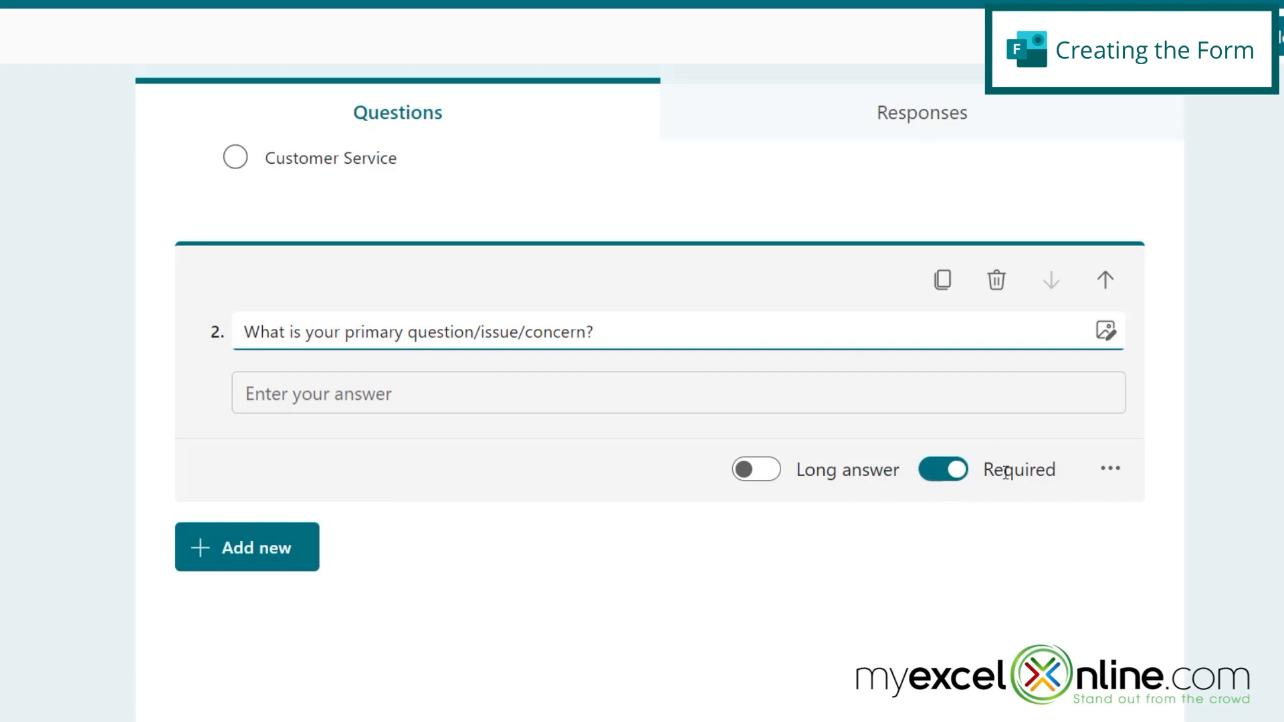
mouse_move(1006, 472)
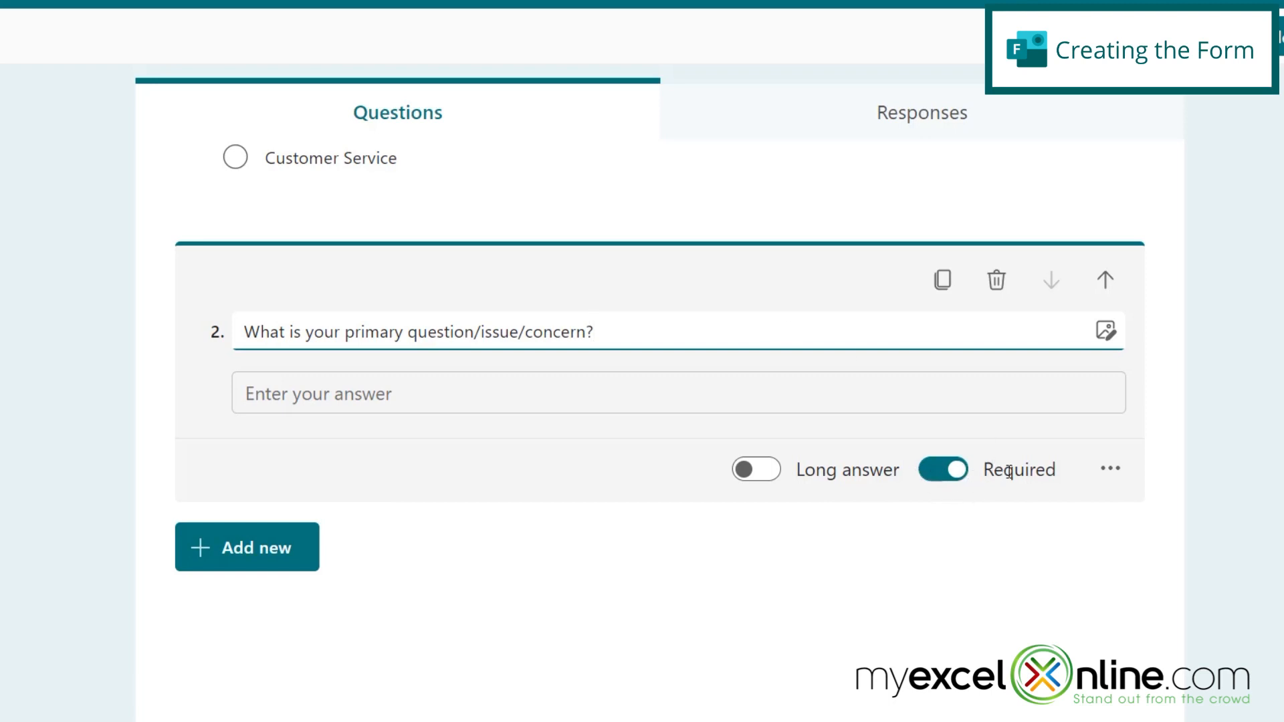
left_click(754, 469)
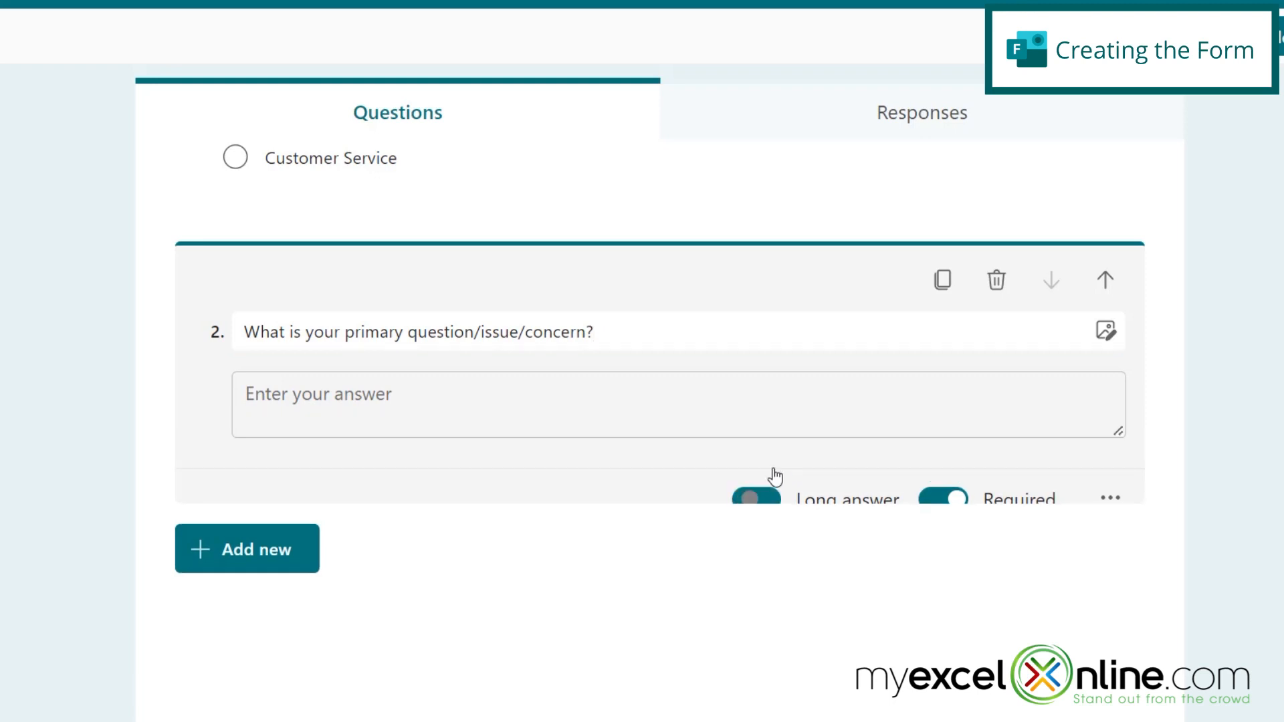
left_click(754, 498)
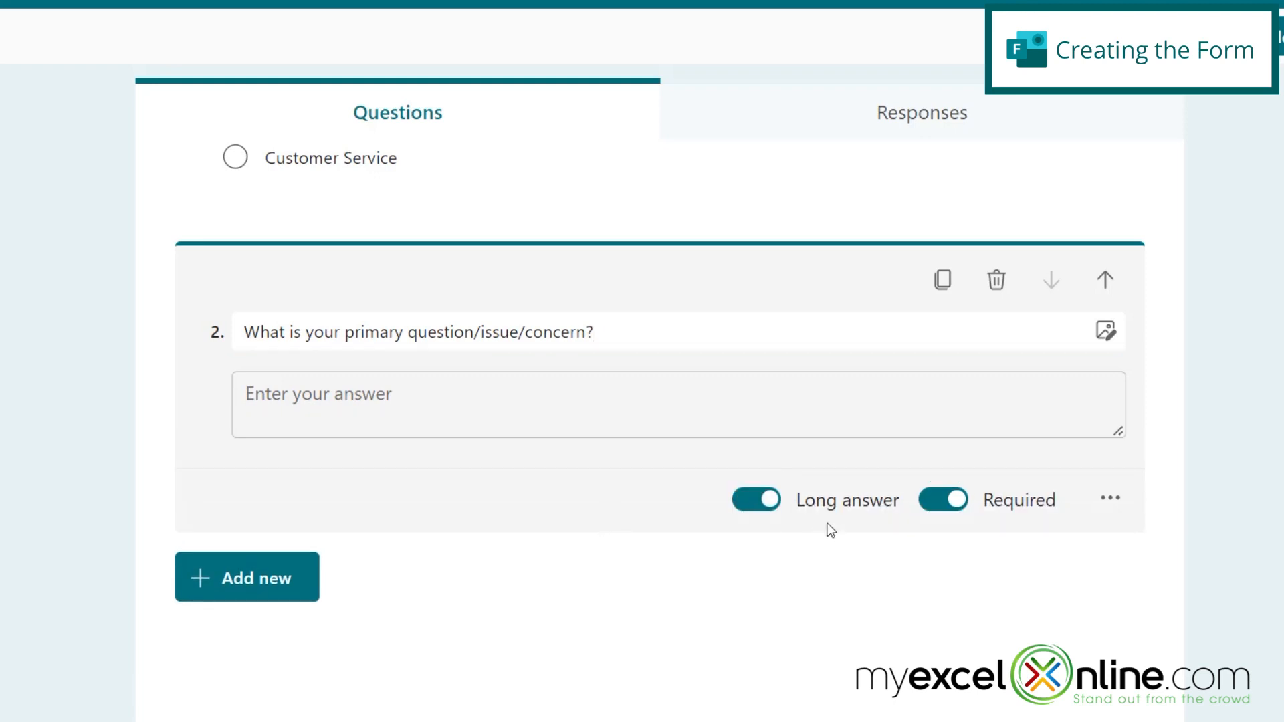
mouse_move(790, 526)
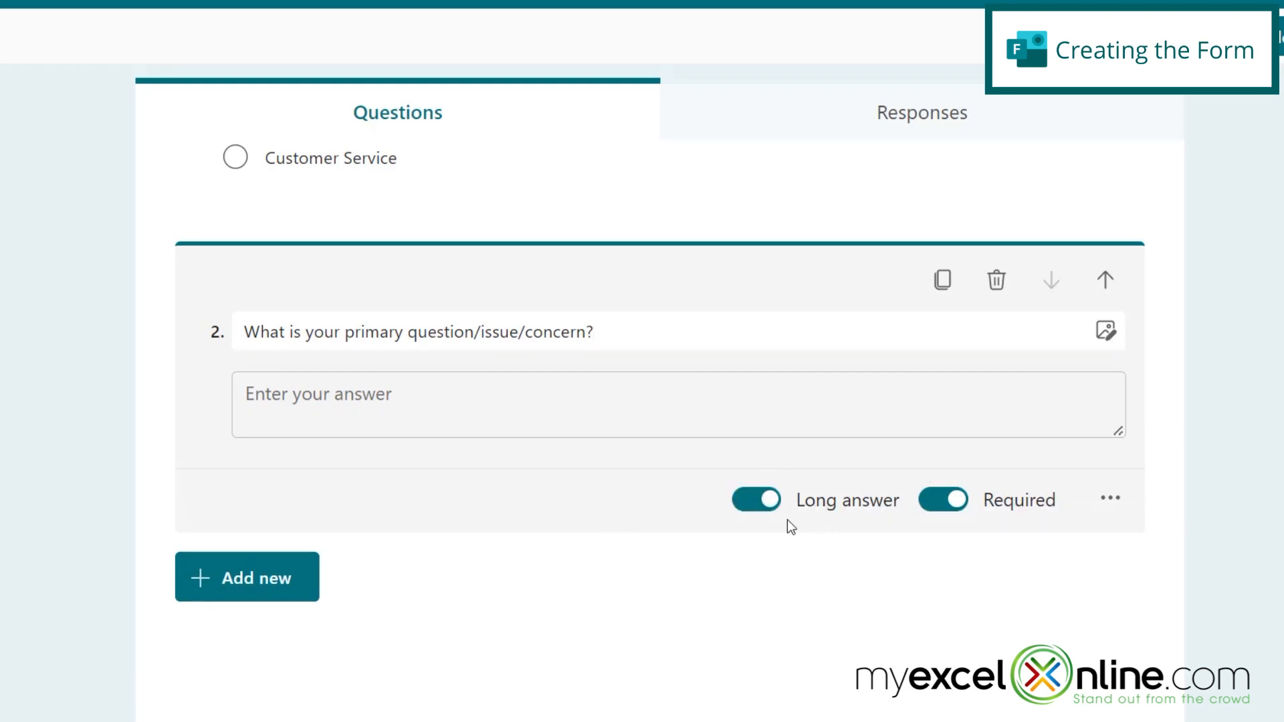
mouse_move(516, 512)
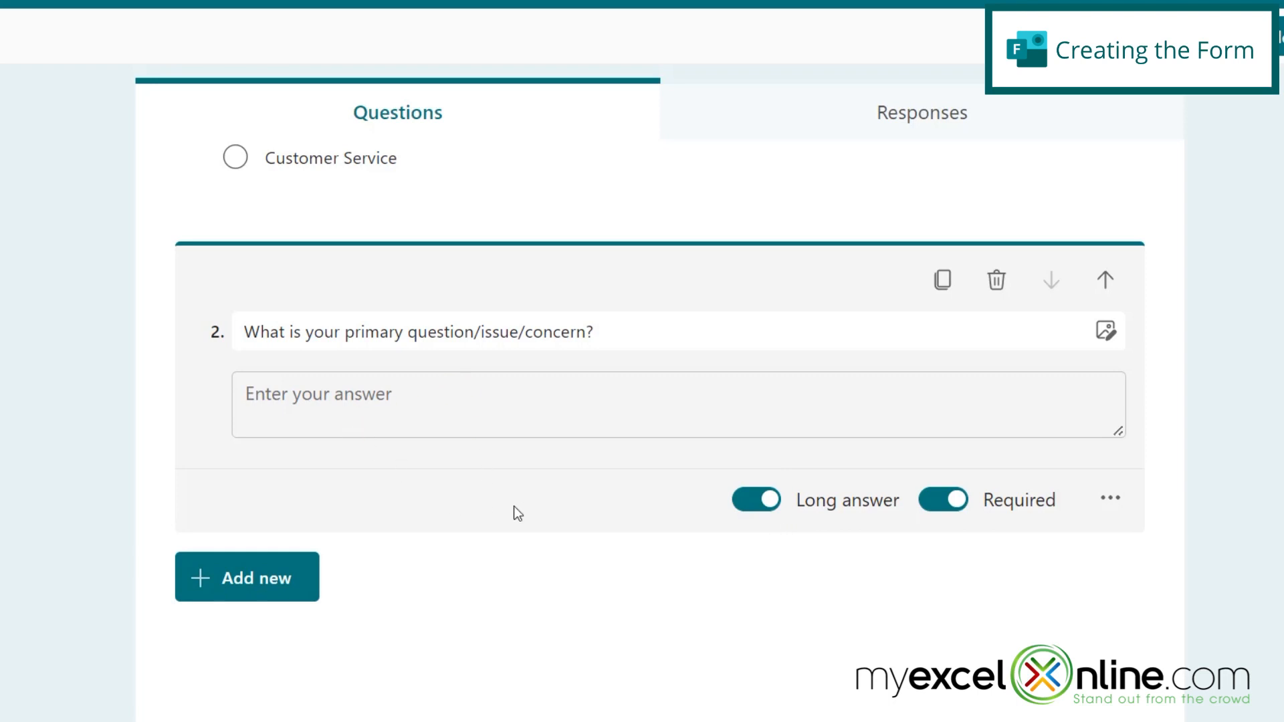
mouse_move(515, 626)
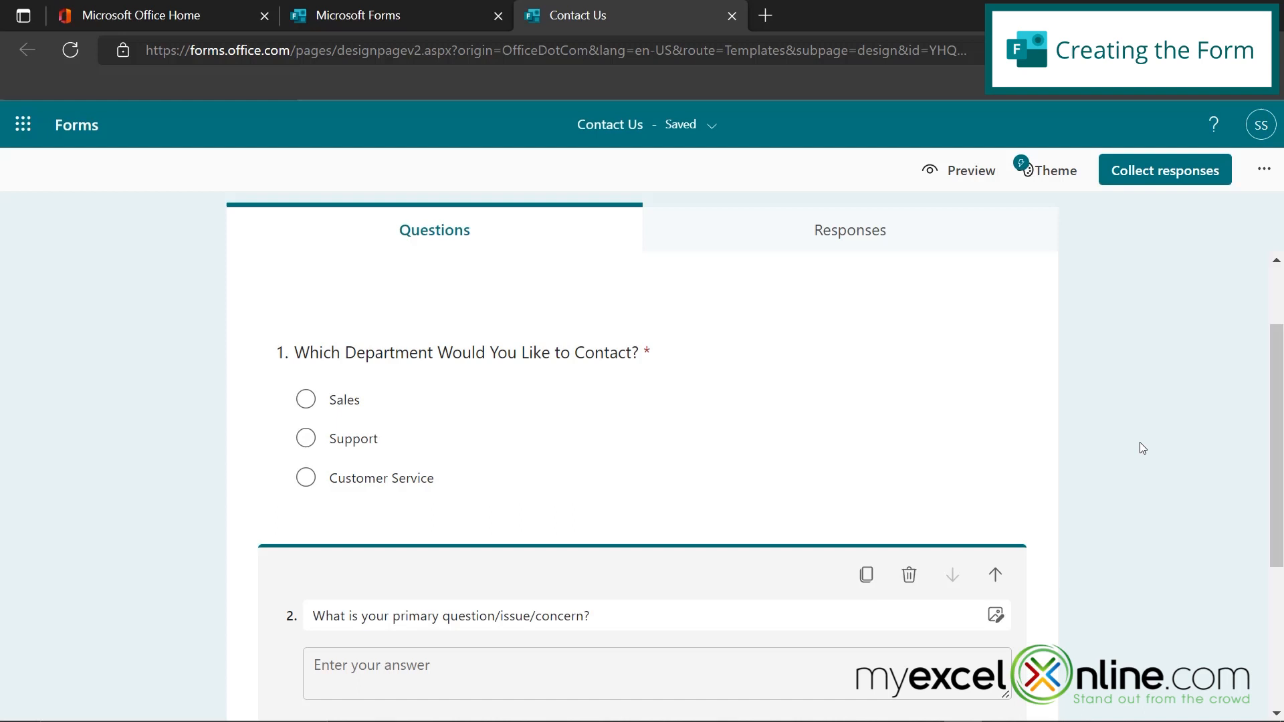
mouse_move(1129, 412)
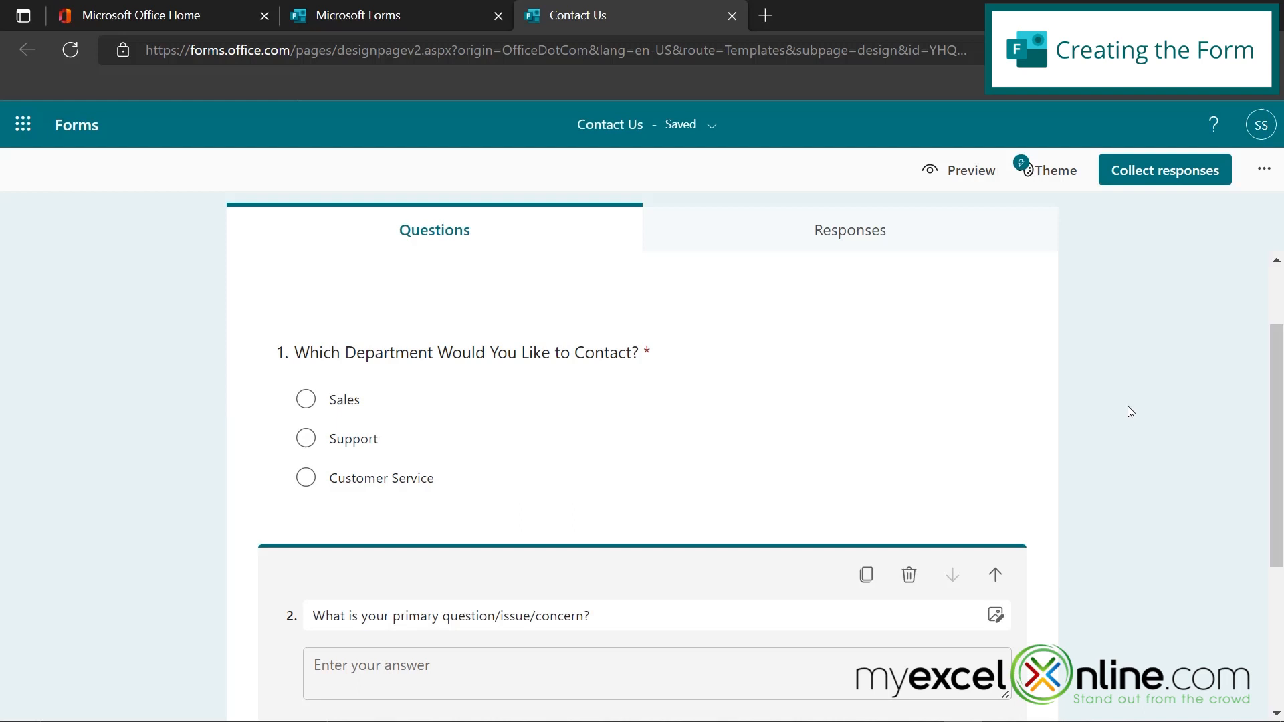
mouse_move(1095, 374)
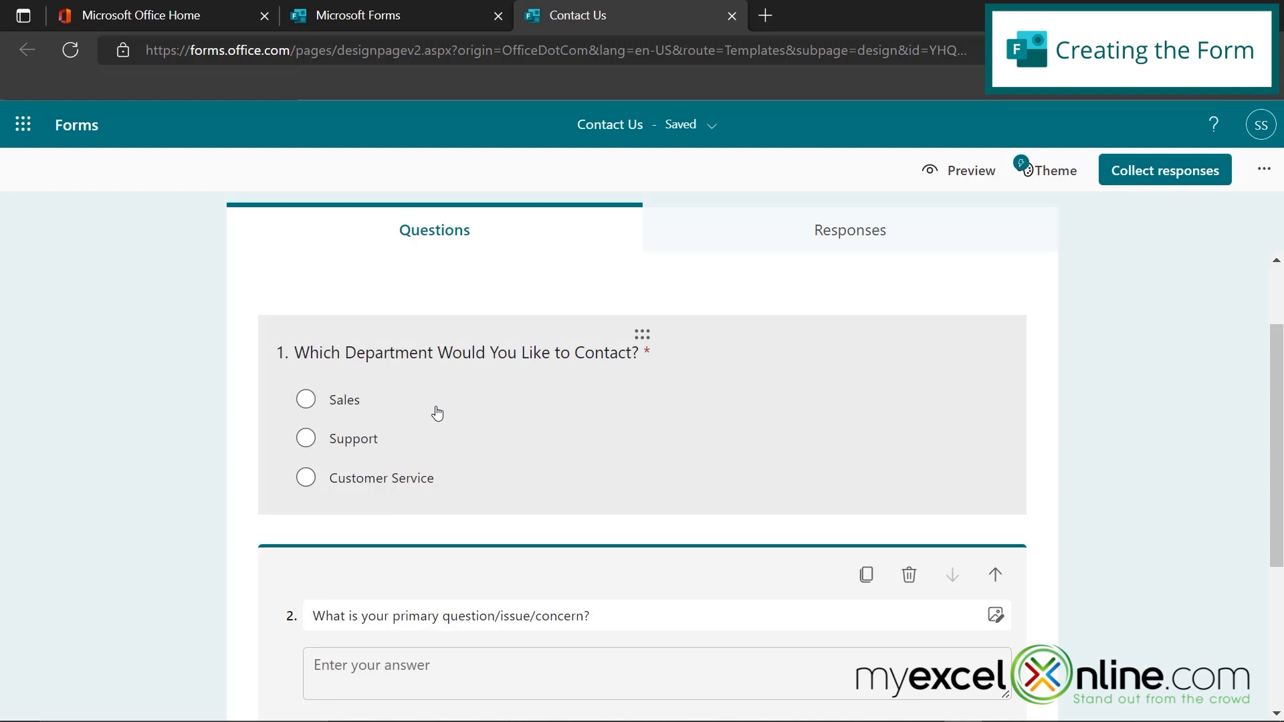
mouse_move(478, 484)
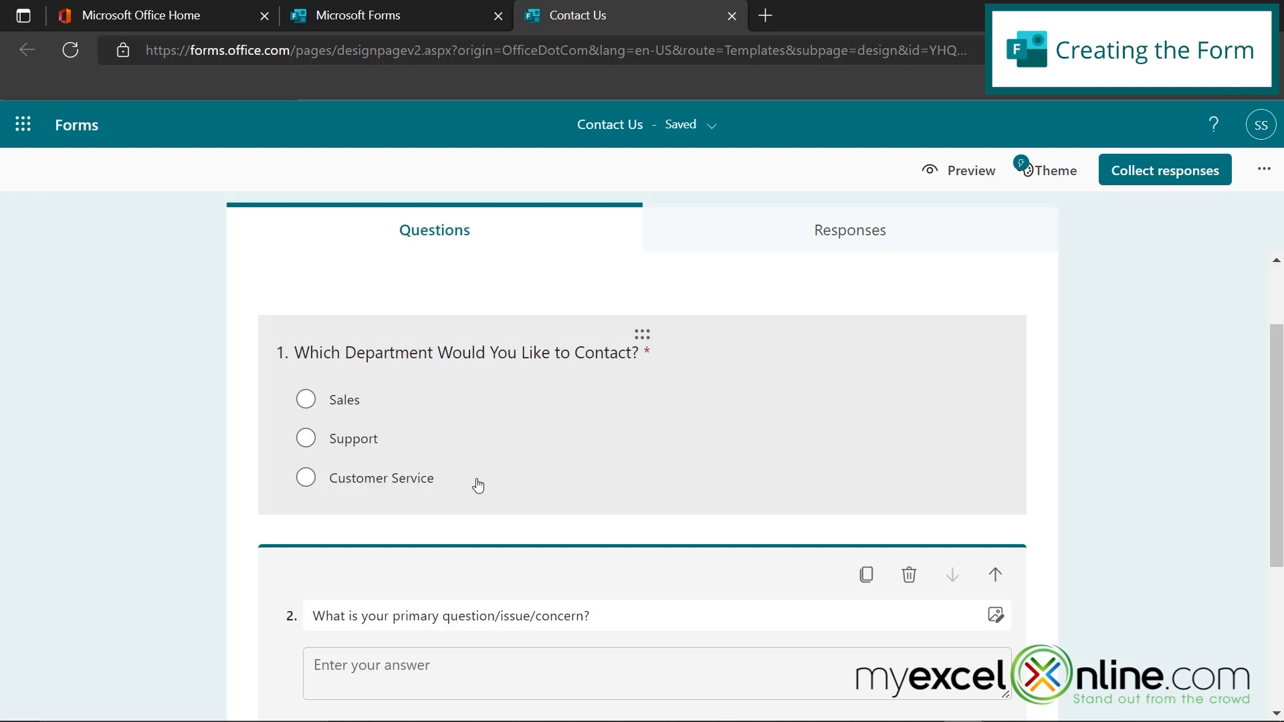
mouse_move(481, 480)
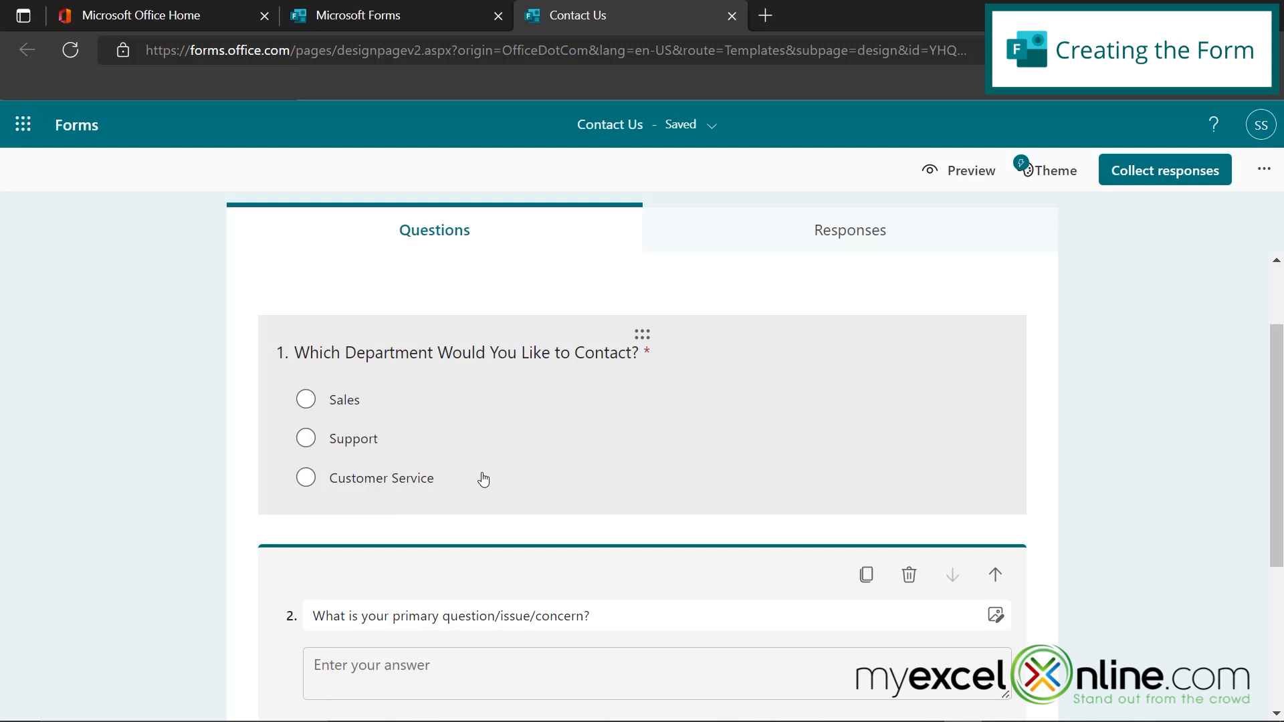
- Return to the Office home tab where the Contact Us form is listed under Quick access
scroll("down", 3)
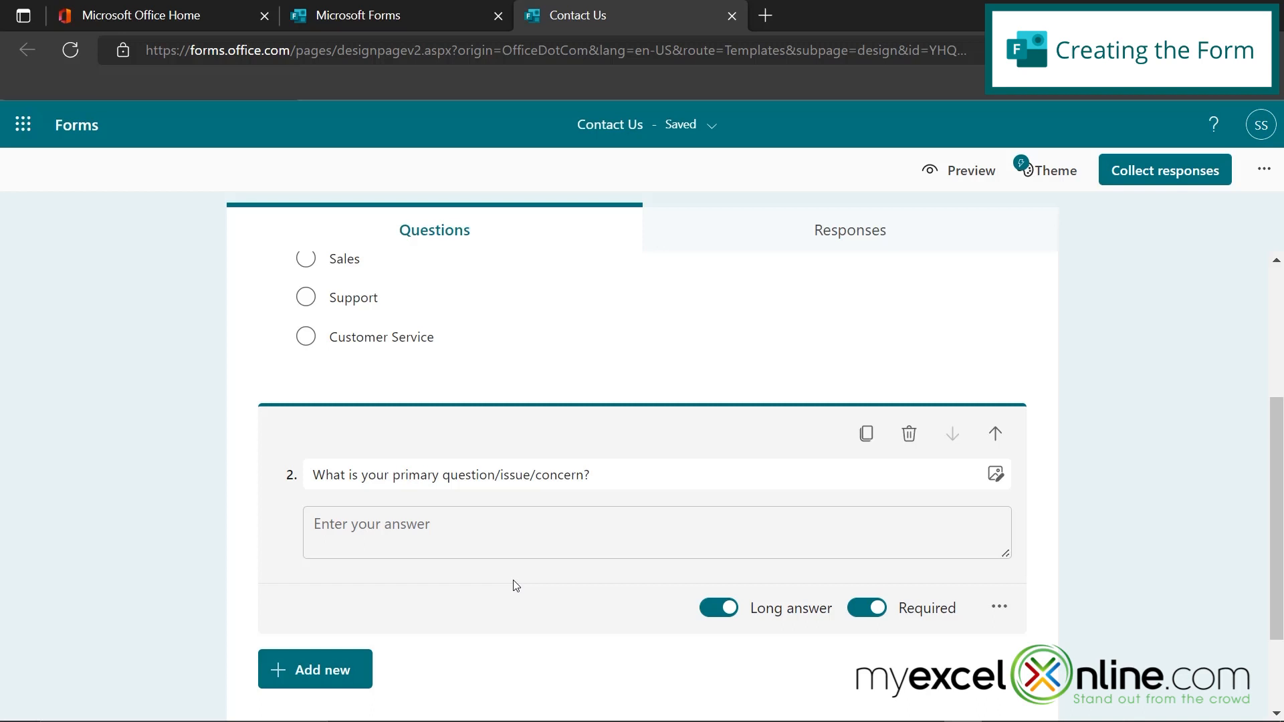
mouse_move(520, 374)
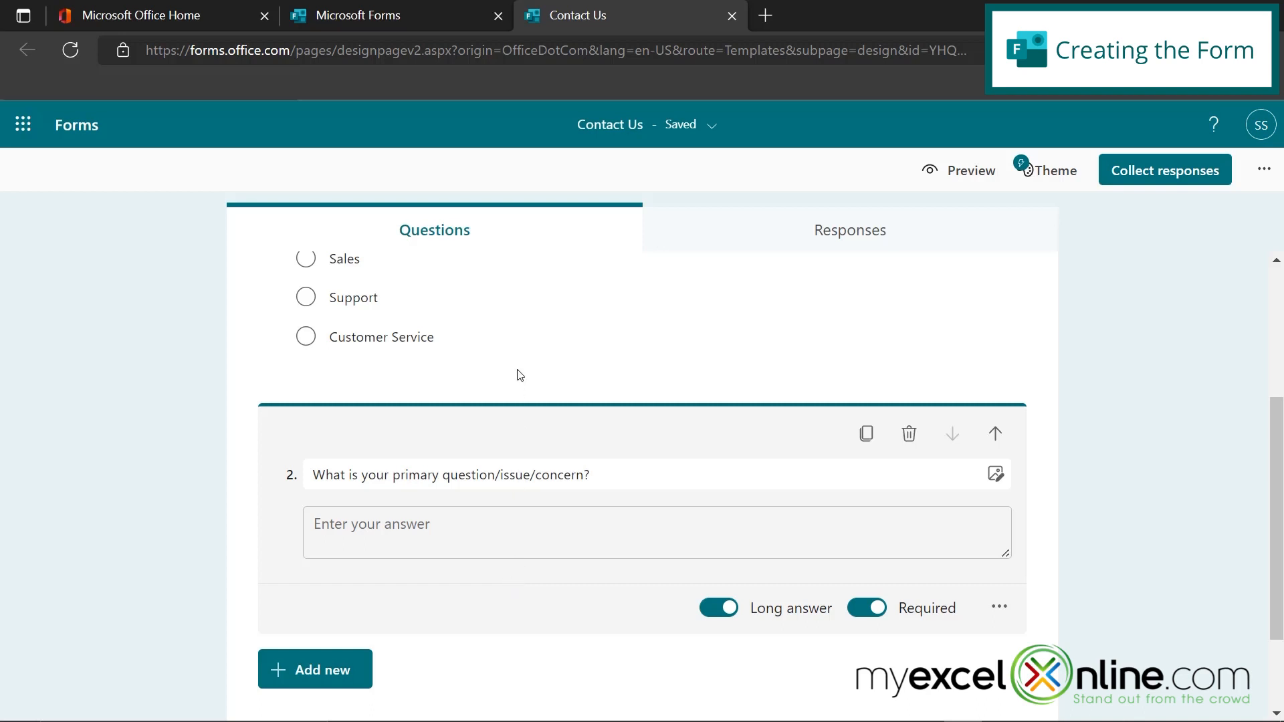
left_click(498, 15)
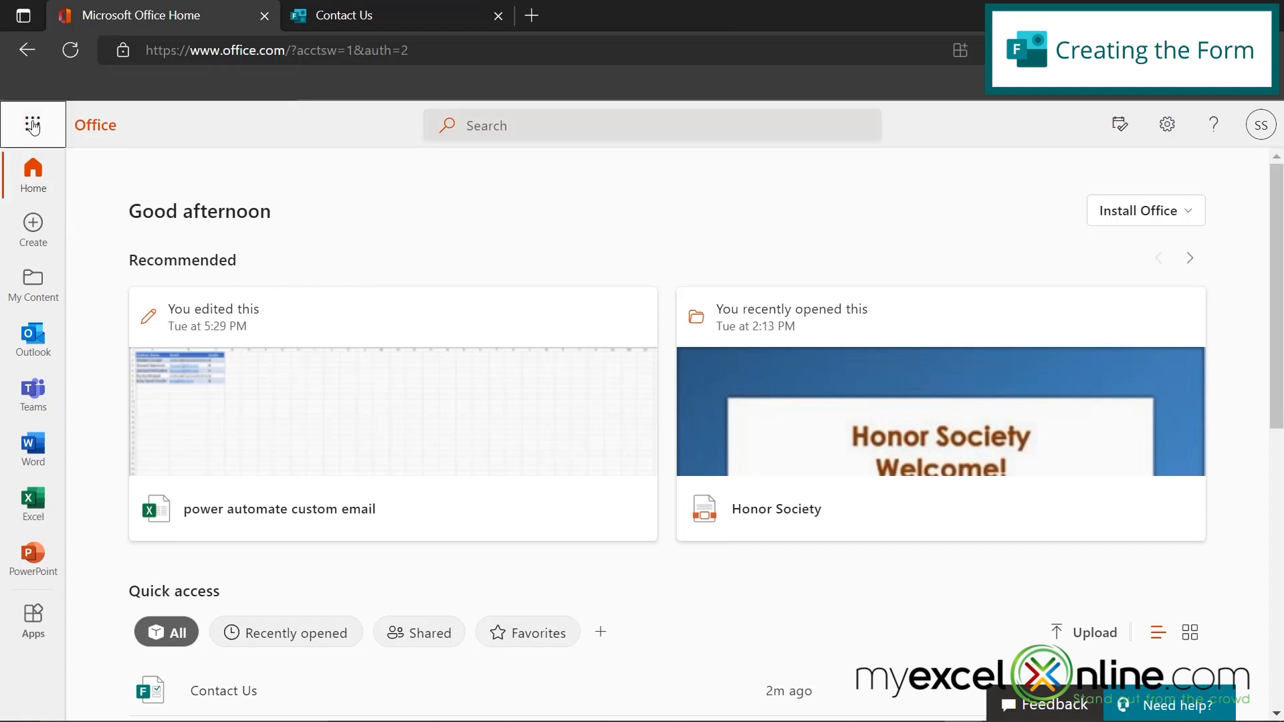
- Launch Power Automate from the Microsoft 365 app launcher
left_click(33, 124)
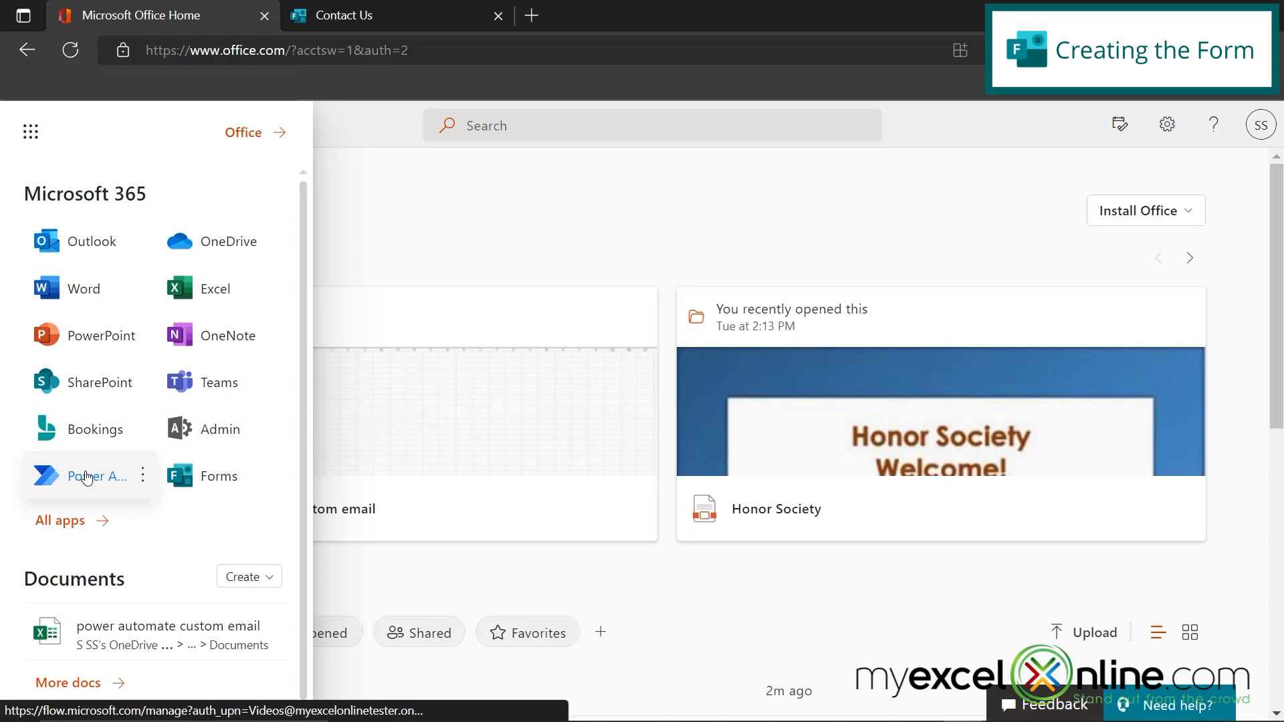
left_click(60, 520)
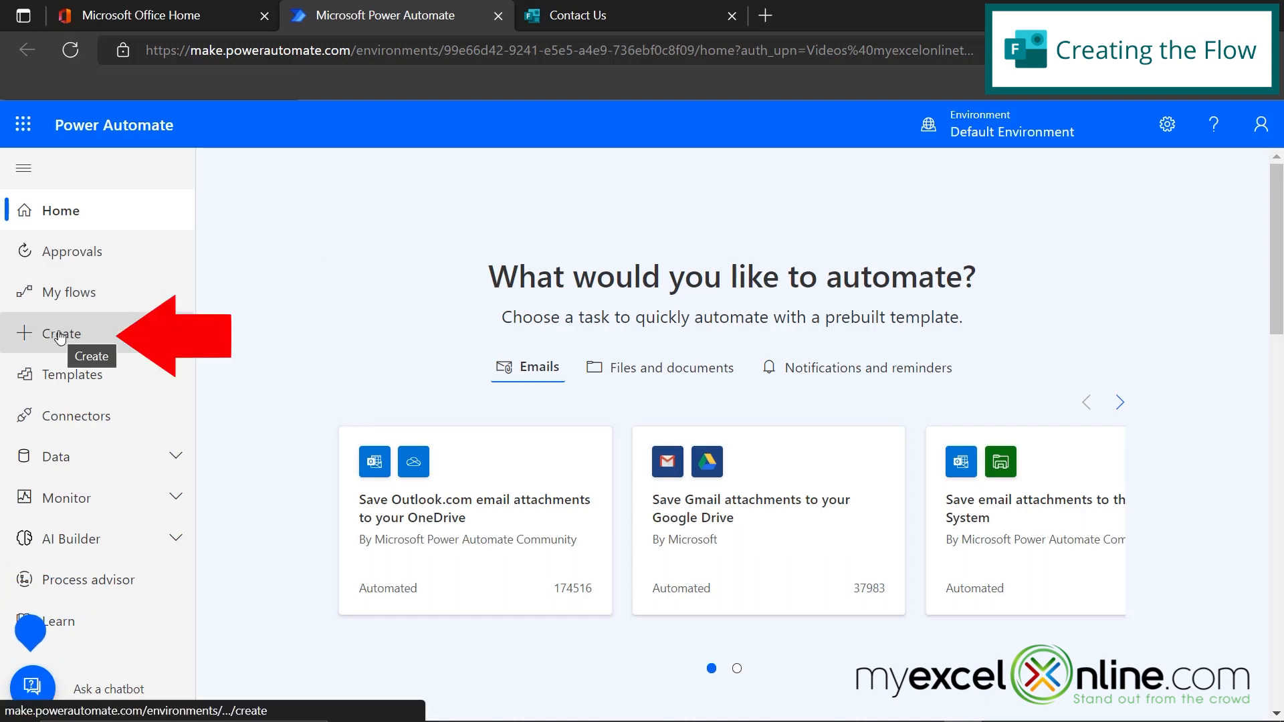
- Go to Power Automate's Create page to start a new flow from blank
left_click(60, 335)
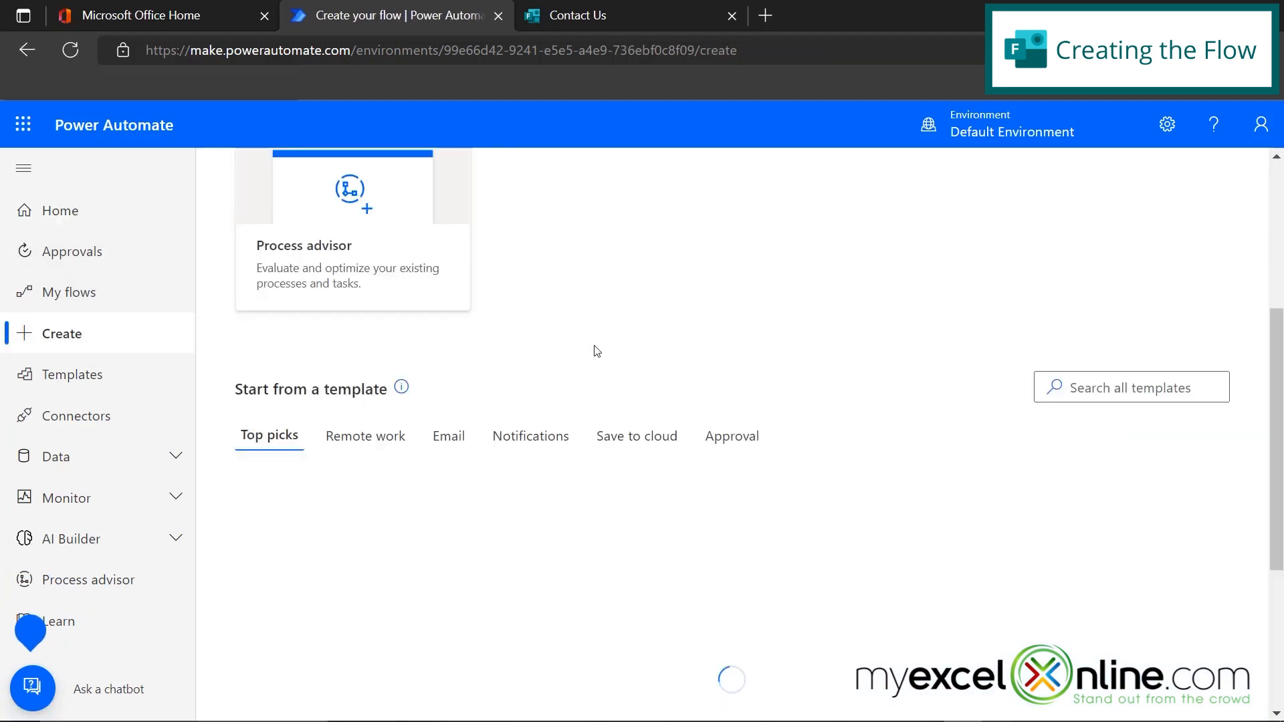
scroll("up", 3)
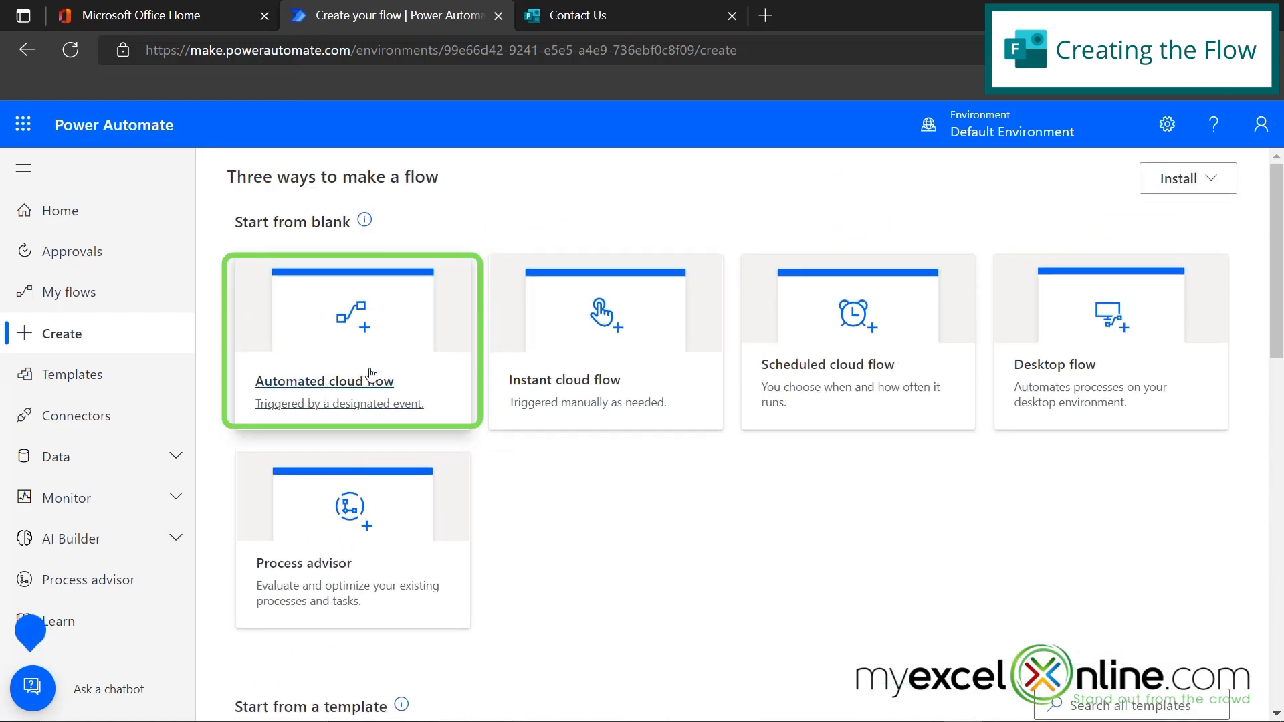
mouse_move(301, 421)
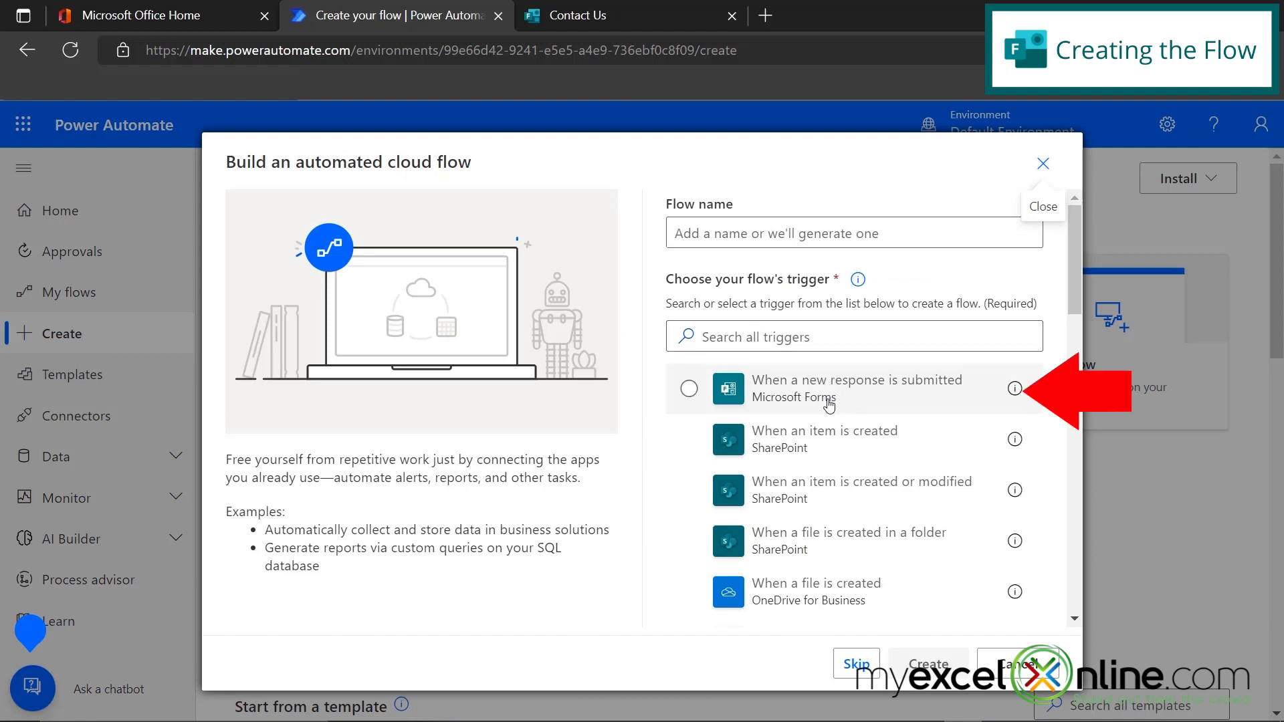
mouse_move(856, 396)
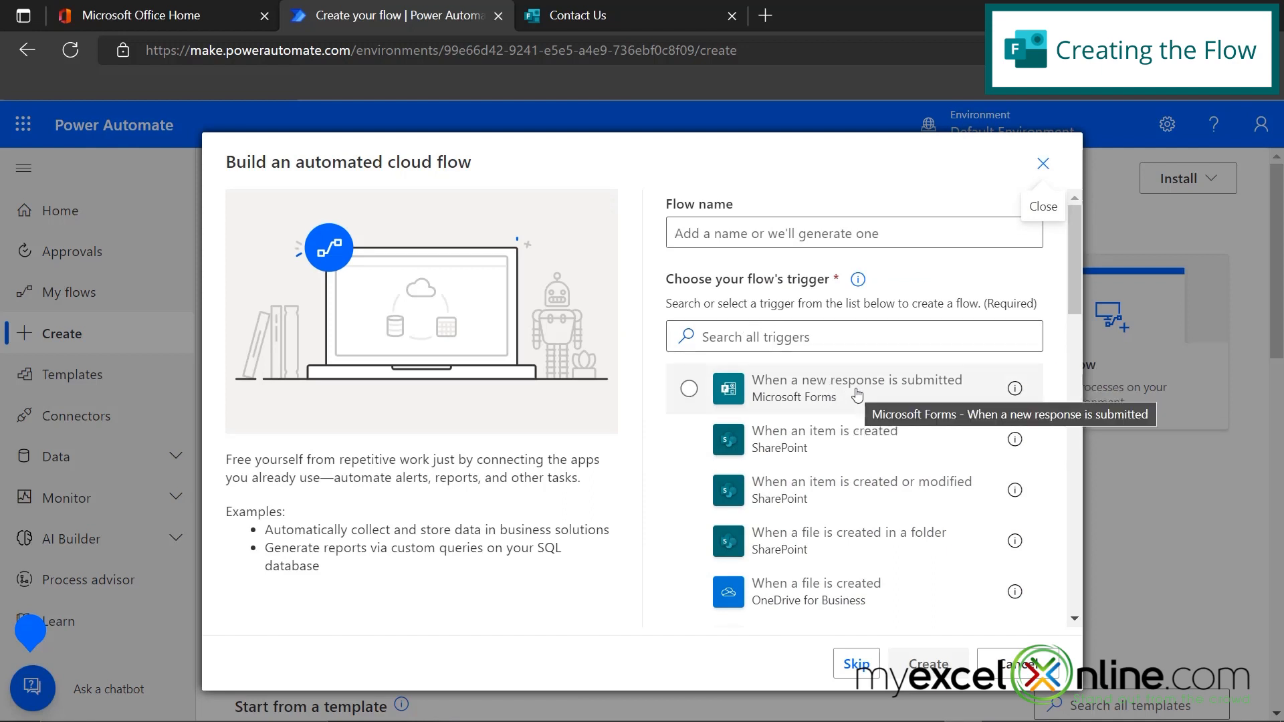
- Create a flow named Redirect Emails triggered when a new Microsoft Forms response is submitted
left_click(689, 388)
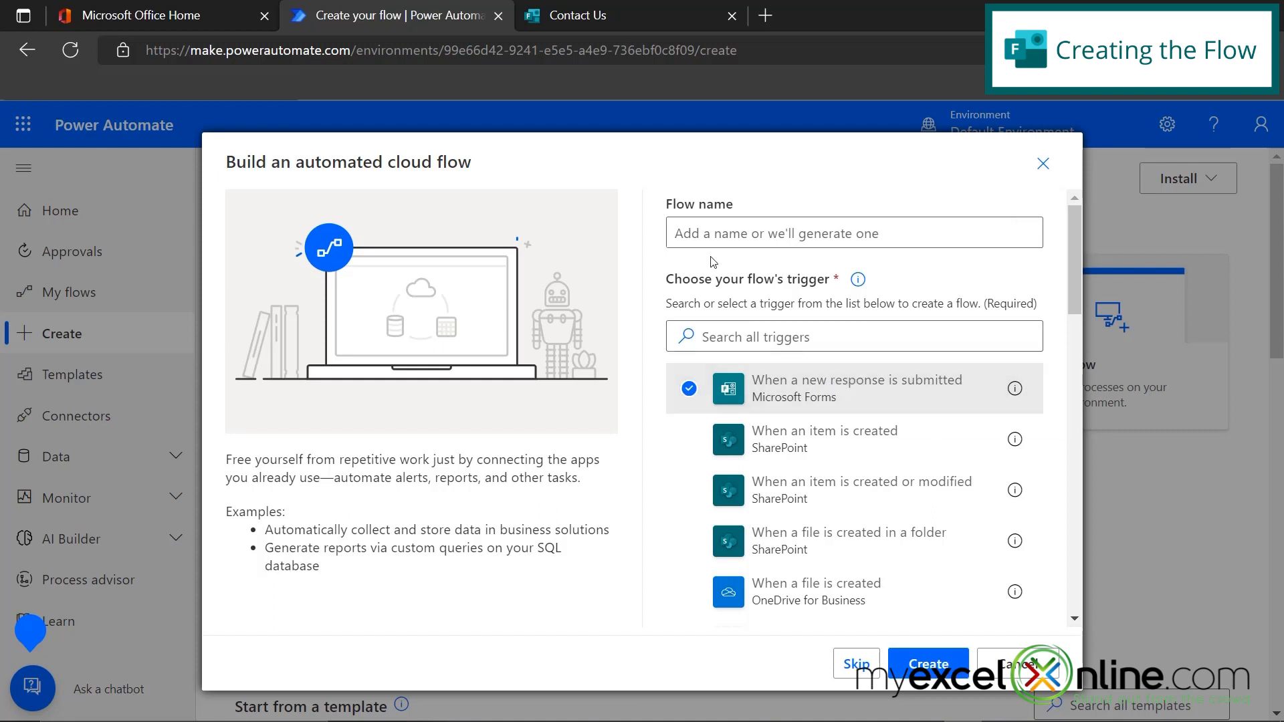
left_click(853, 231)
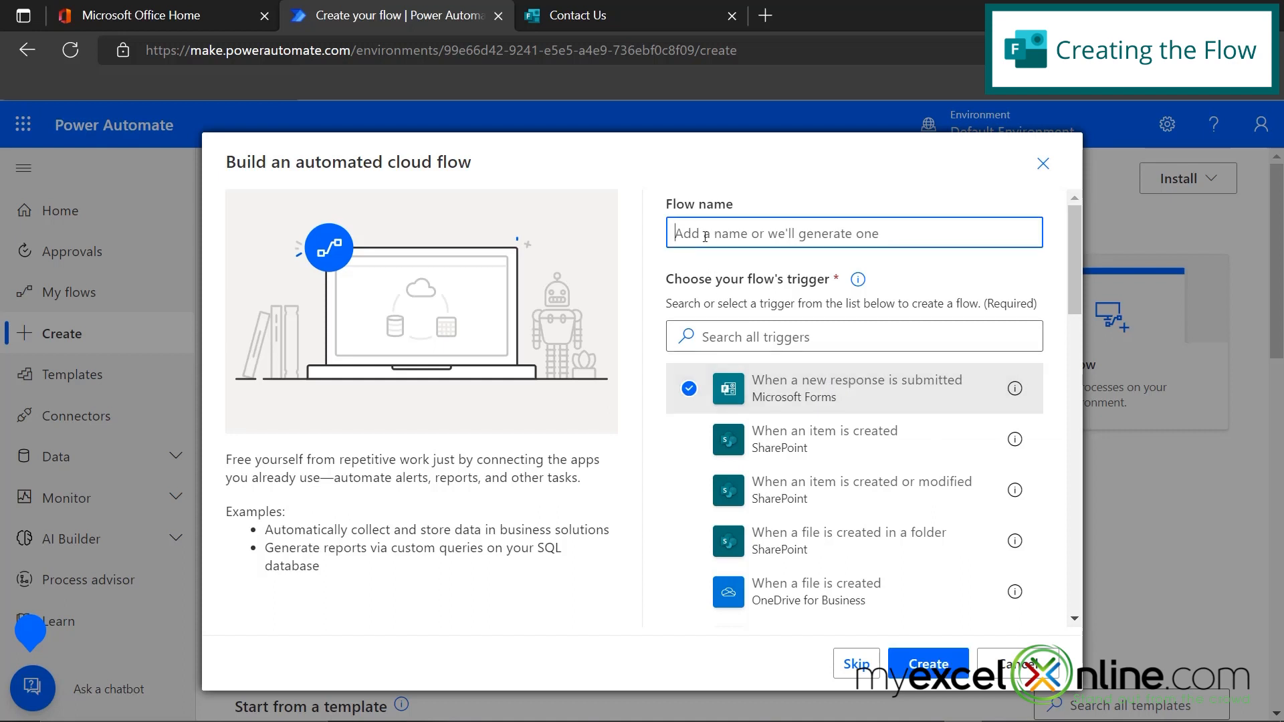
type("Redirect Emails")
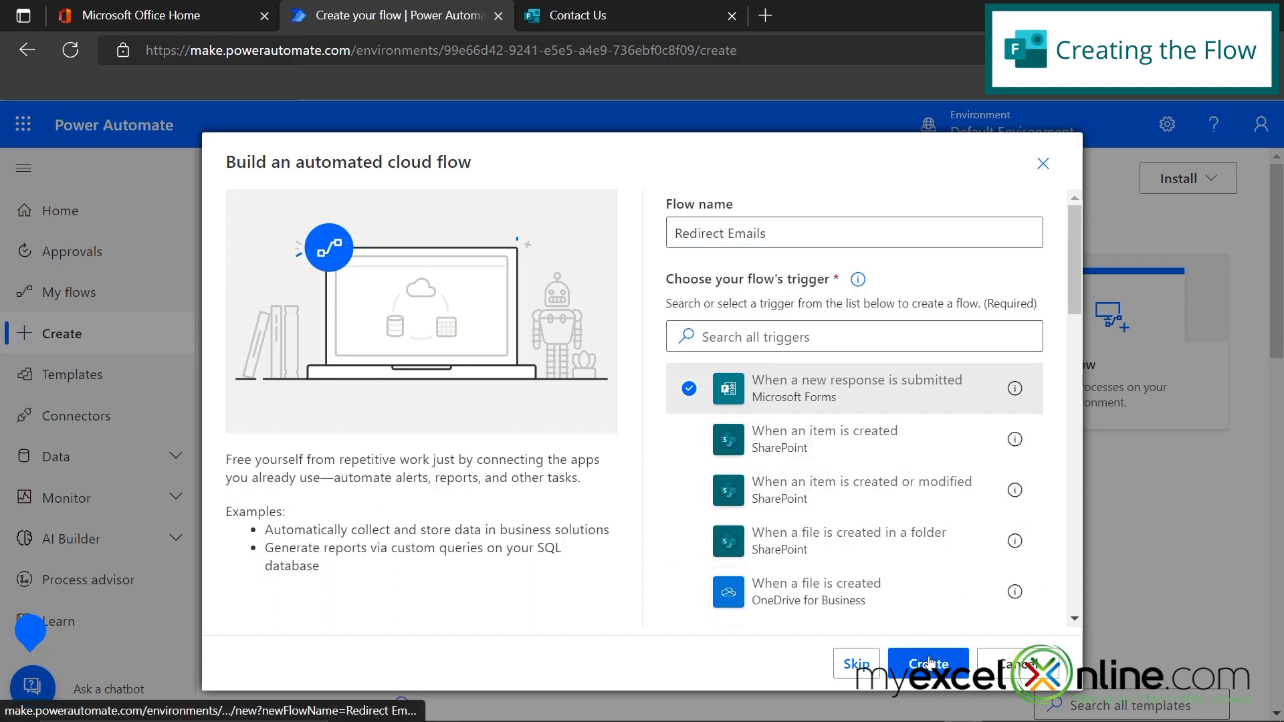
left_click(926, 663)
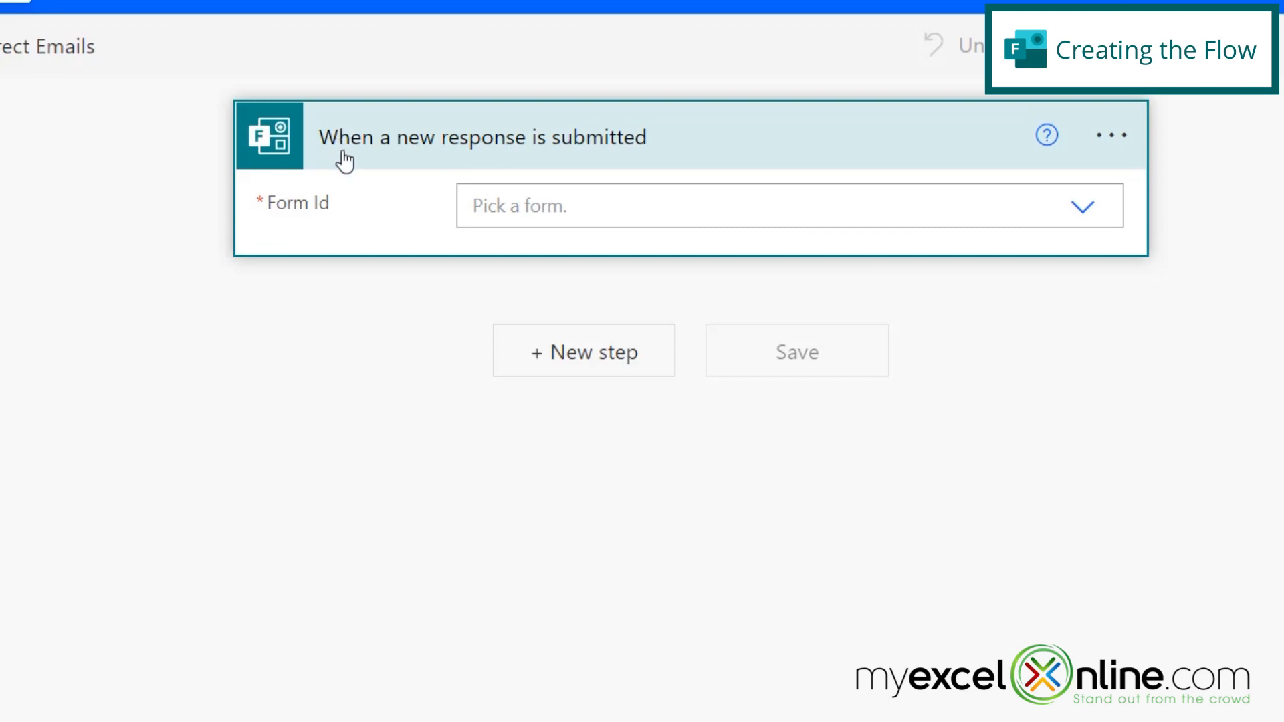
mouse_move(657, 151)
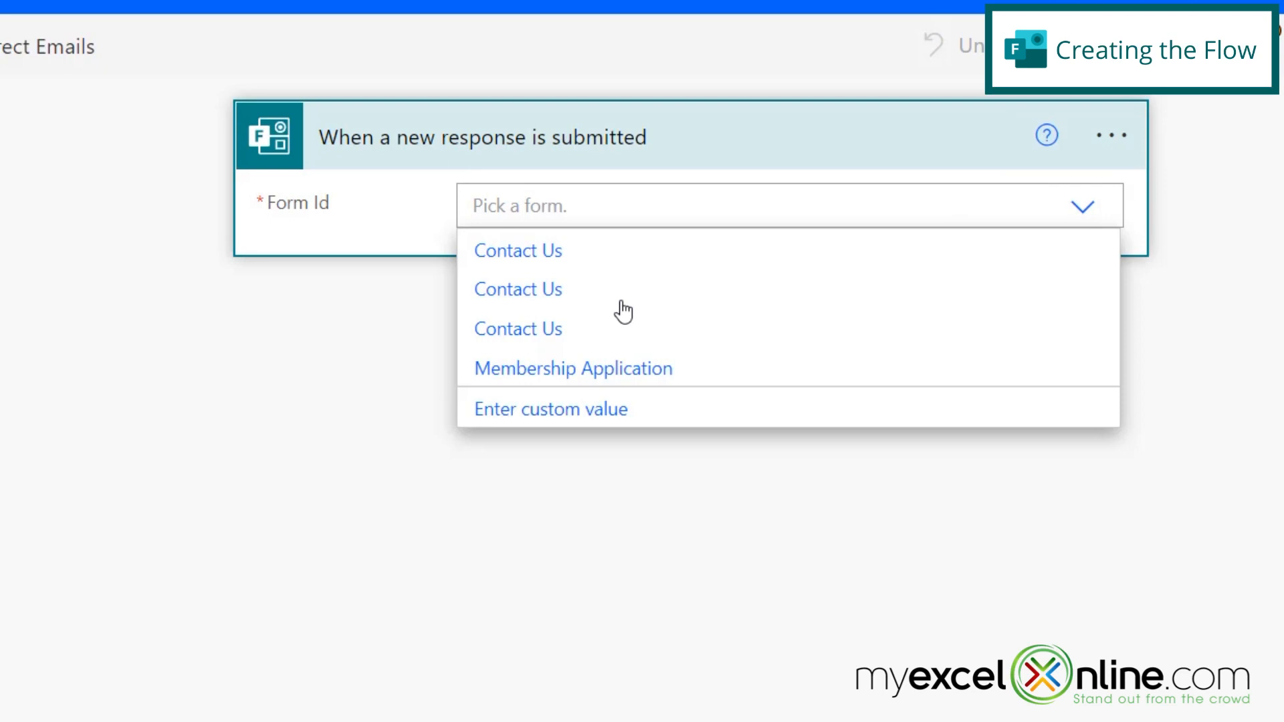
mouse_move(544, 356)
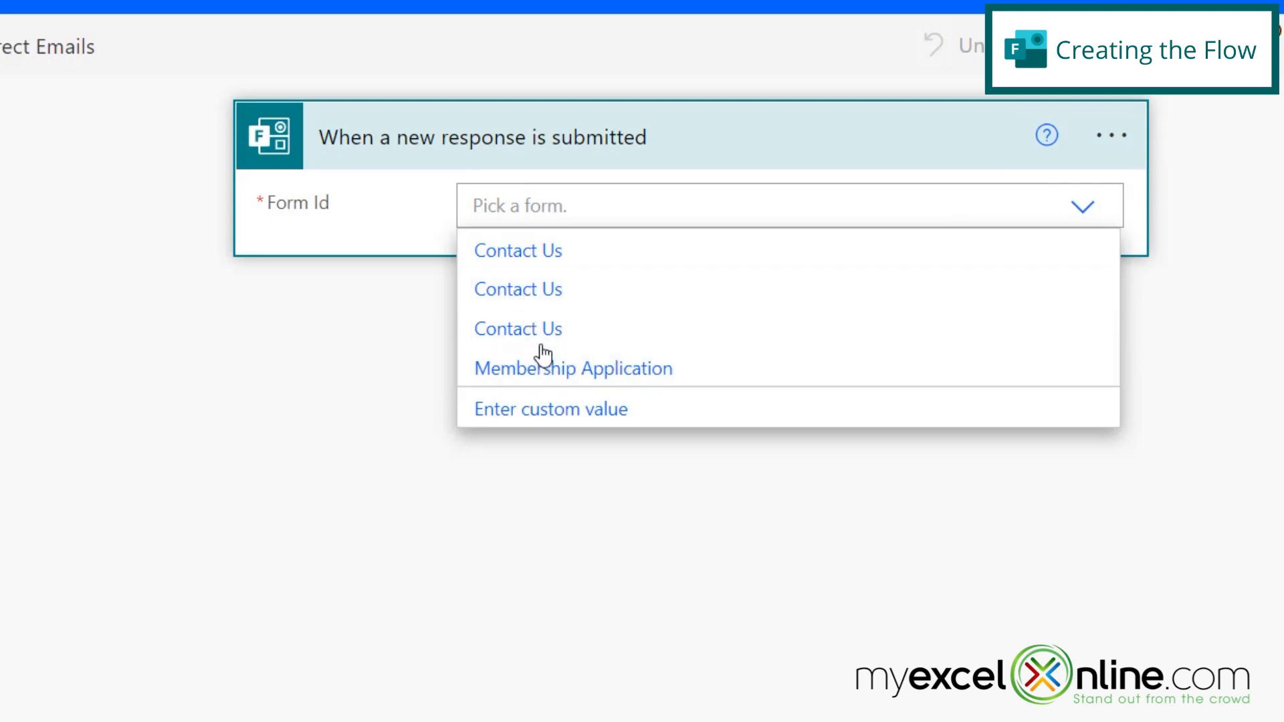
mouse_move(522, 255)
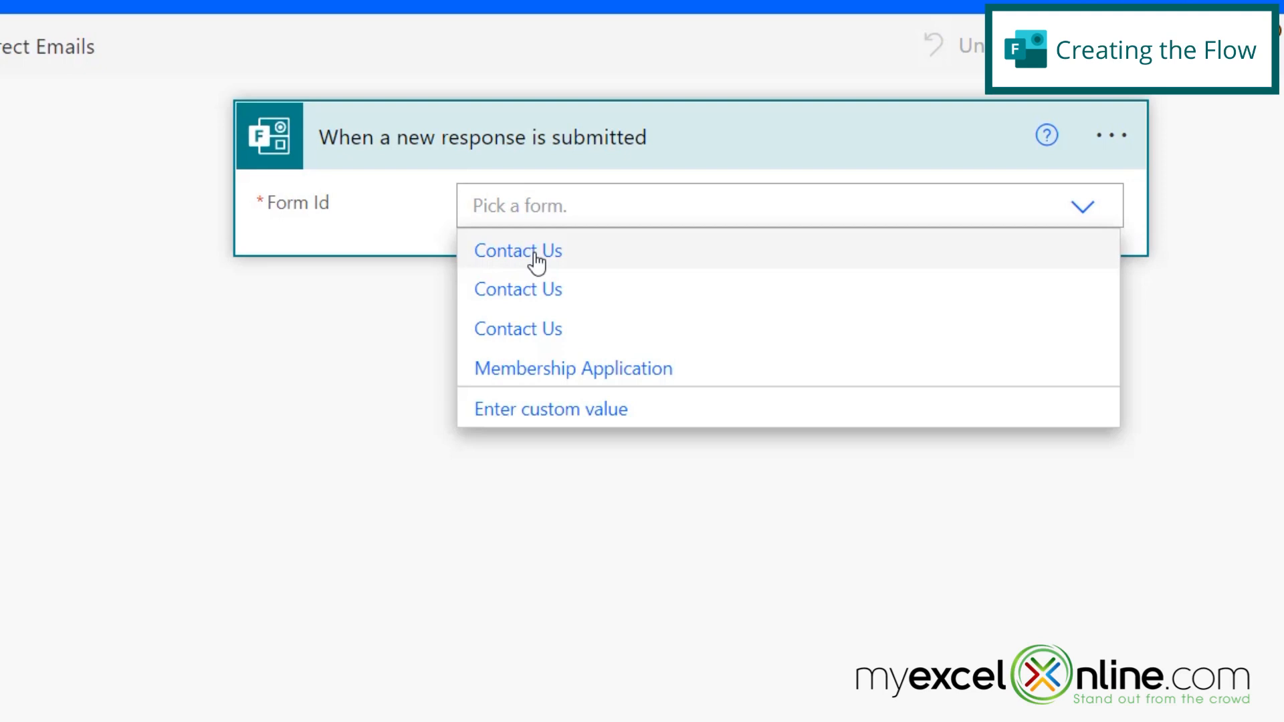
- Point the trigger's Form Id at the Contact Us form and add a following step
left_click(517, 250)
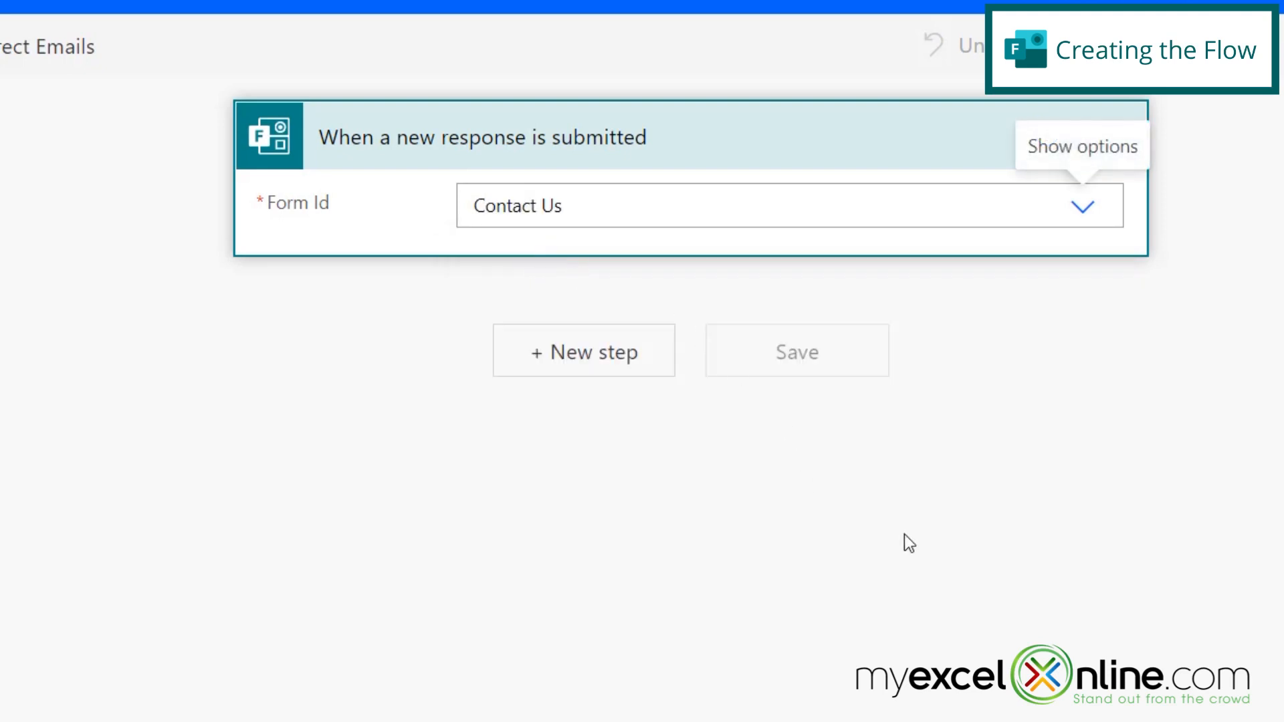
mouse_move(735, 240)
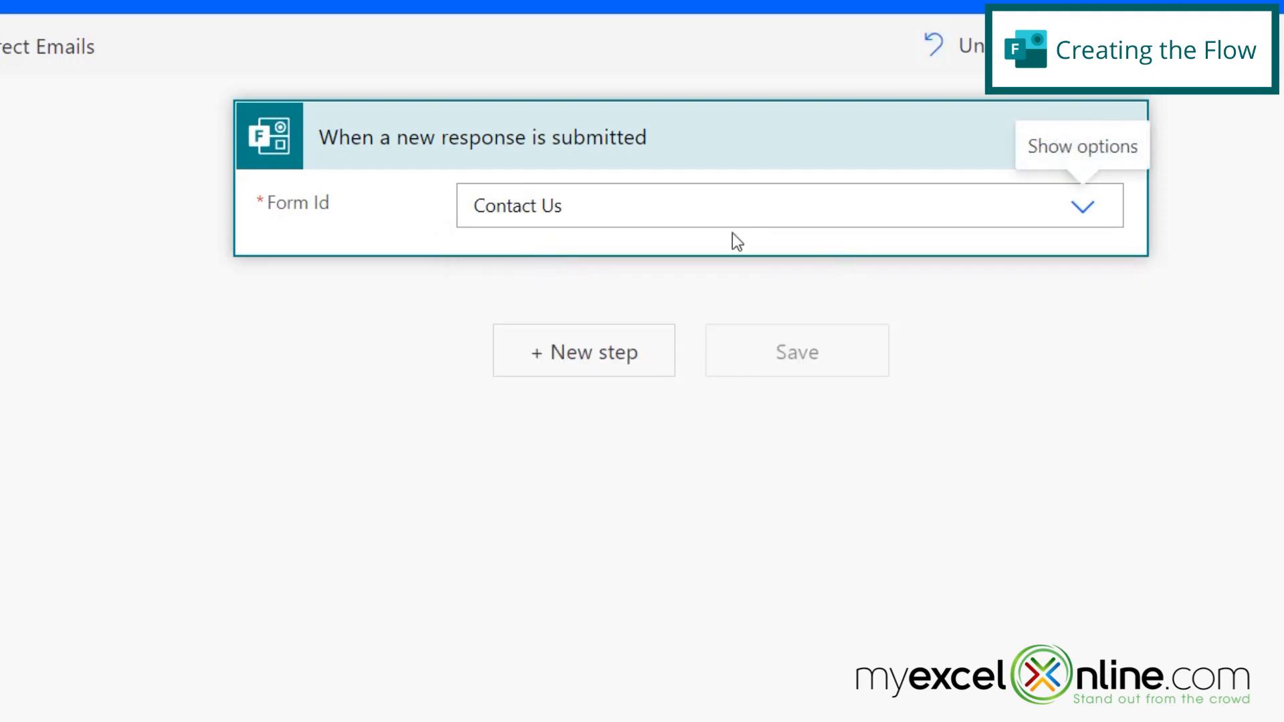
mouse_move(699, 285)
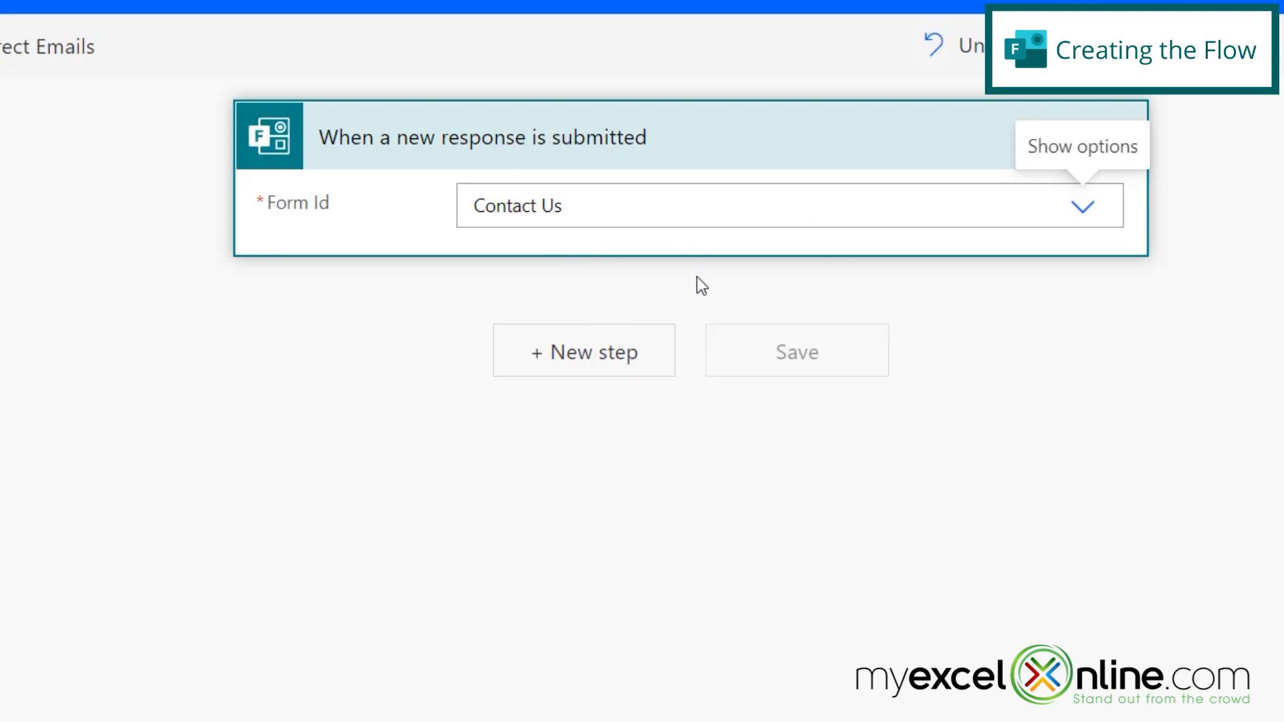
mouse_move(663, 298)
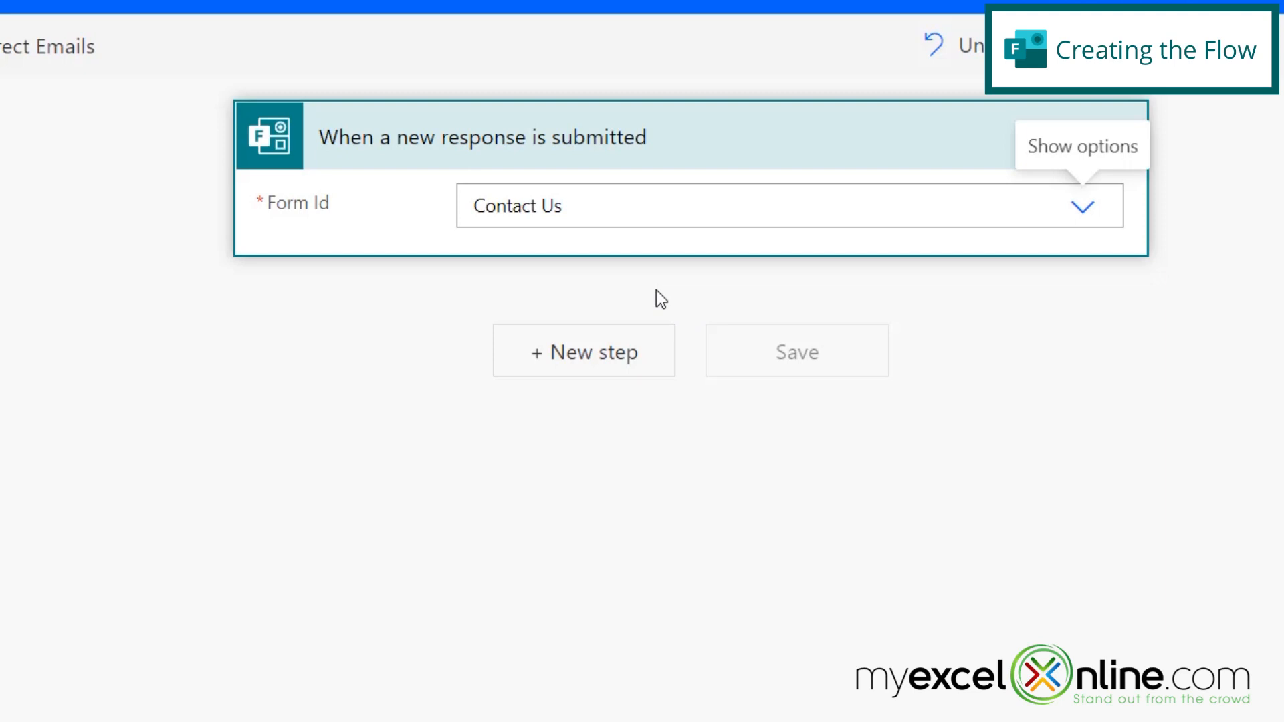
mouse_move(924, 319)
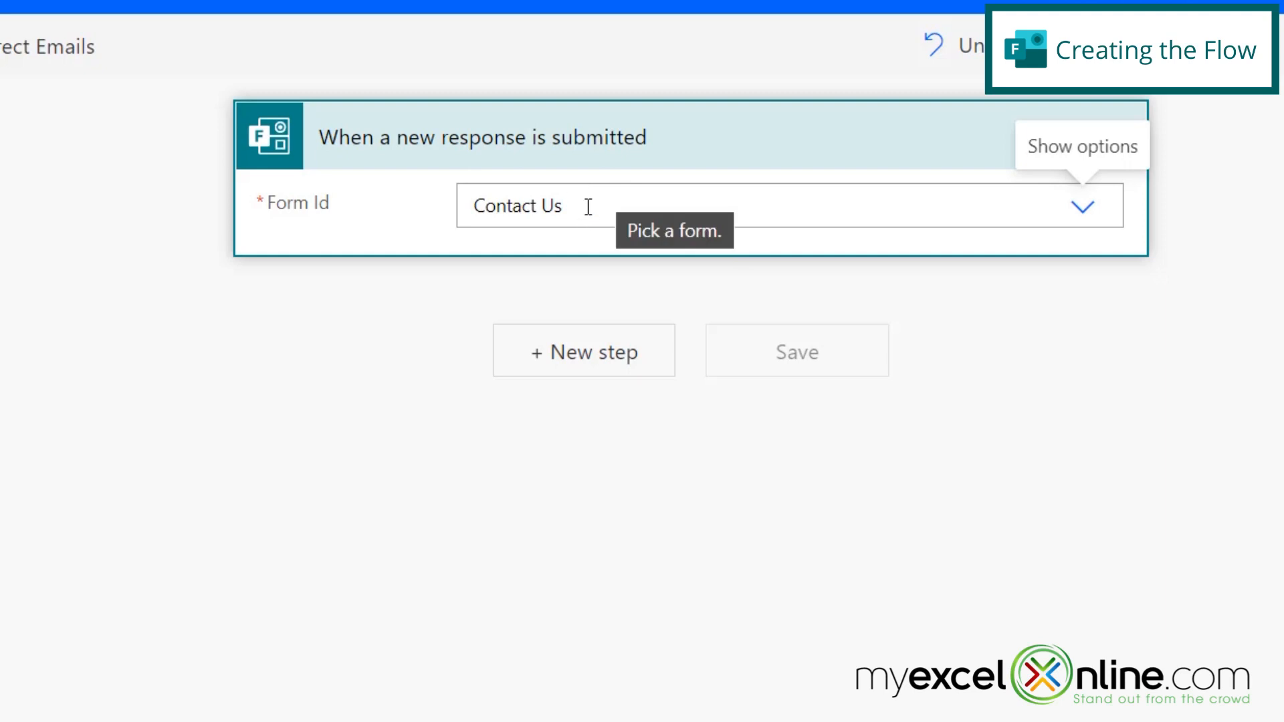
mouse_move(885, 472)
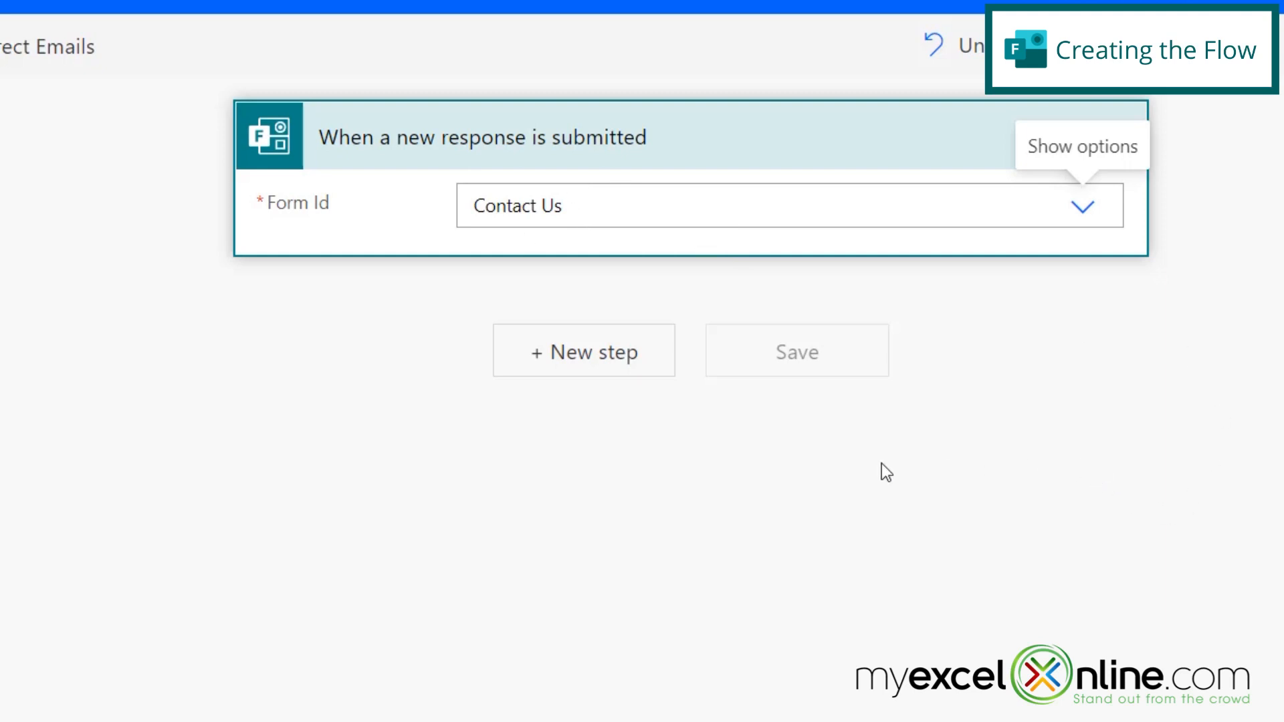
left_click(583, 351)
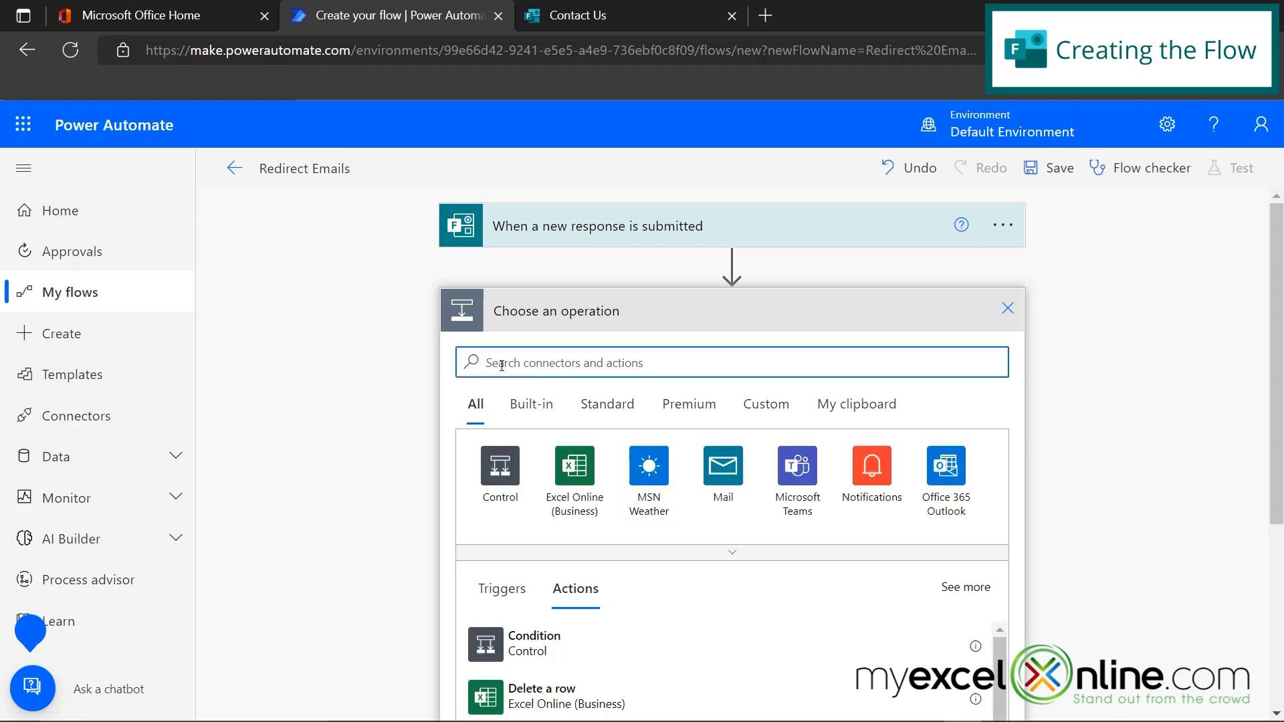
- Add a Get response details step reading Contact Us with the trigger's Response Id
type("forms")
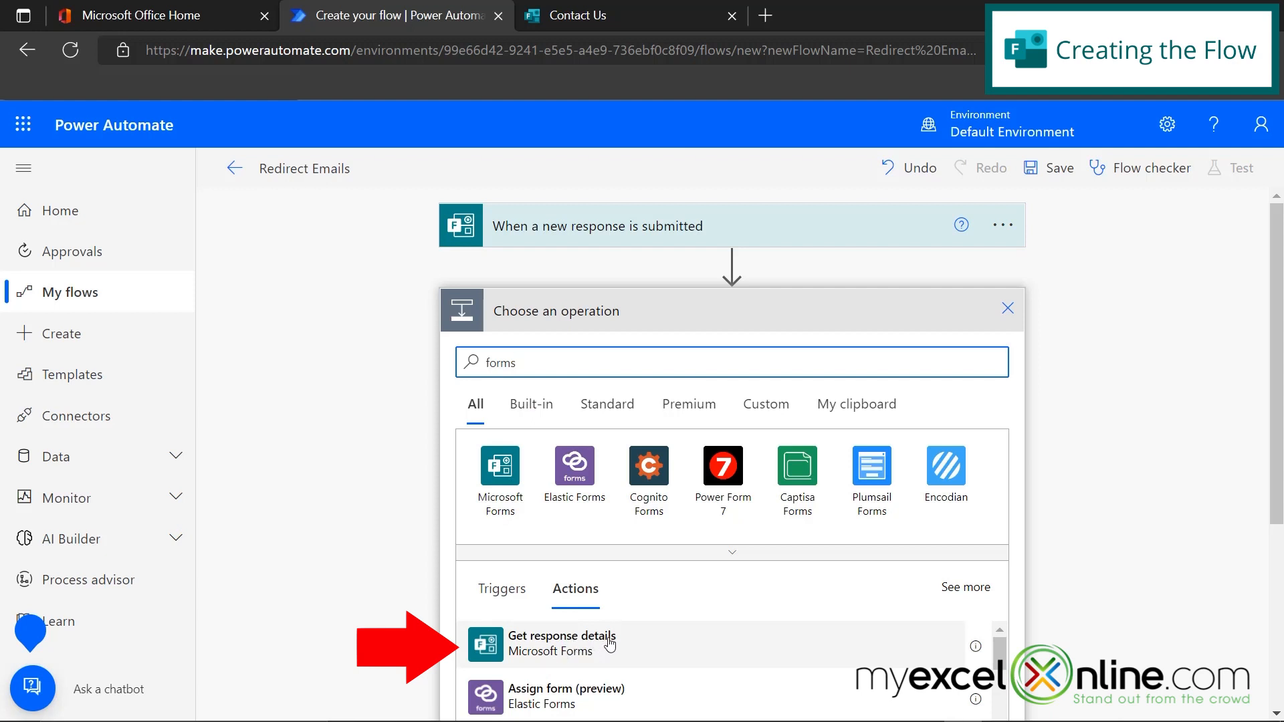
mouse_move(606, 652)
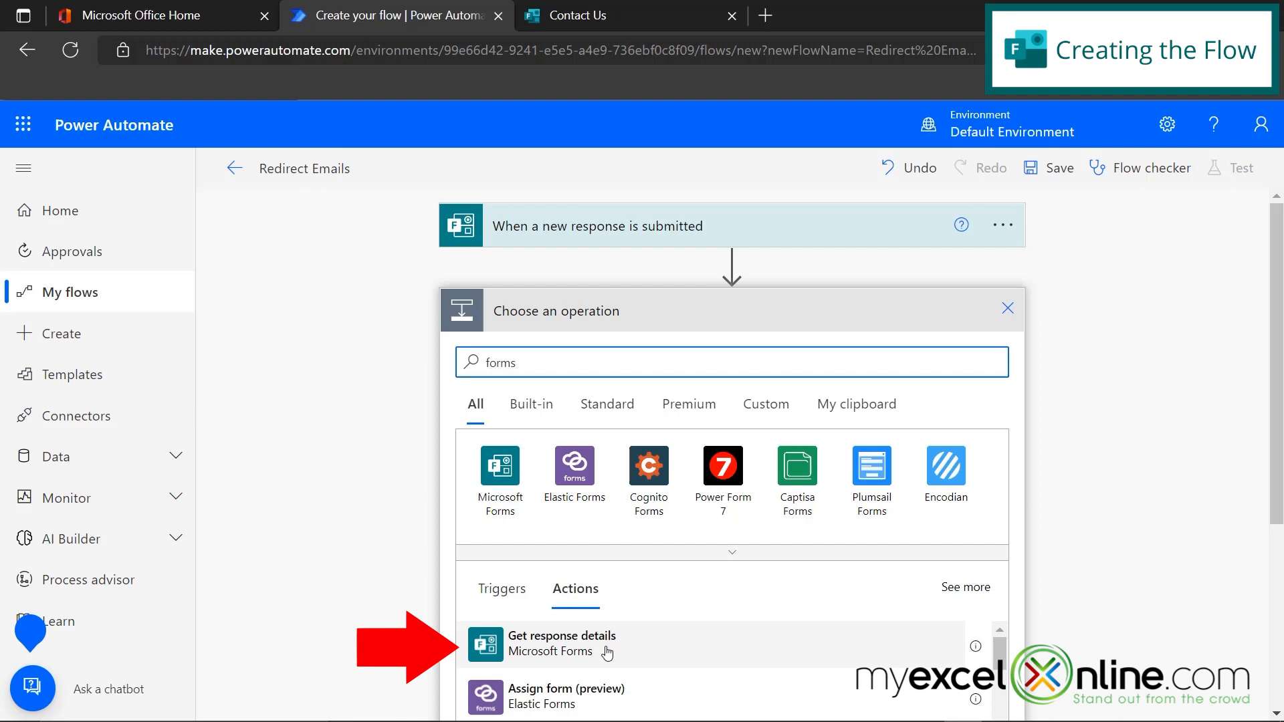
left_click(561, 643)
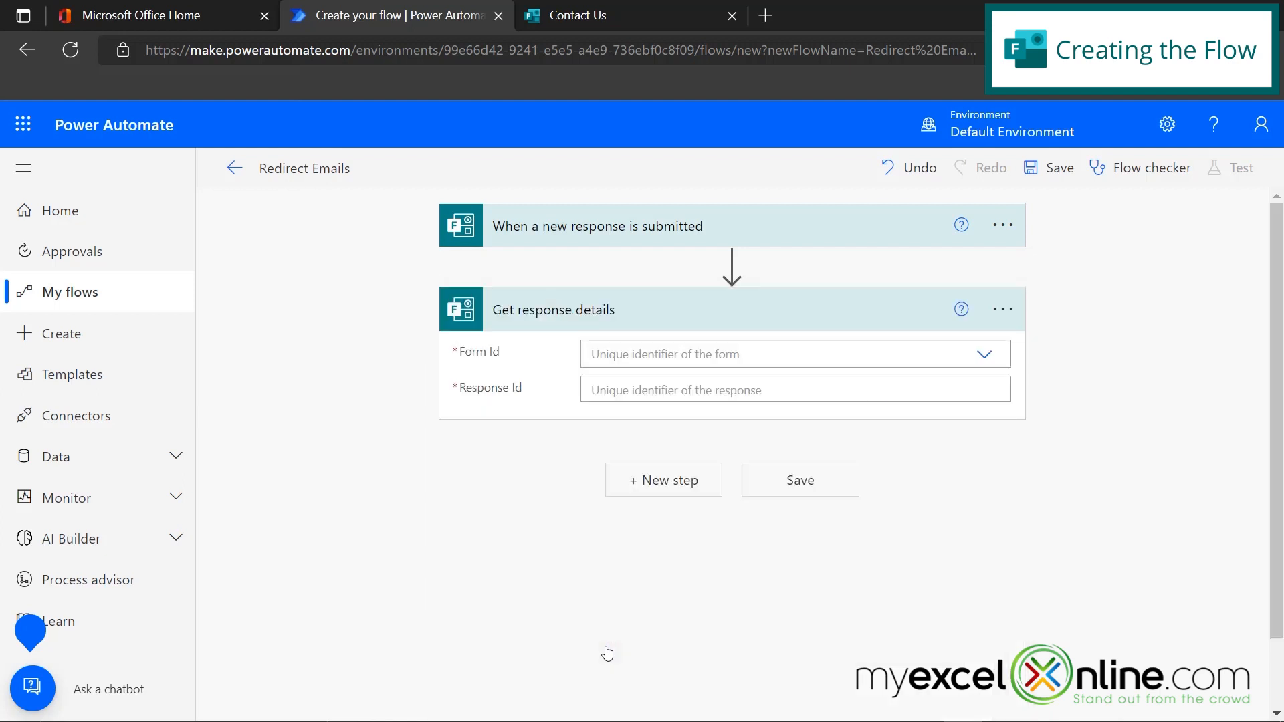
mouse_move(490, 573)
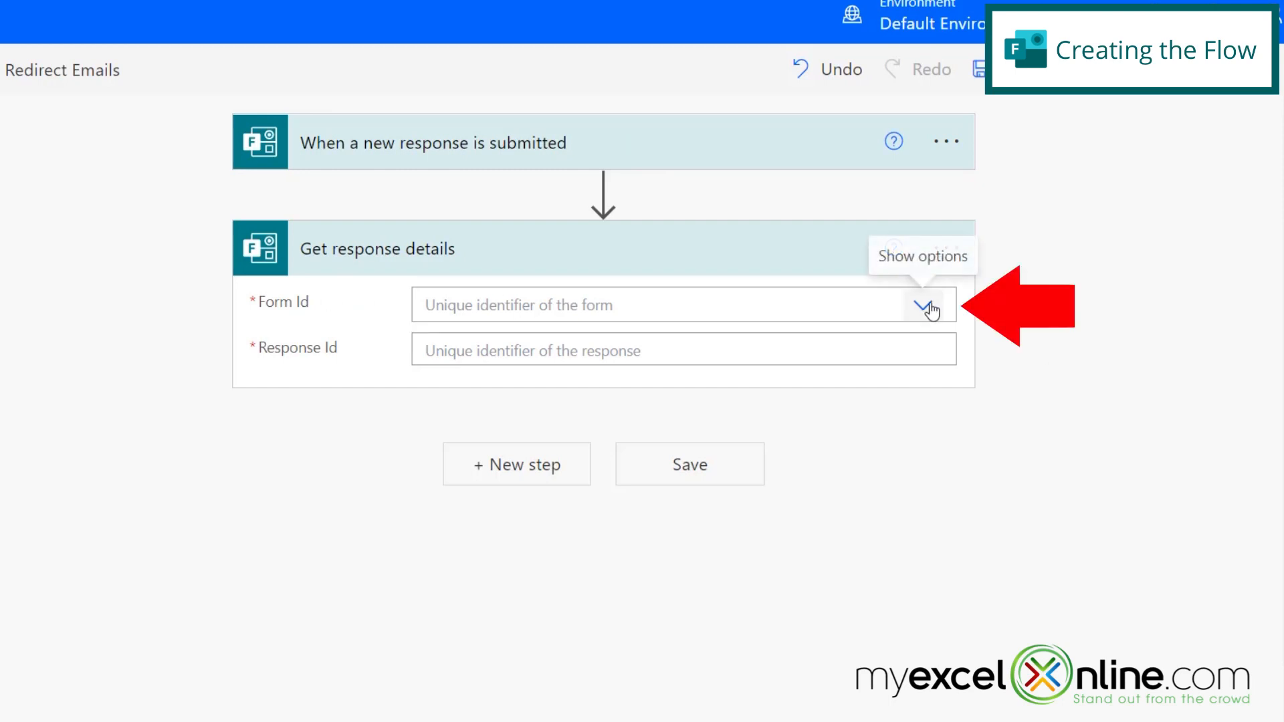
left_click(921, 305)
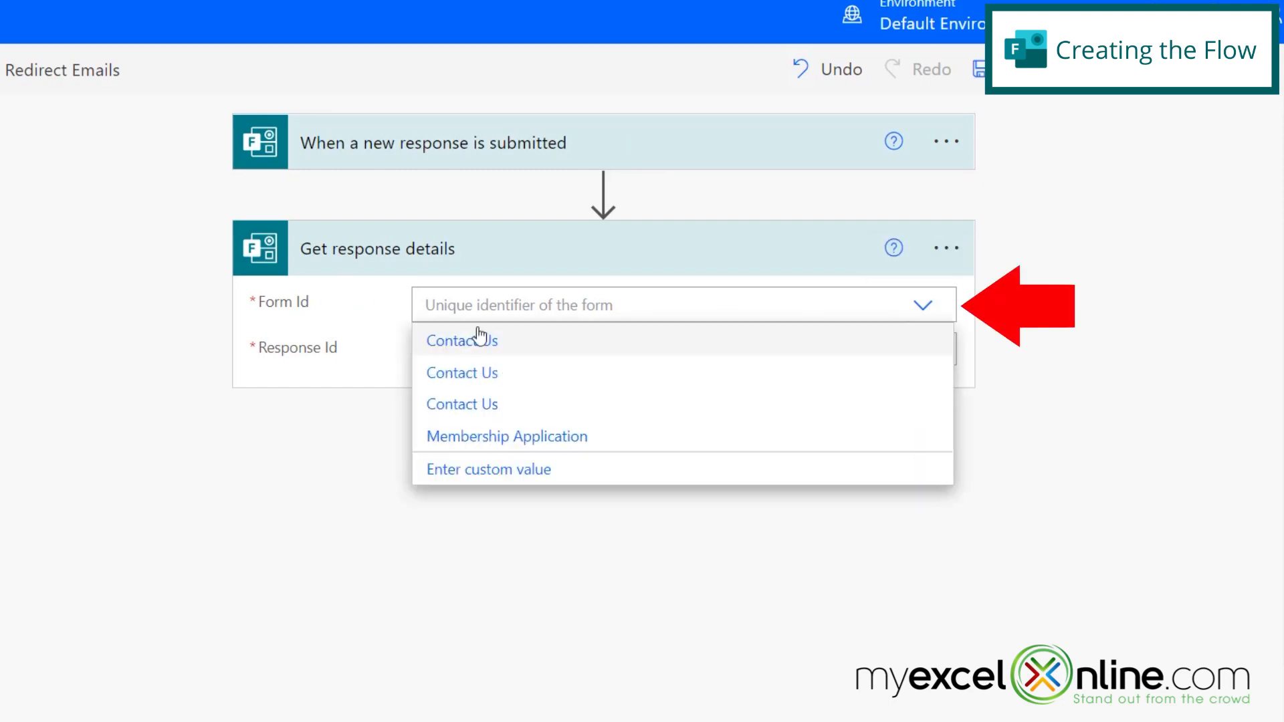
left_click(461, 339)
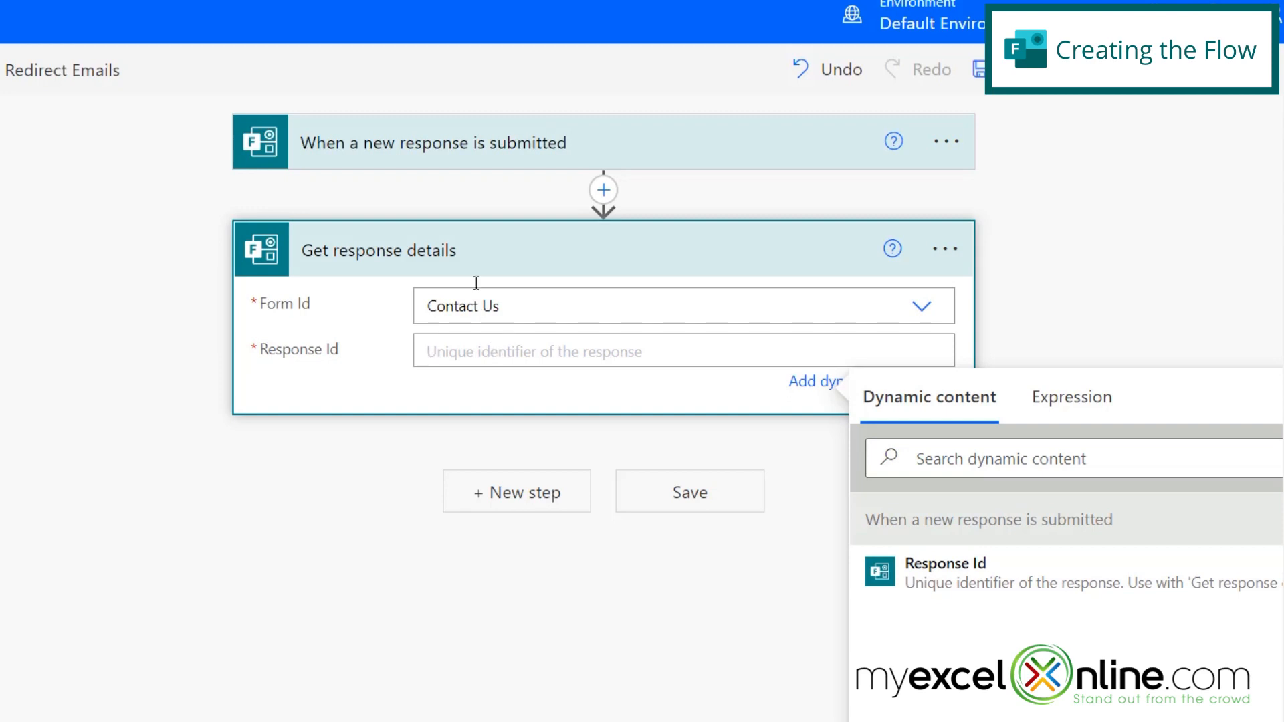
mouse_move(480, 158)
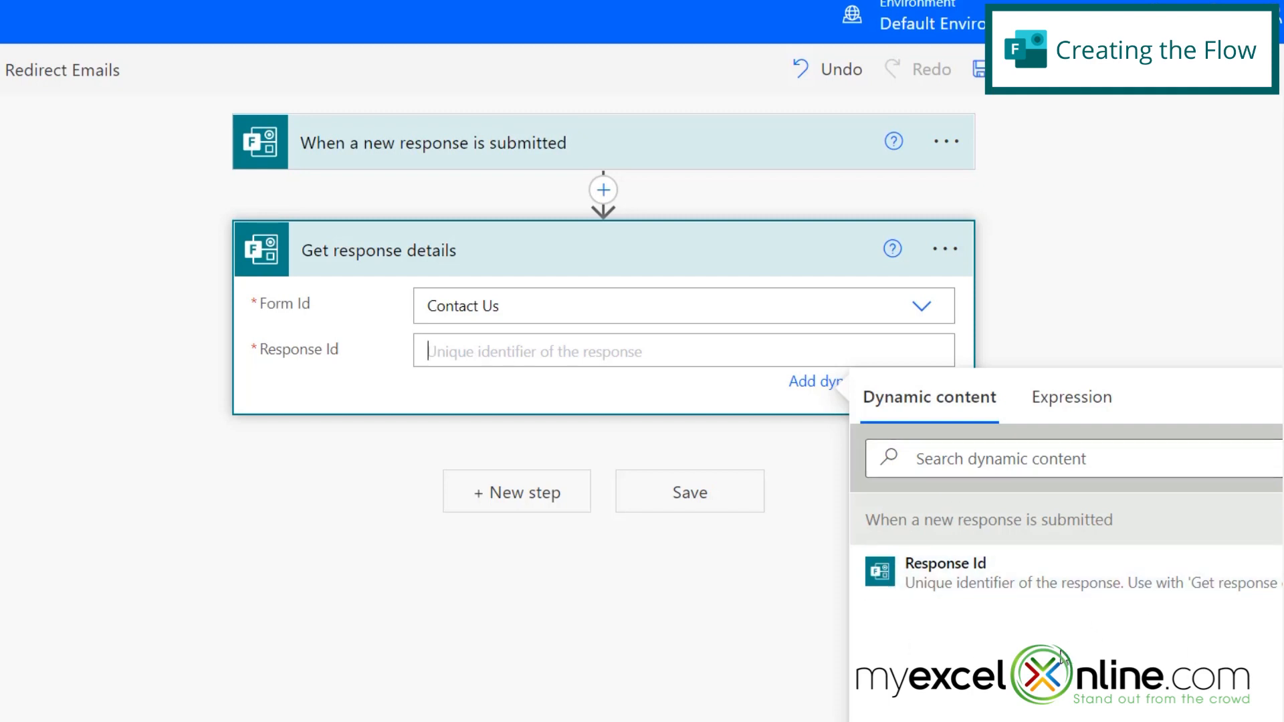
mouse_move(1056, 659)
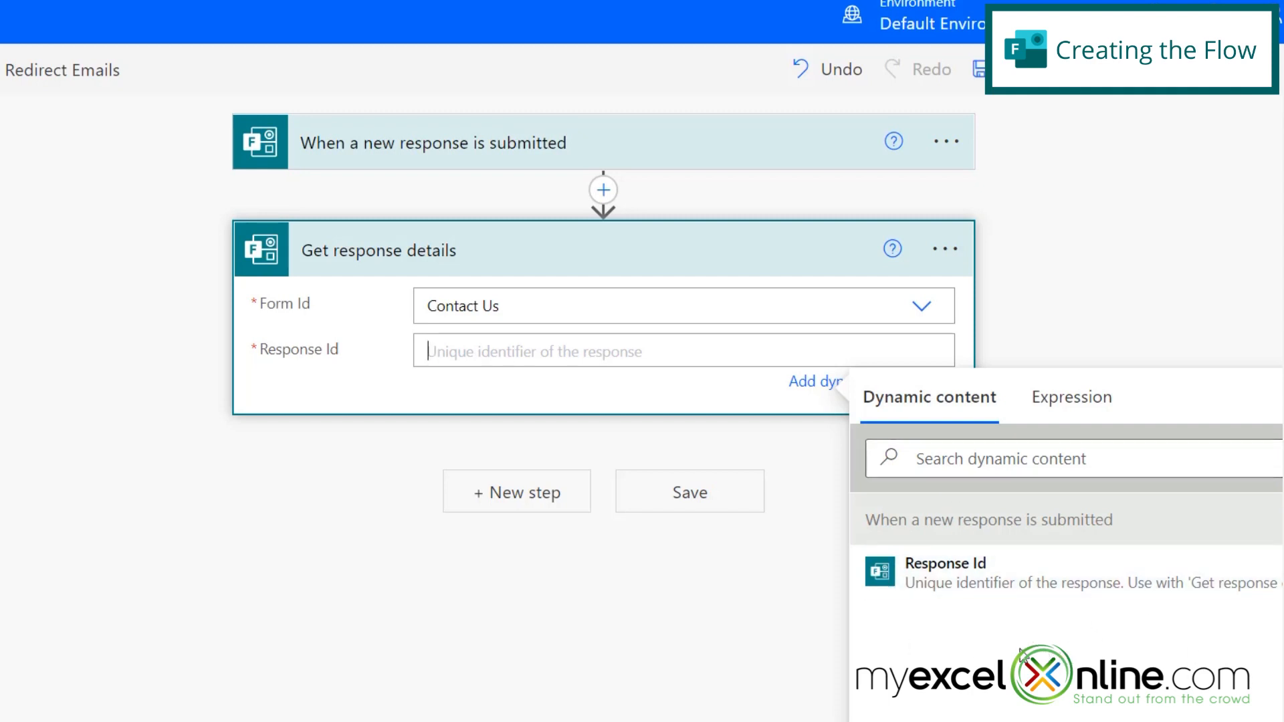
mouse_move(922, 587)
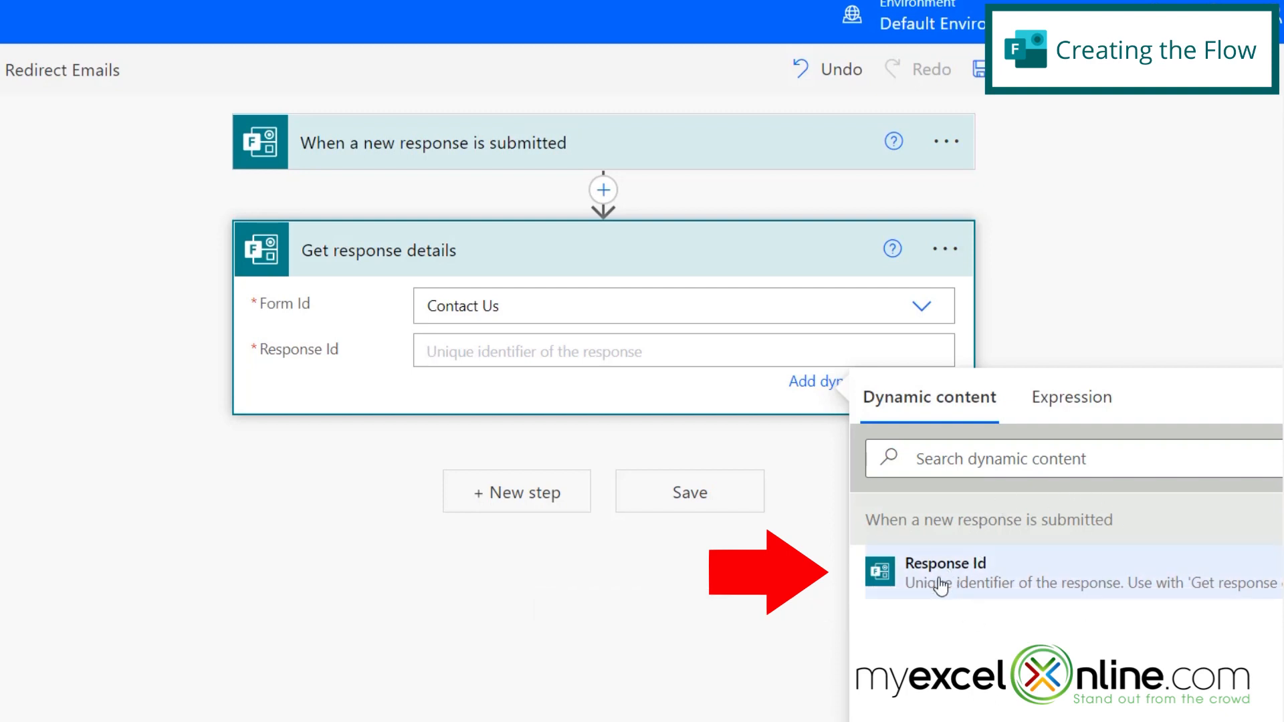
mouse_move(939, 574)
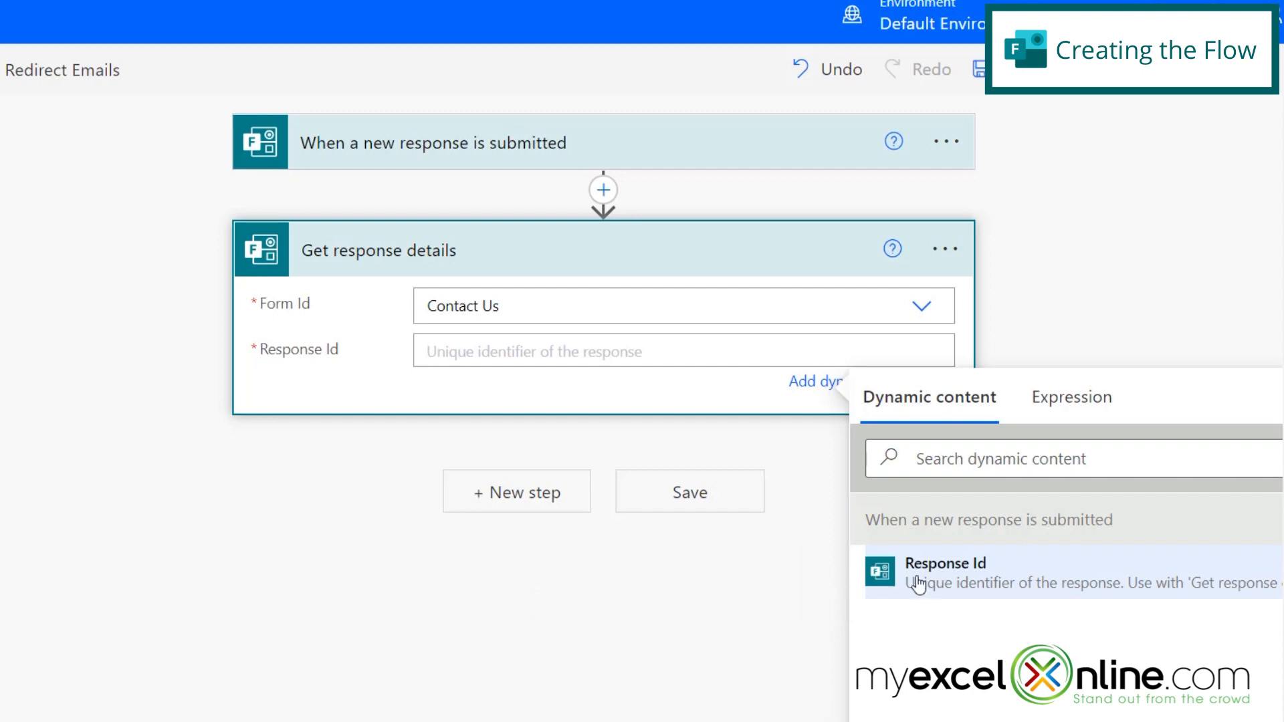
left_click(942, 573)
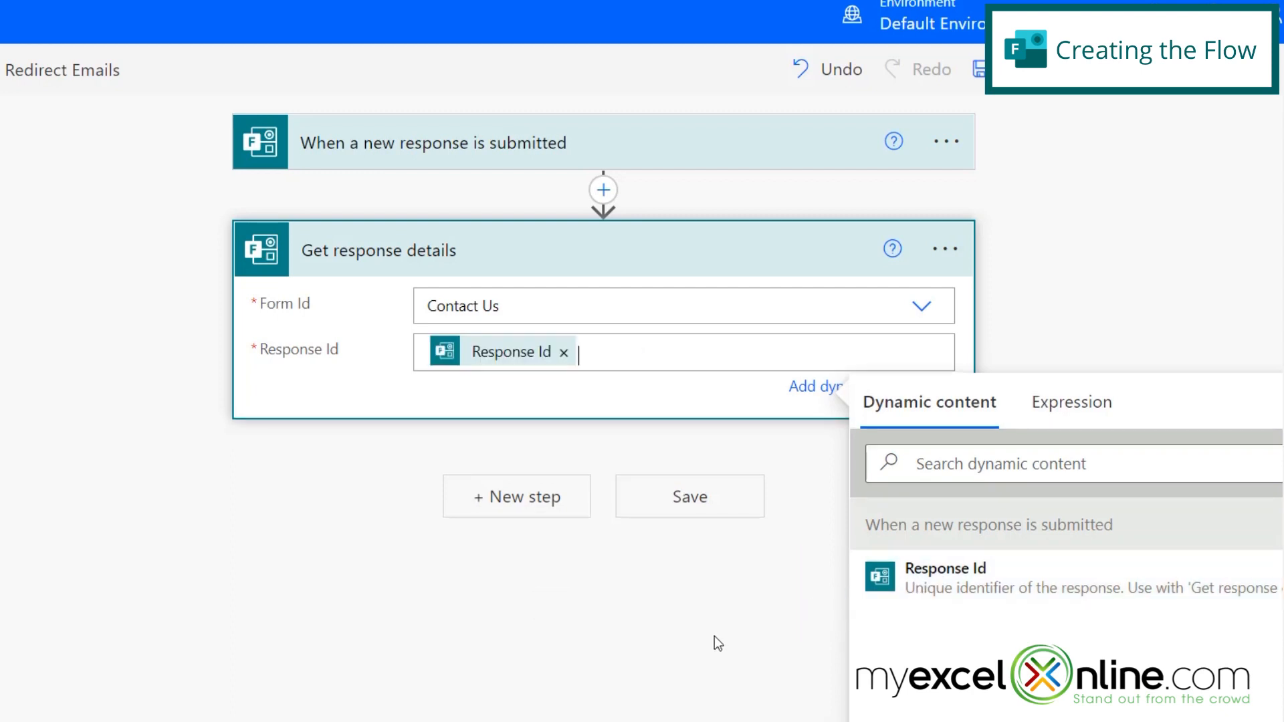
mouse_move(516, 496)
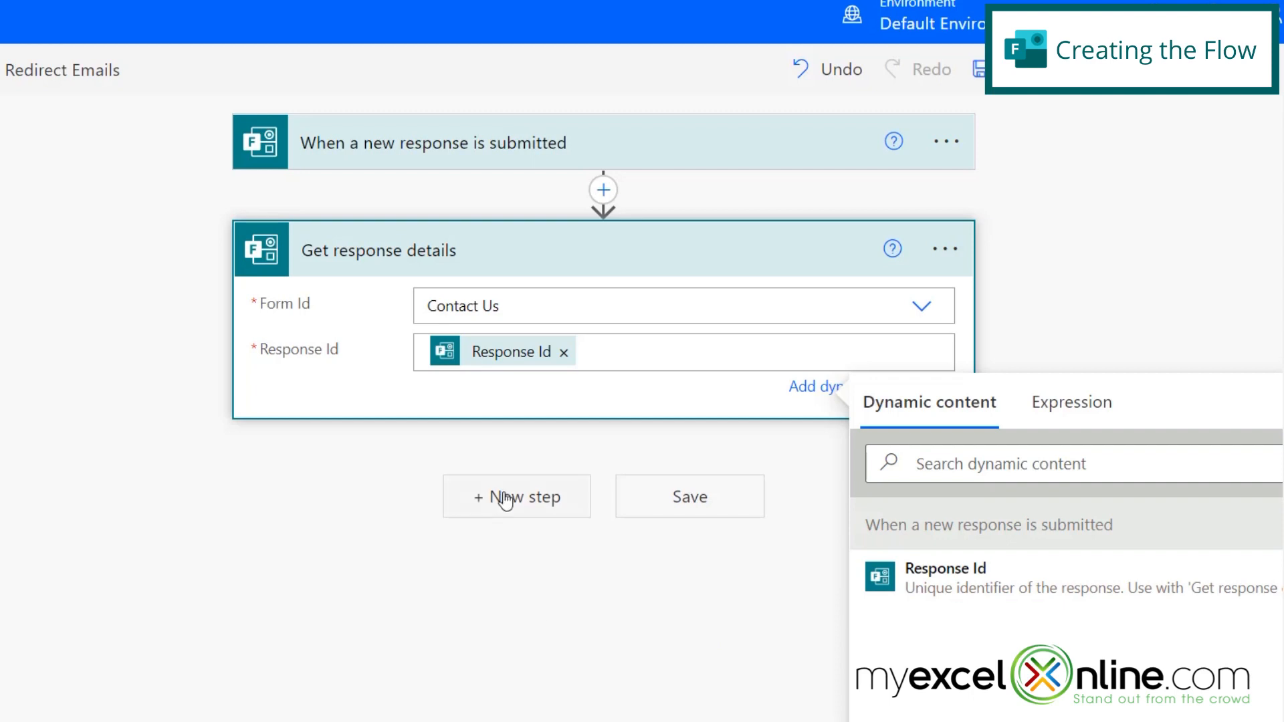
left_click(516, 496)
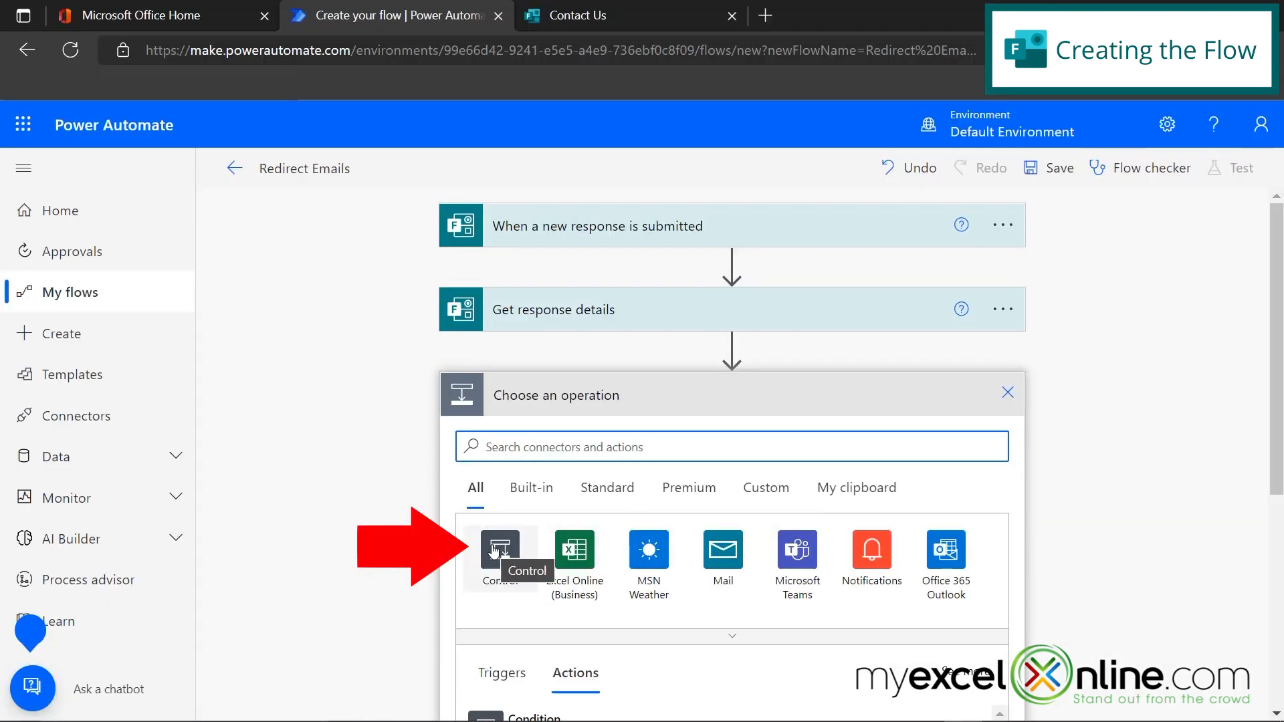
- Add a Condition testing whether the Who Would You Like to Contact? answer equals Sales
left_click(499, 549)
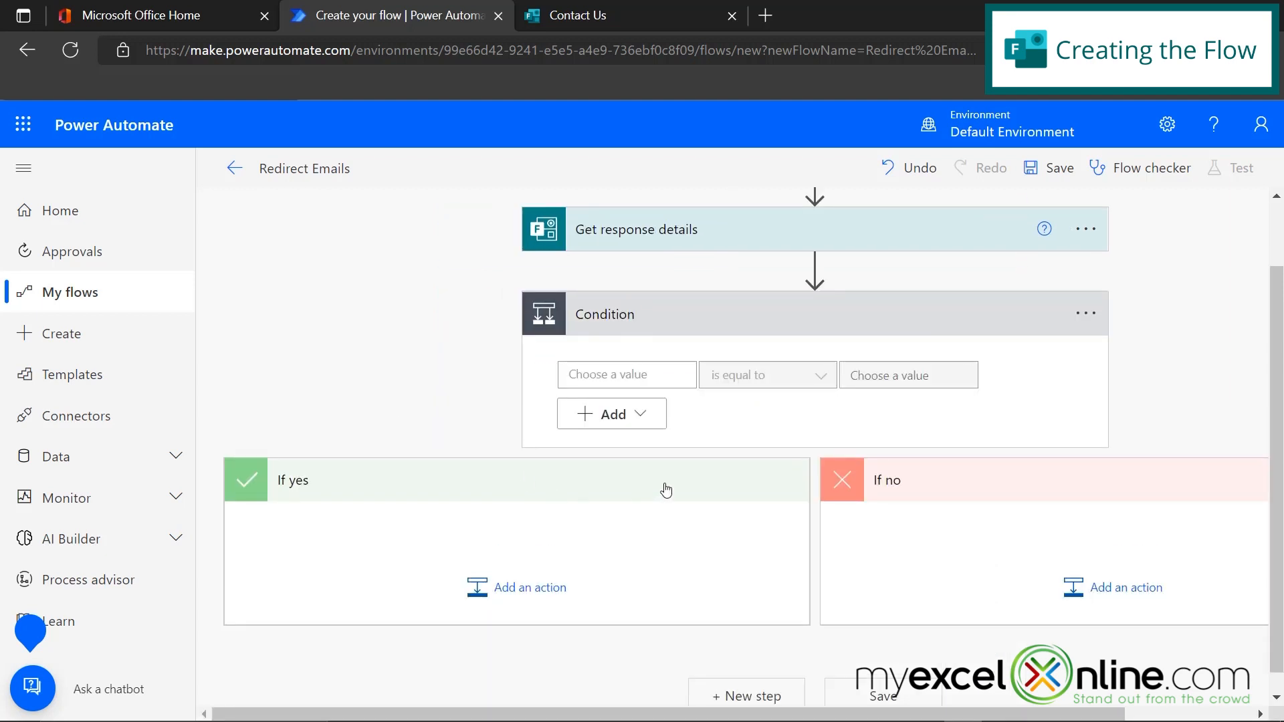
mouse_move(666, 479)
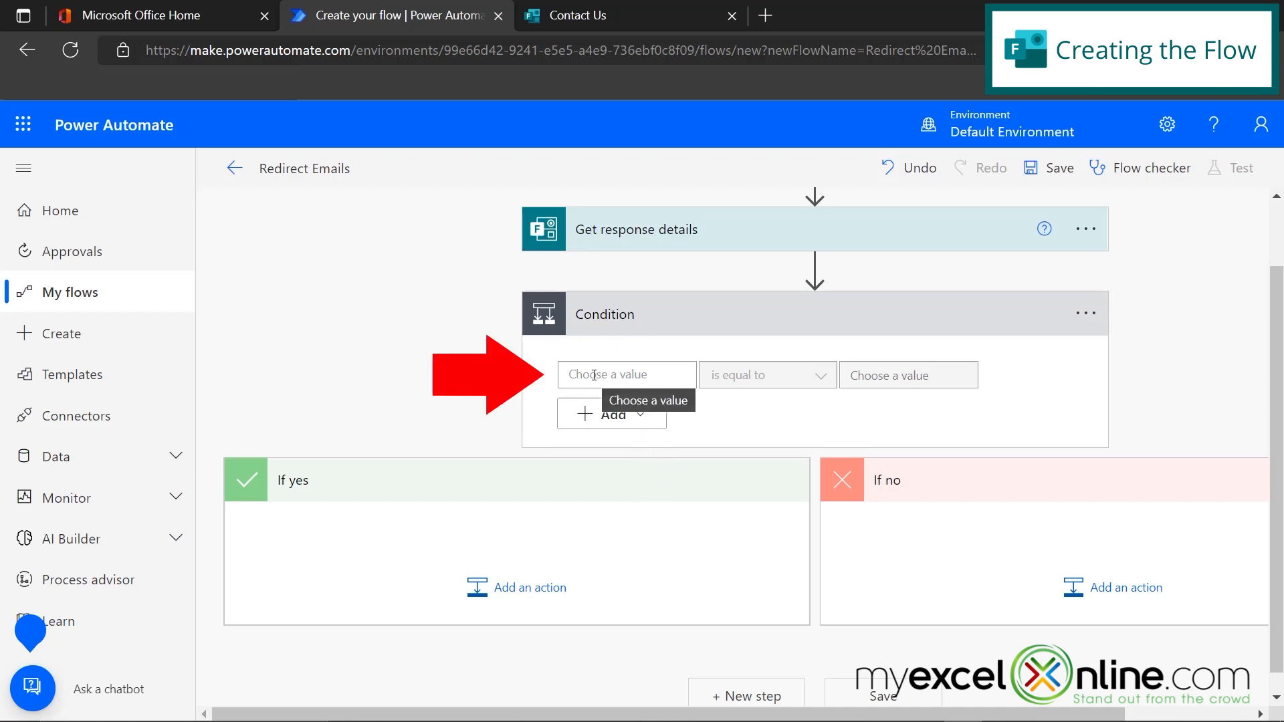
left_click(626, 374)
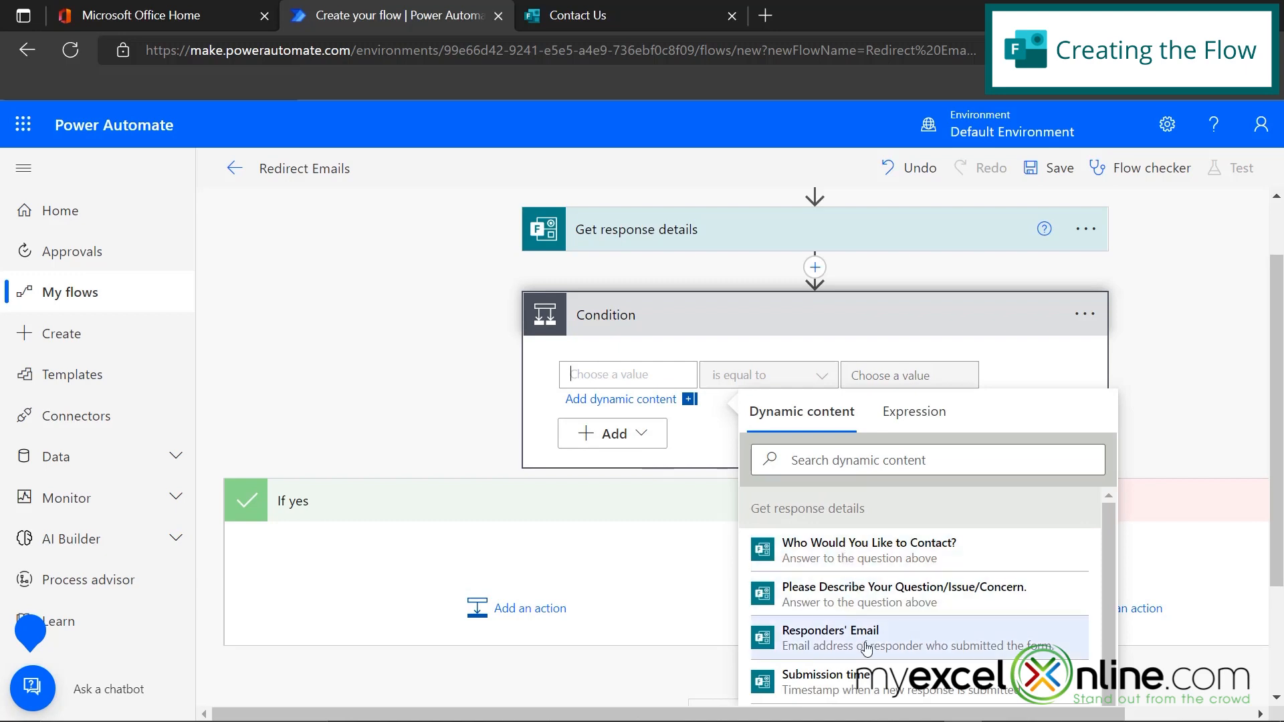
mouse_move(983, 550)
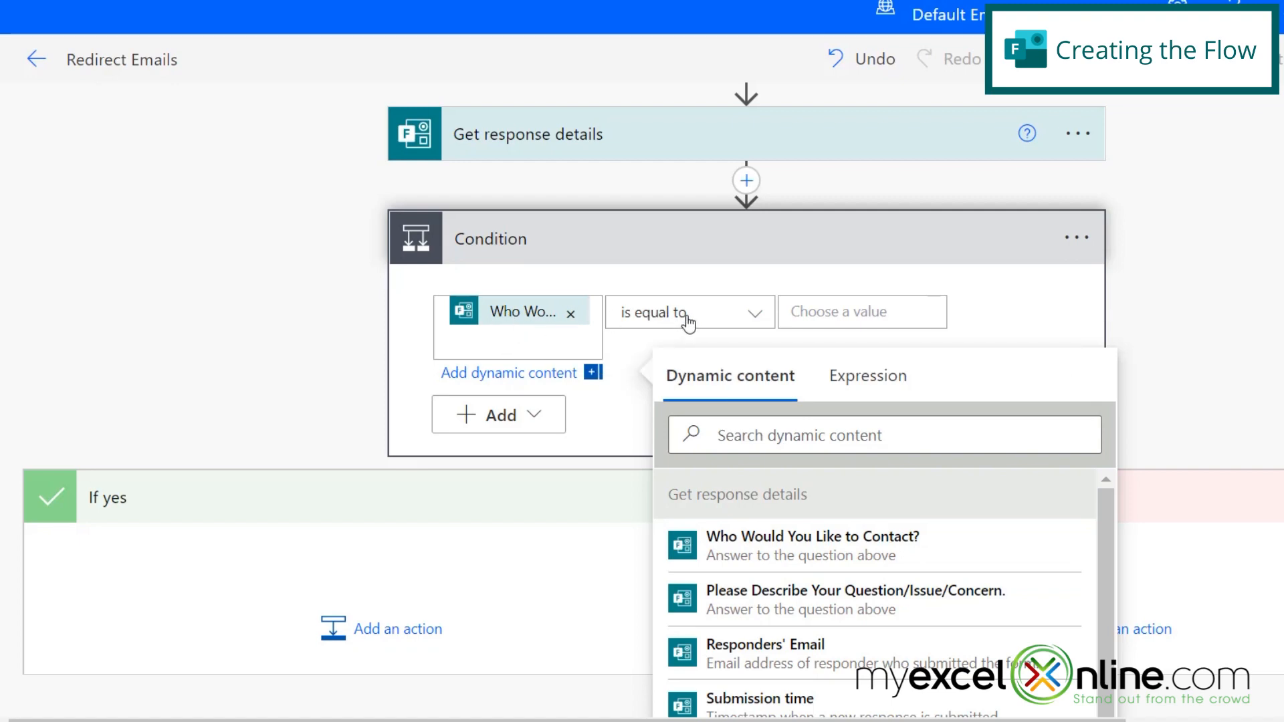
type("Sales")
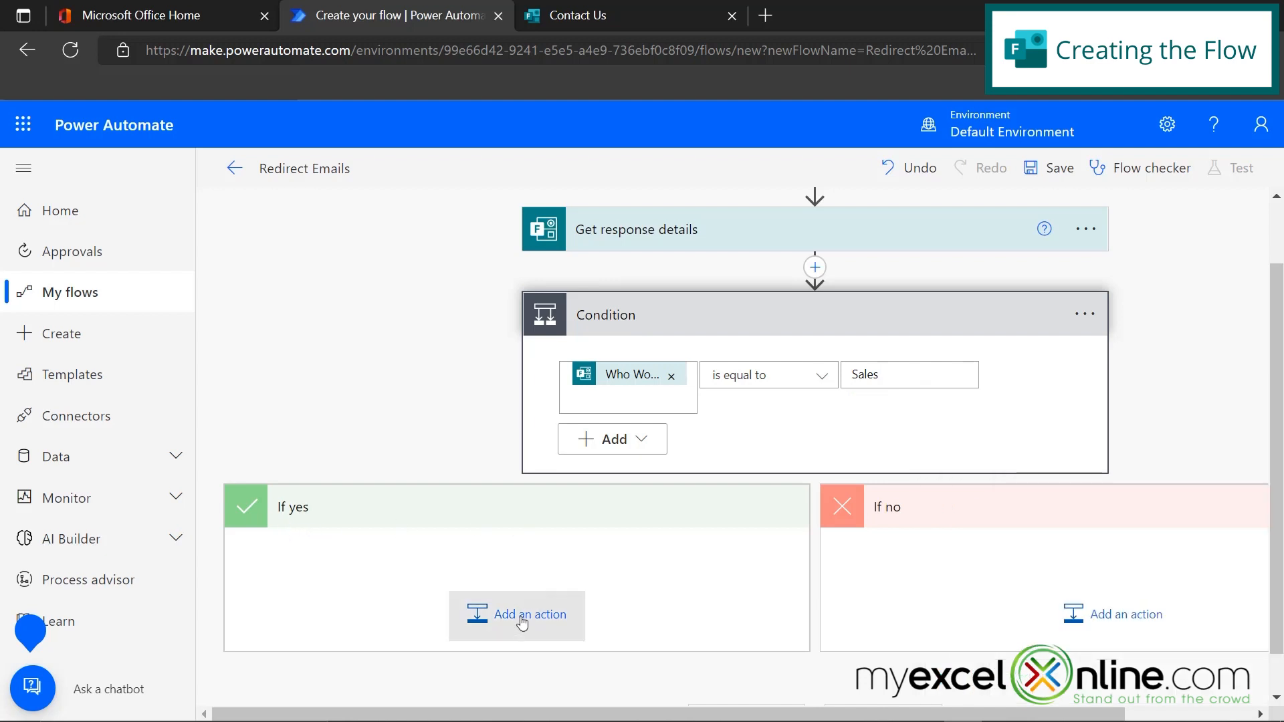
left_click(516, 615)
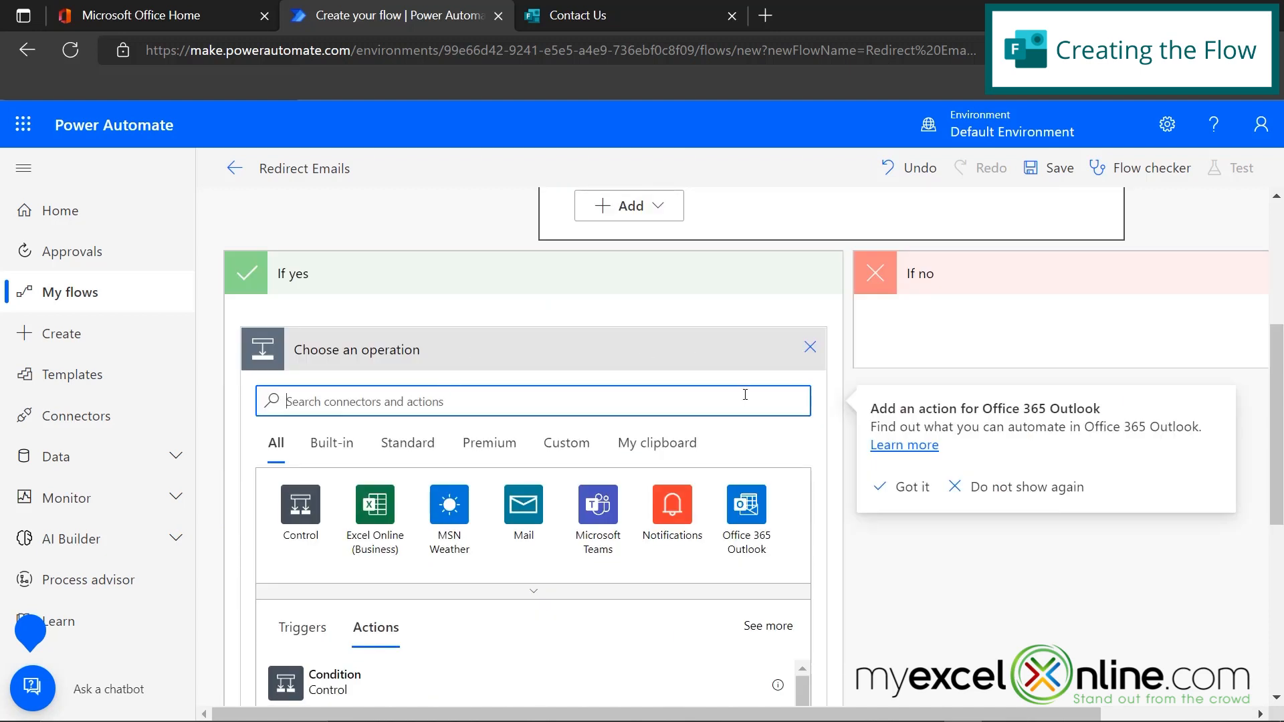
- Add an Office 365 Outlook Send an email (V2) action under If yes with the recipient entered
left_click(745, 503)
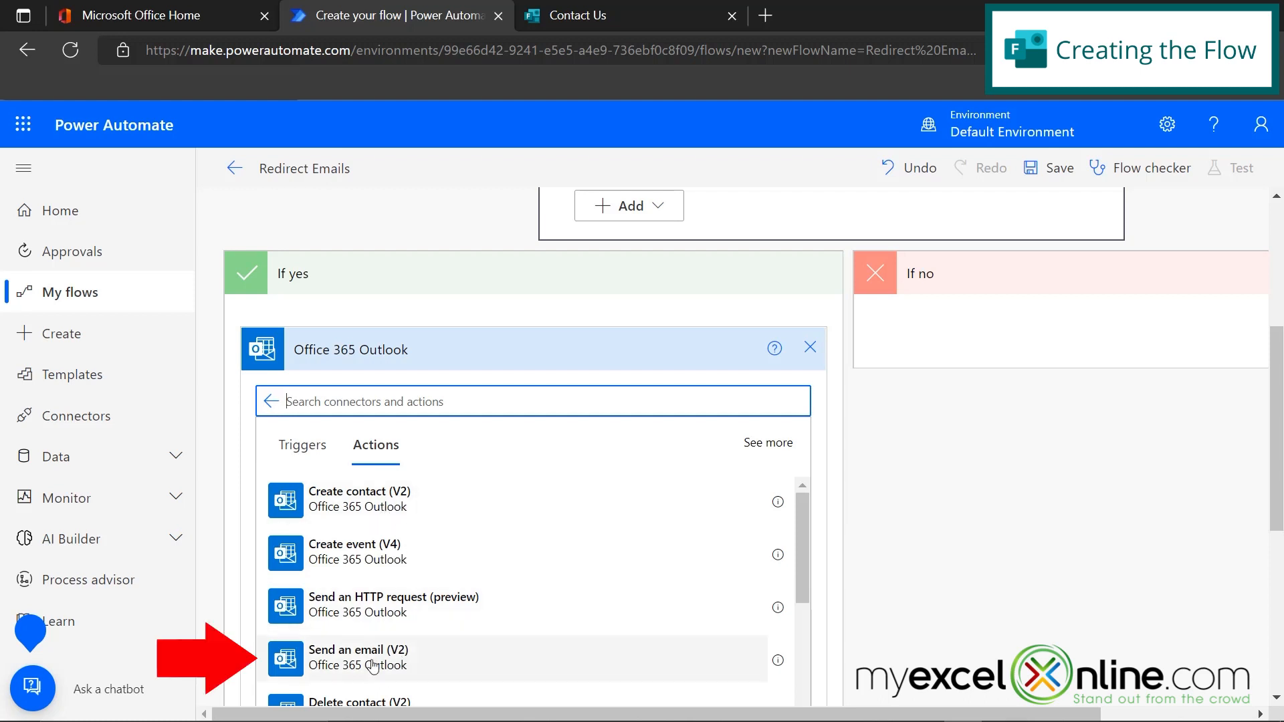
left_click(358, 659)
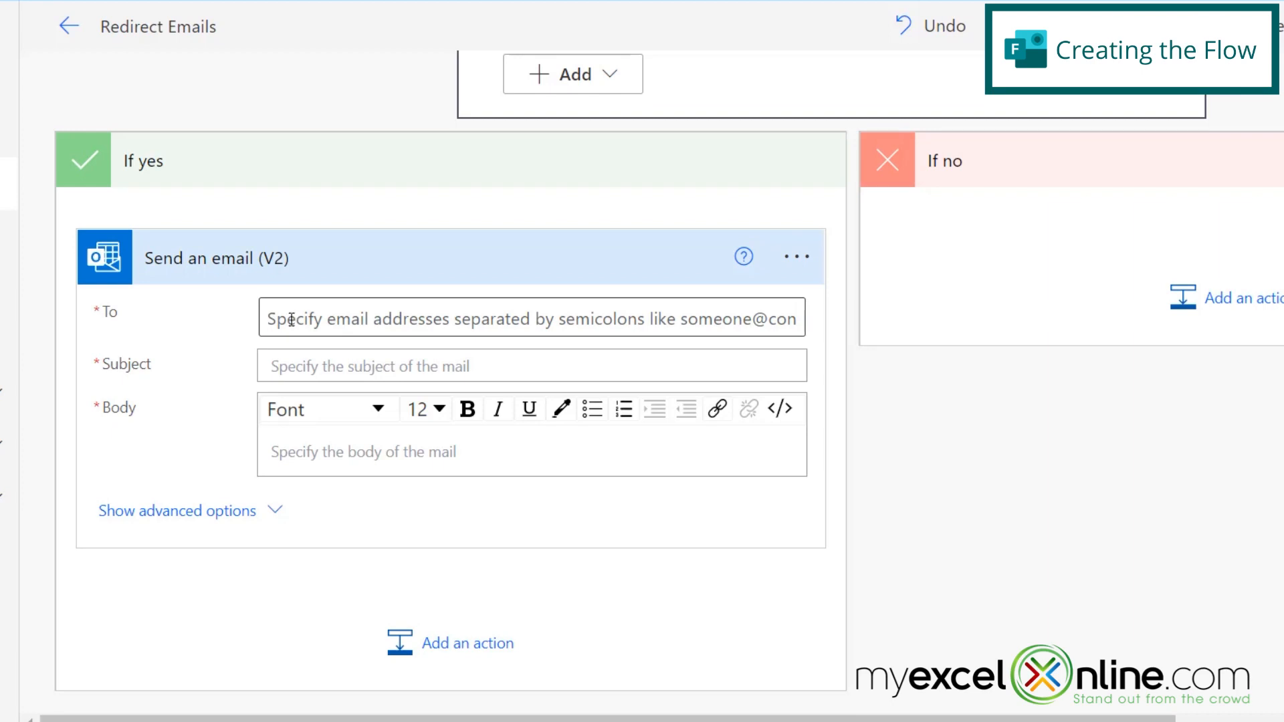
left_click(530, 318)
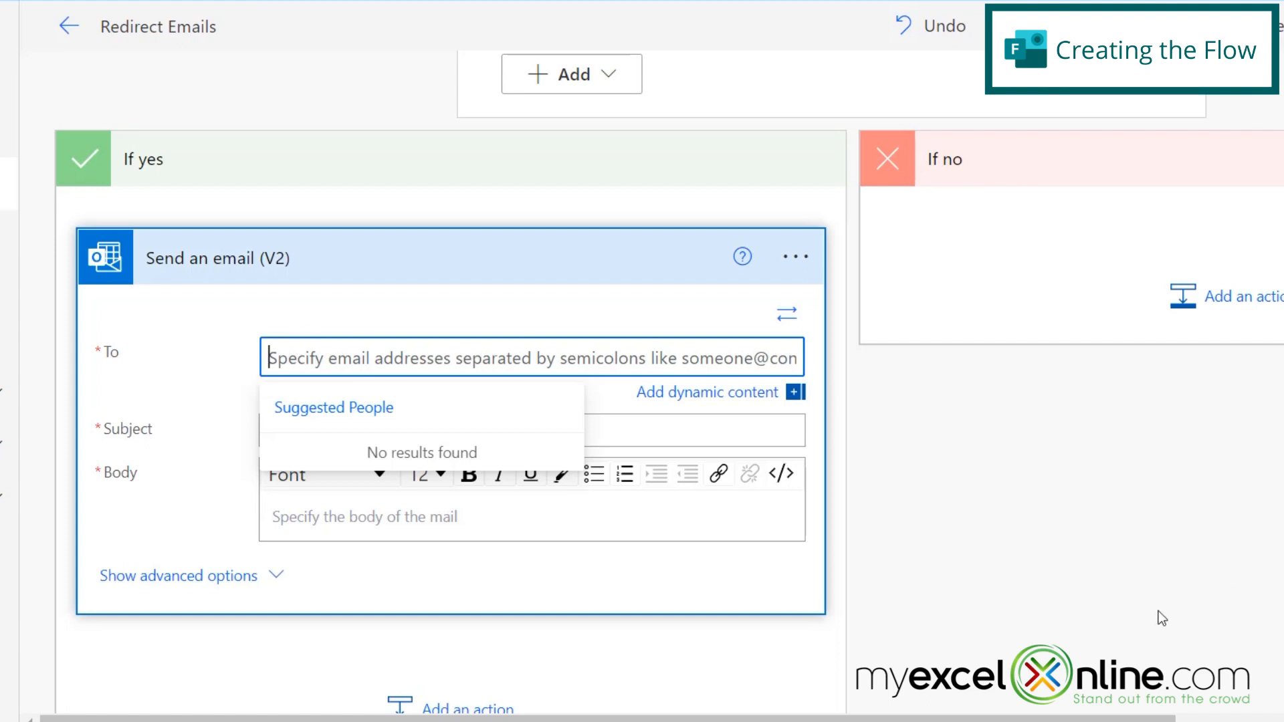
type("vi")
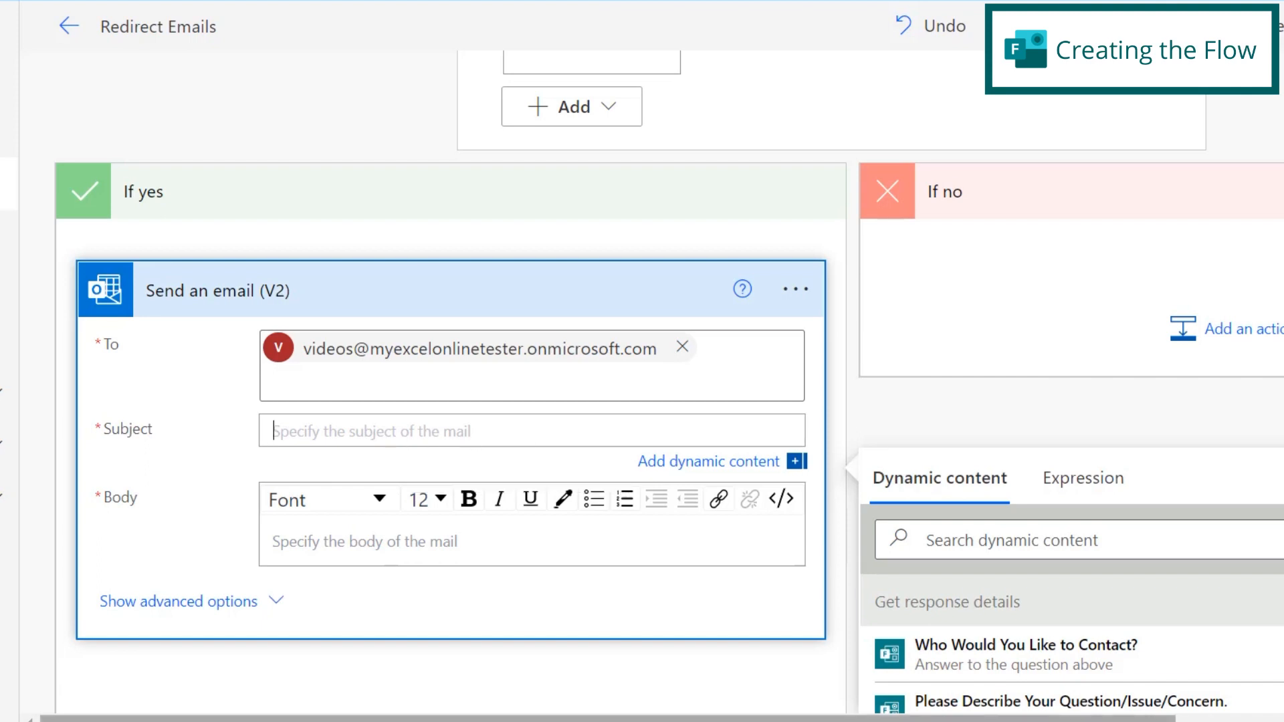
- Set the email subject to the contact choice and body to the concern answer
left_click(1023, 649)
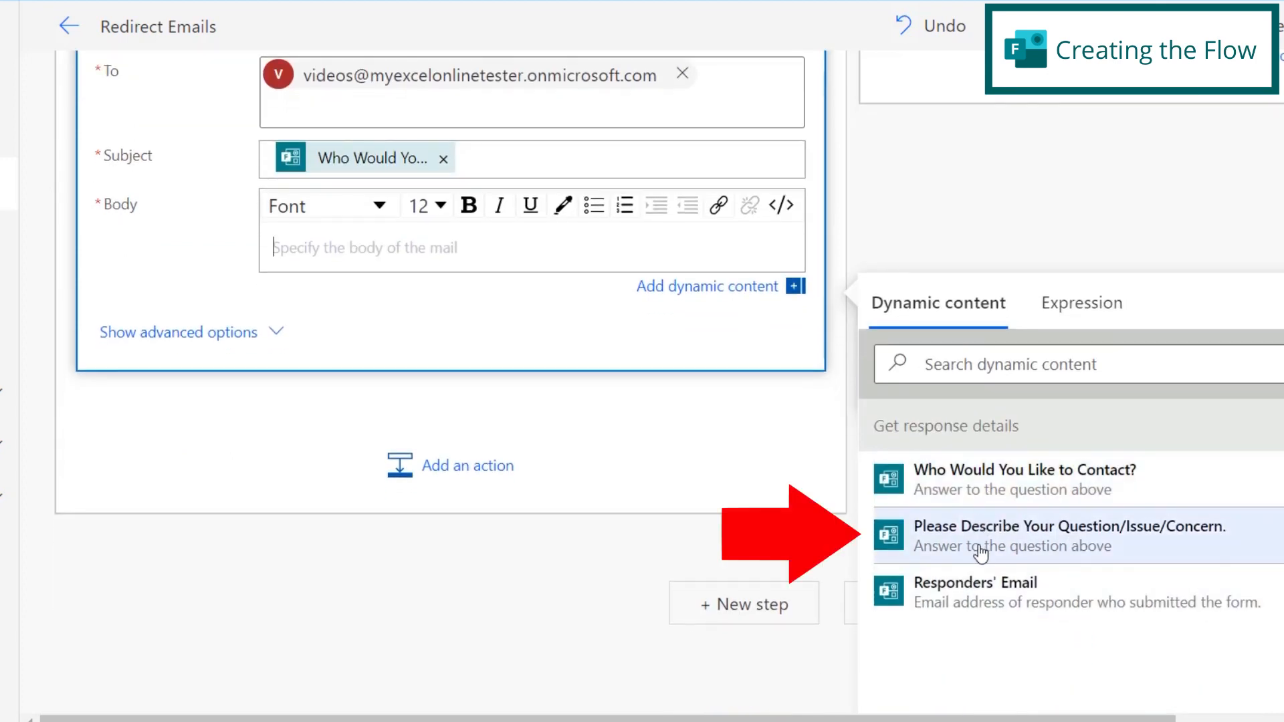
mouse_move(1023, 536)
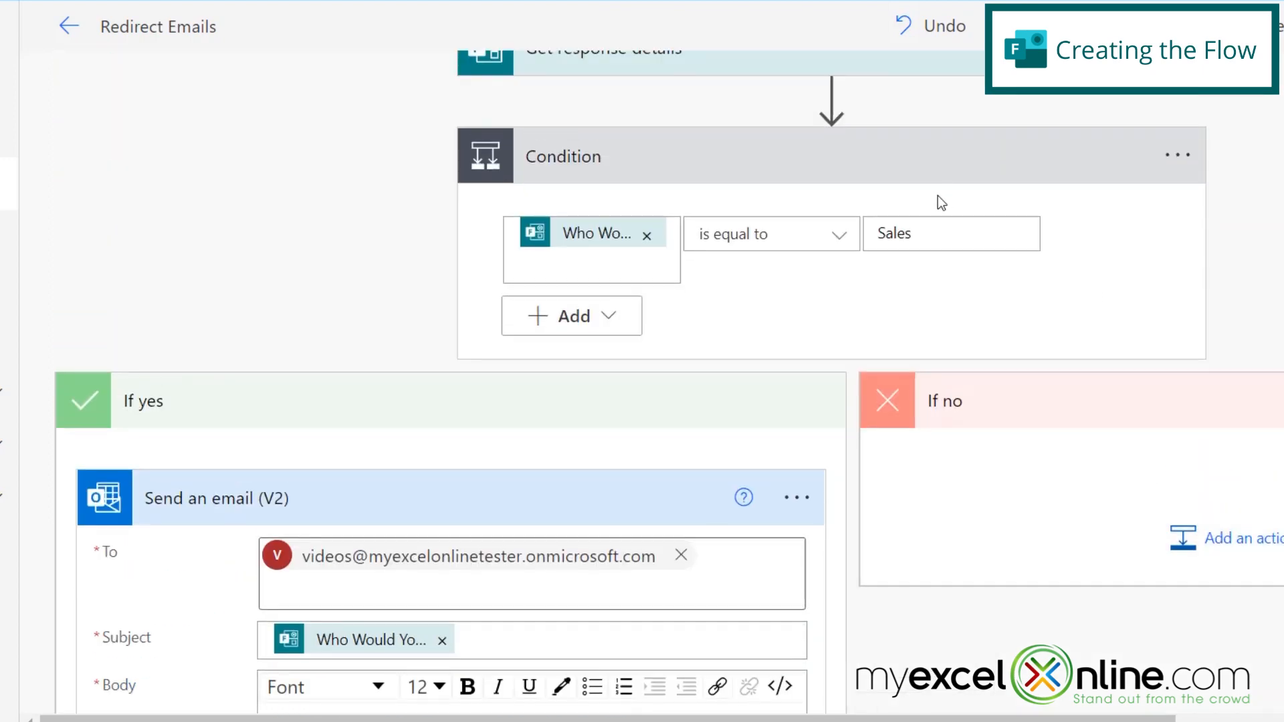
scroll("down", 3)
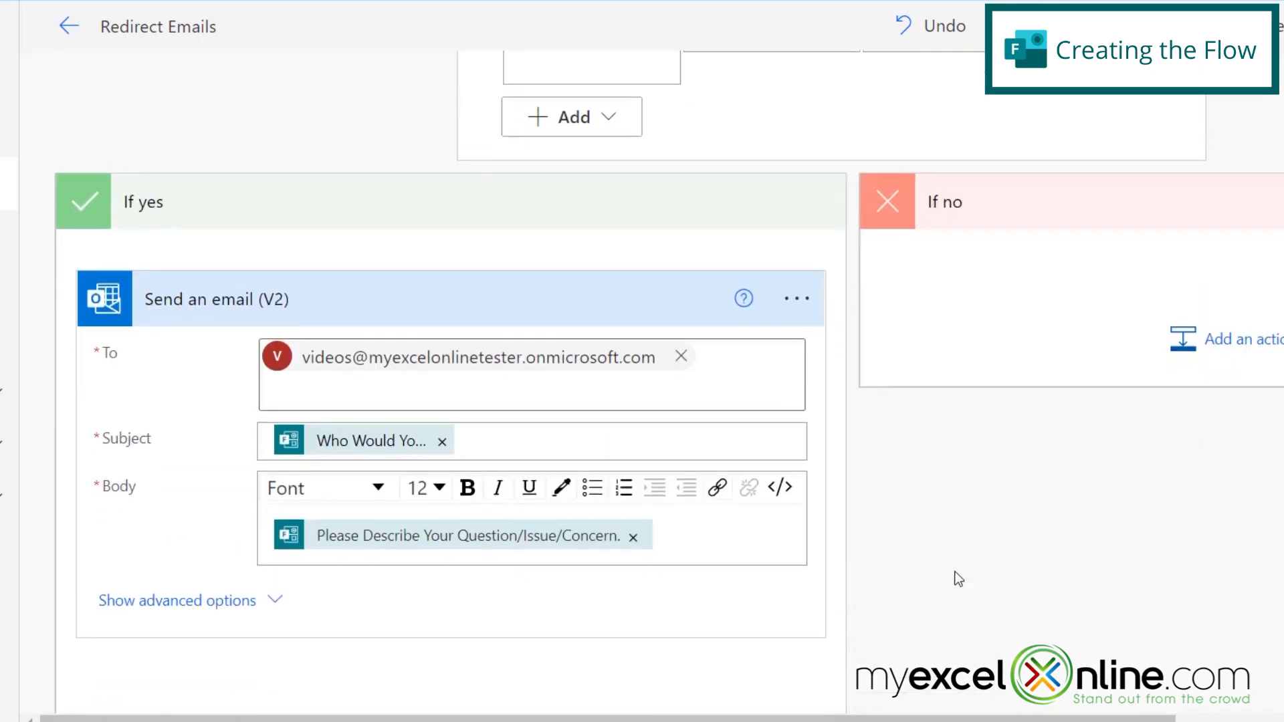
mouse_move(987, 588)
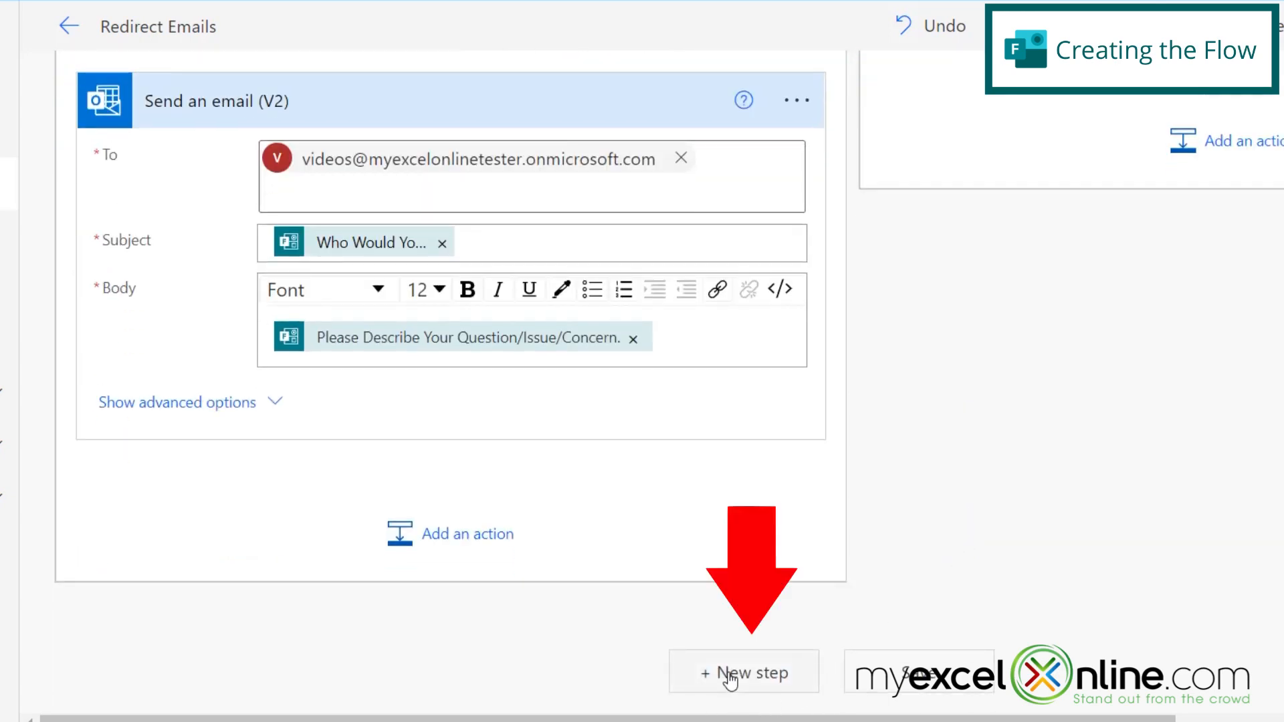
left_click(744, 673)
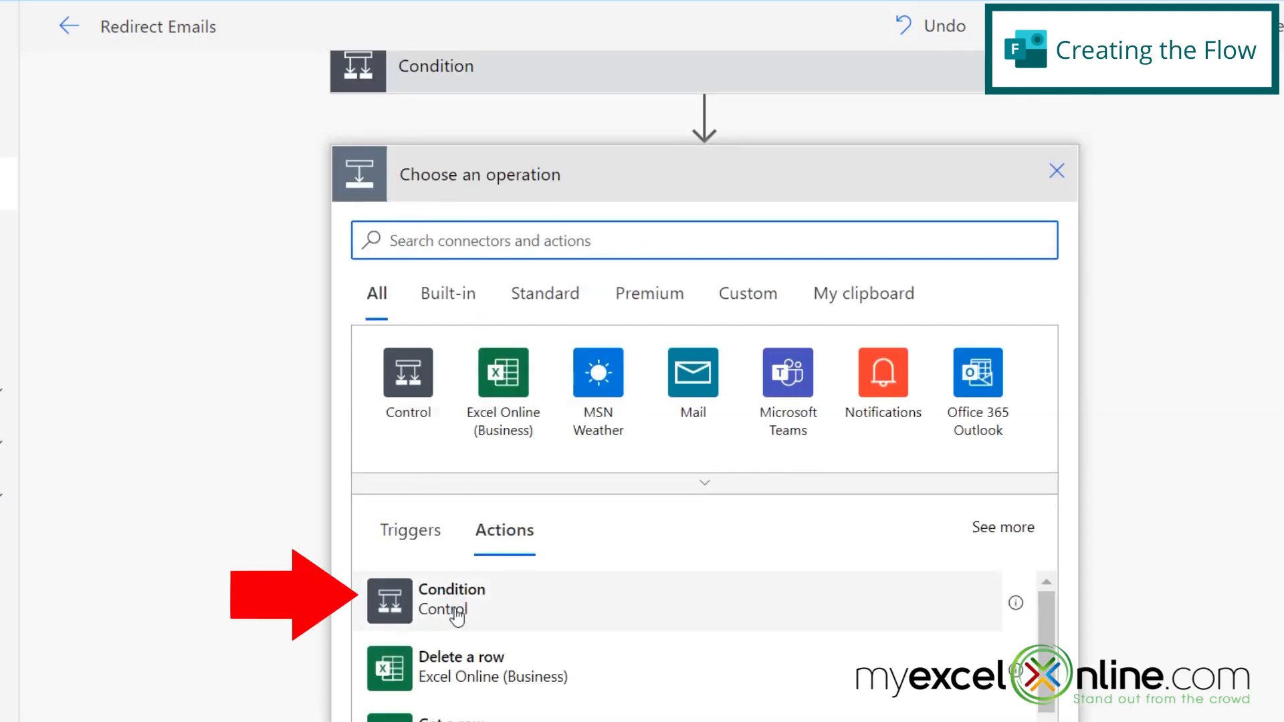
- Add Condition 2 testing whether Who Would You Like to Contact? equals Support
left_click(450, 600)
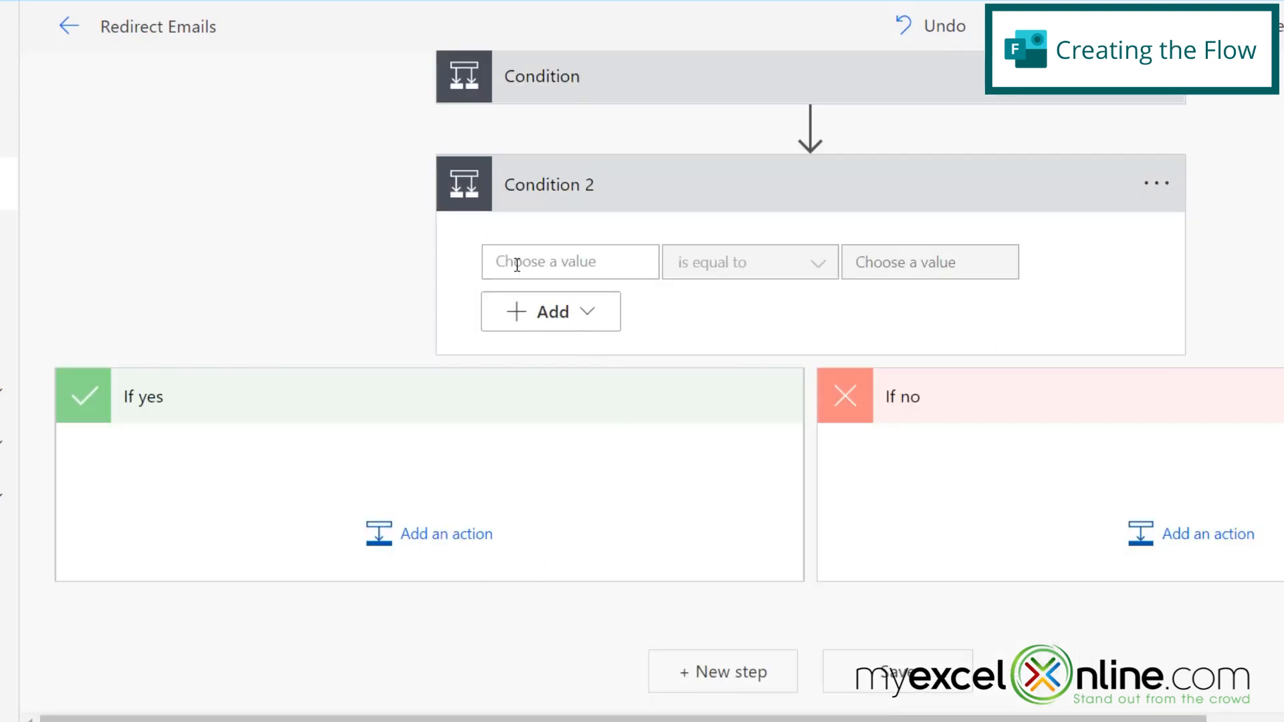
left_click(569, 262)
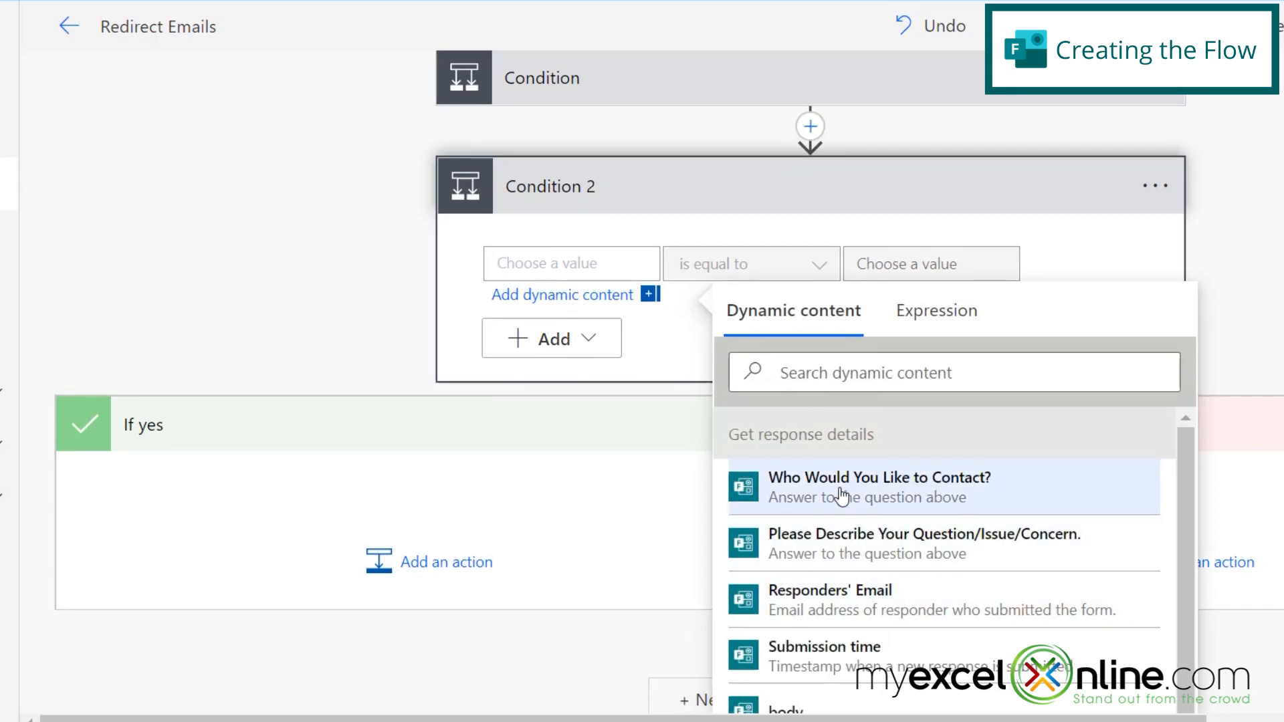
left_click(880, 477)
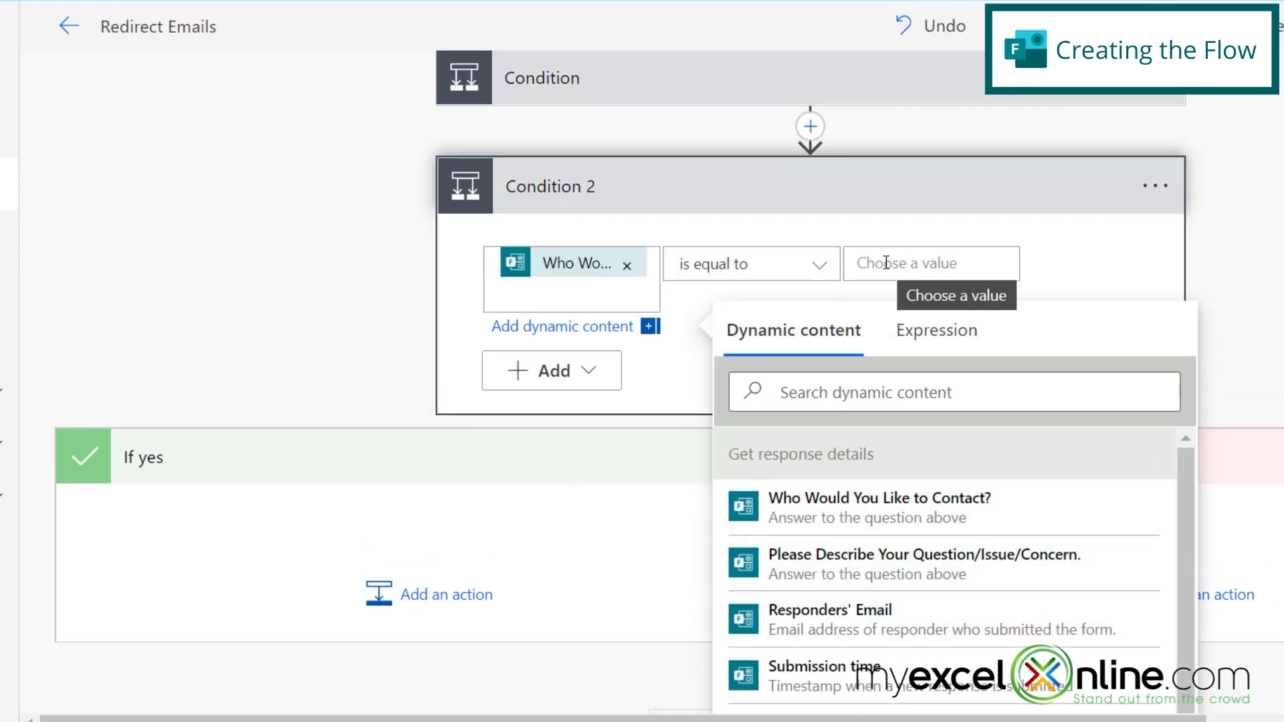
type("Support")
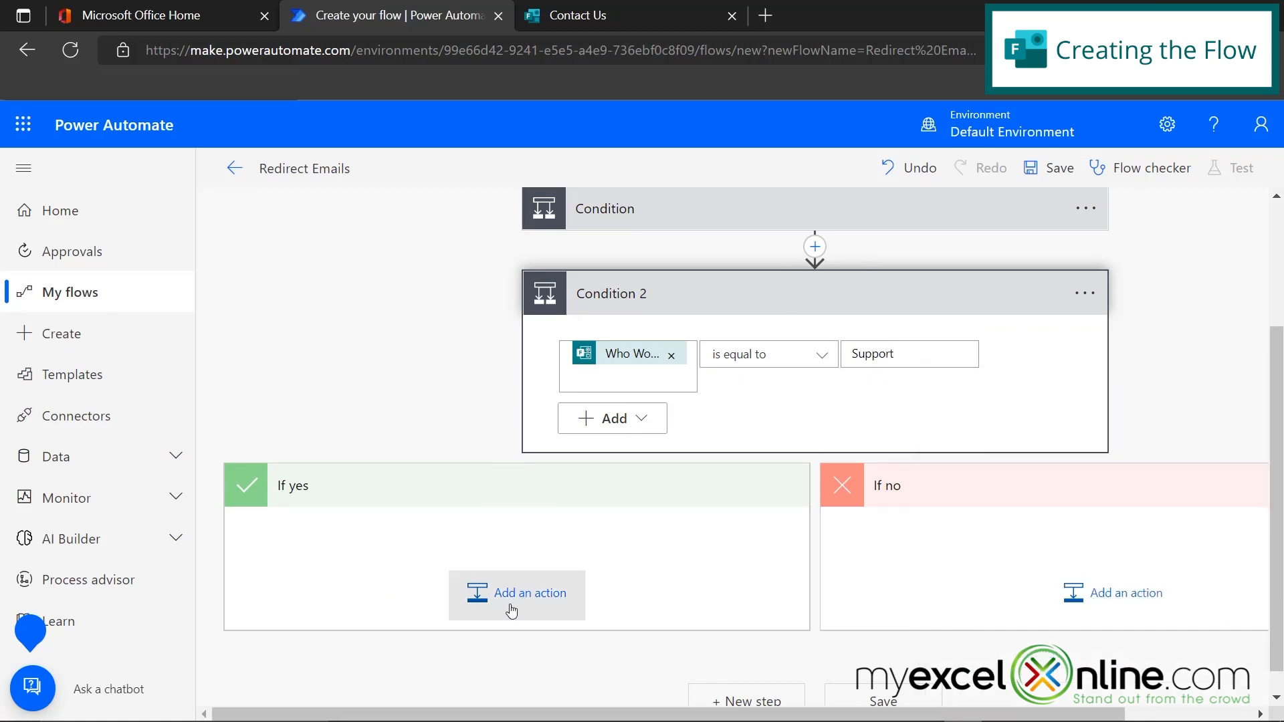
left_click(516, 594)
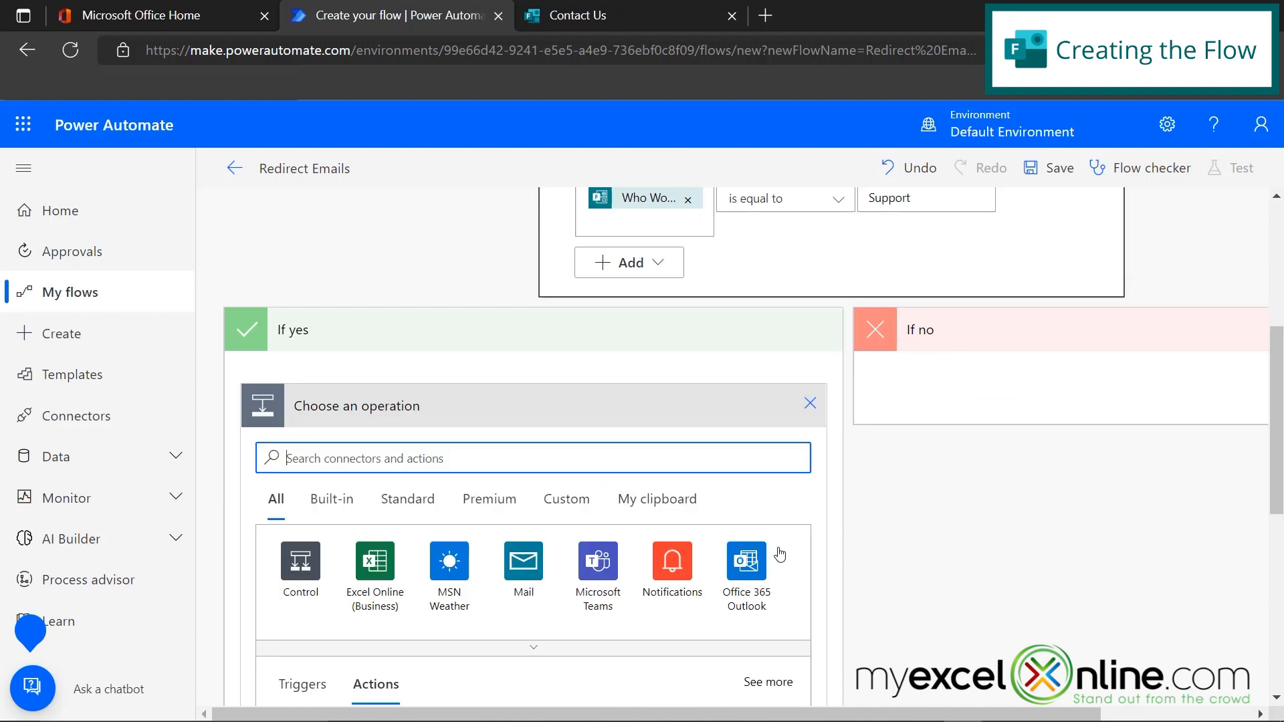
left_click(744, 564)
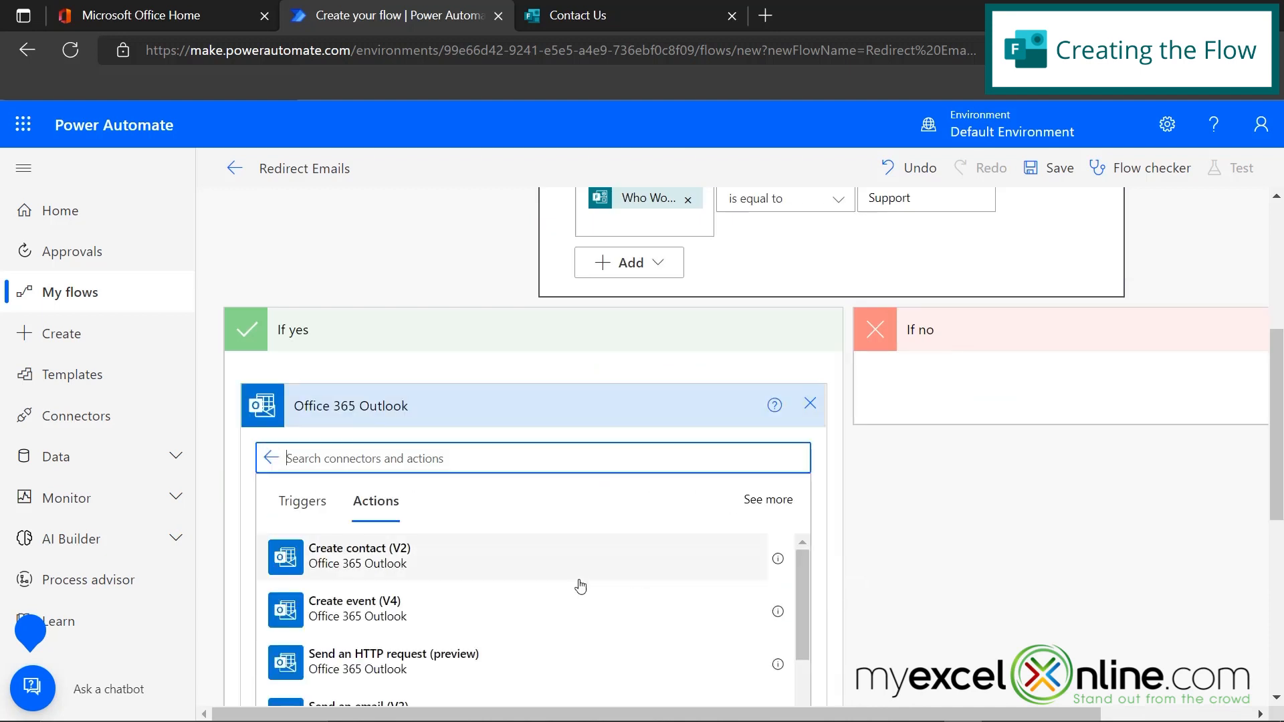
left_click(369, 701)
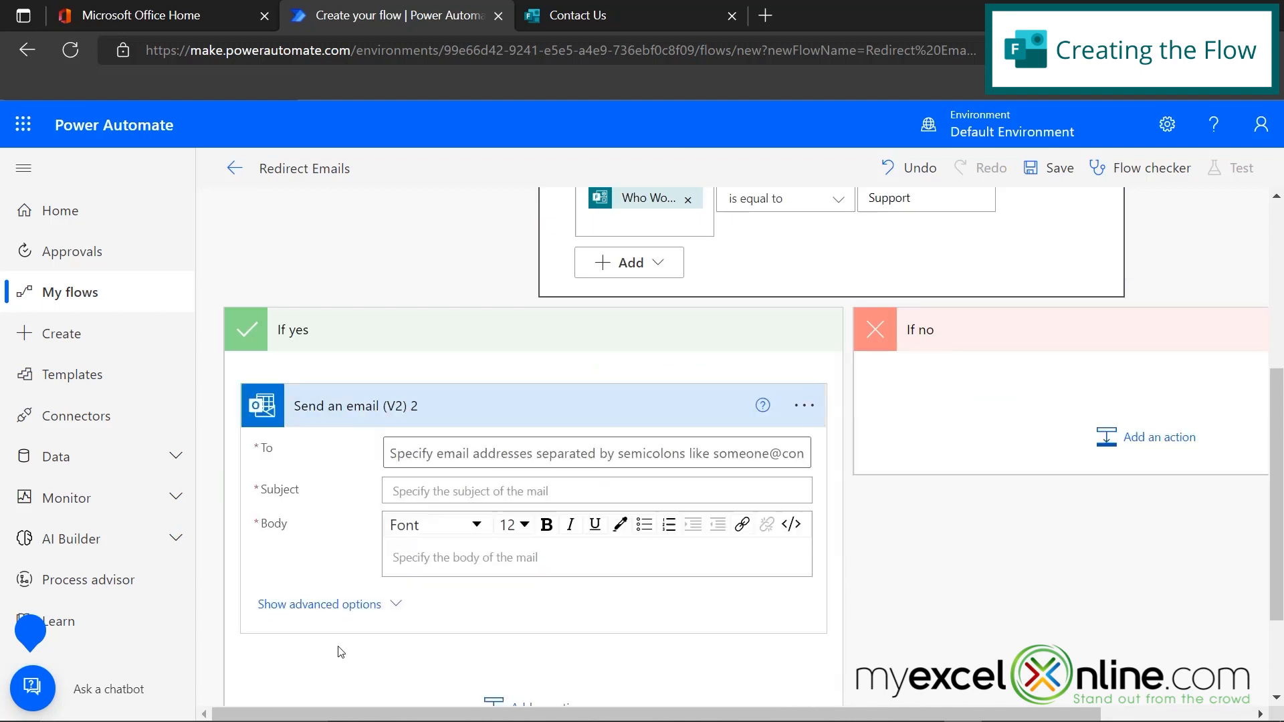
left_click(595, 453)
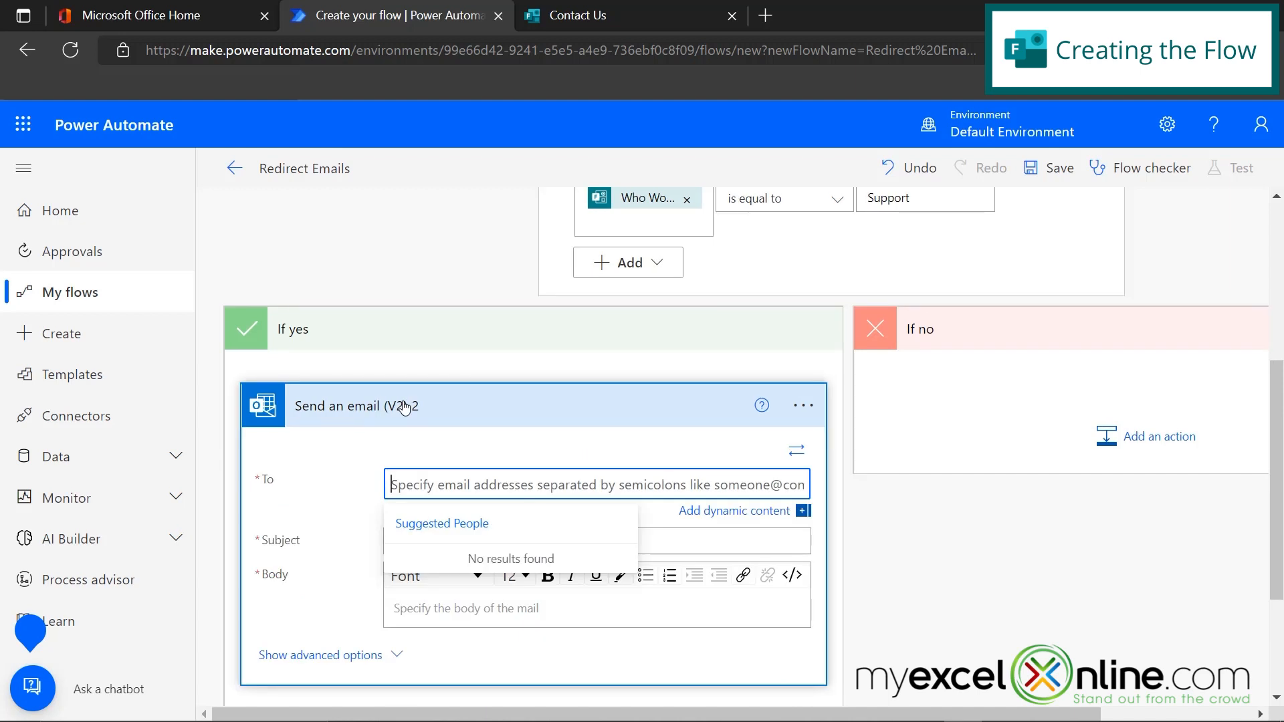
type("vi")
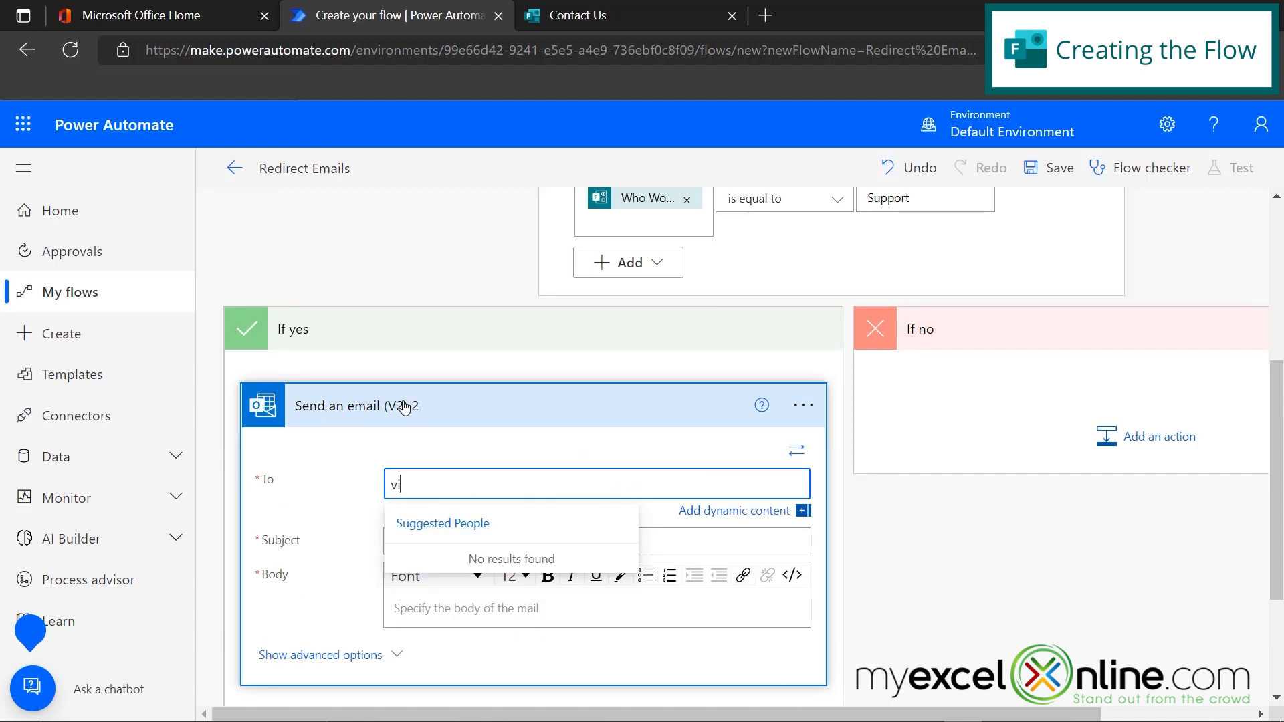
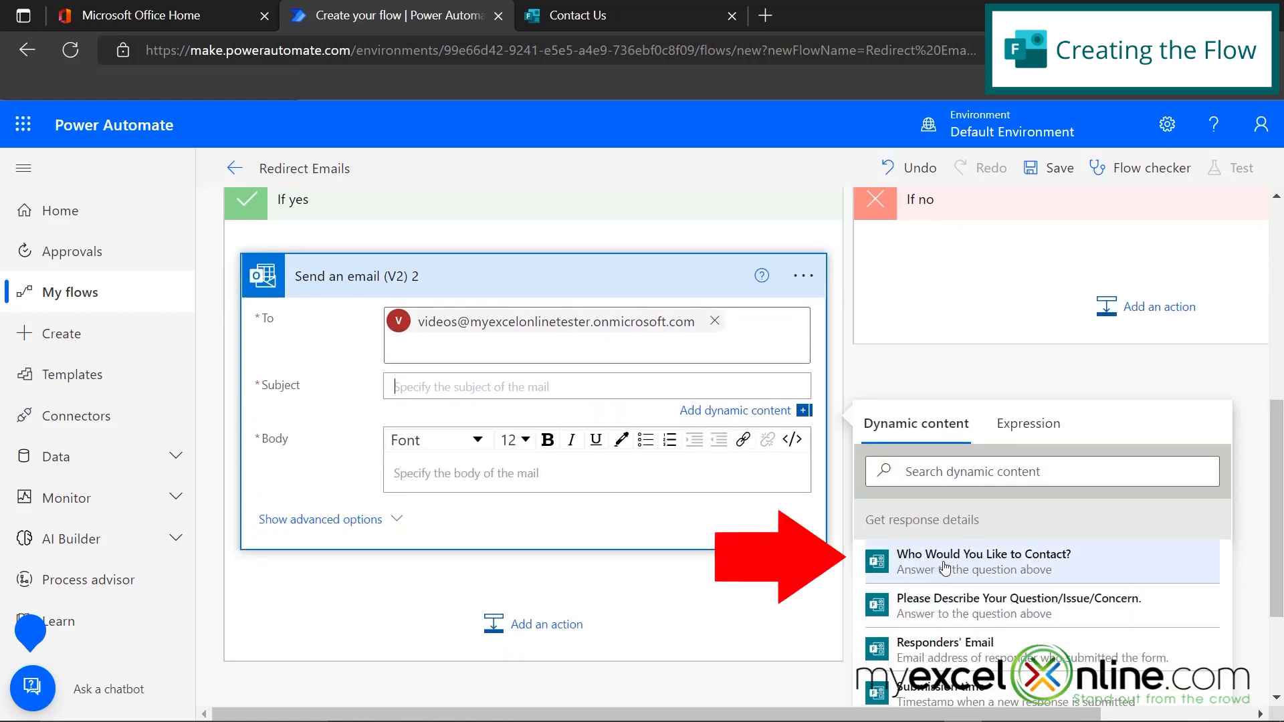
- Use the contact choice as the subject and the question description as the body
left_click(981, 560)
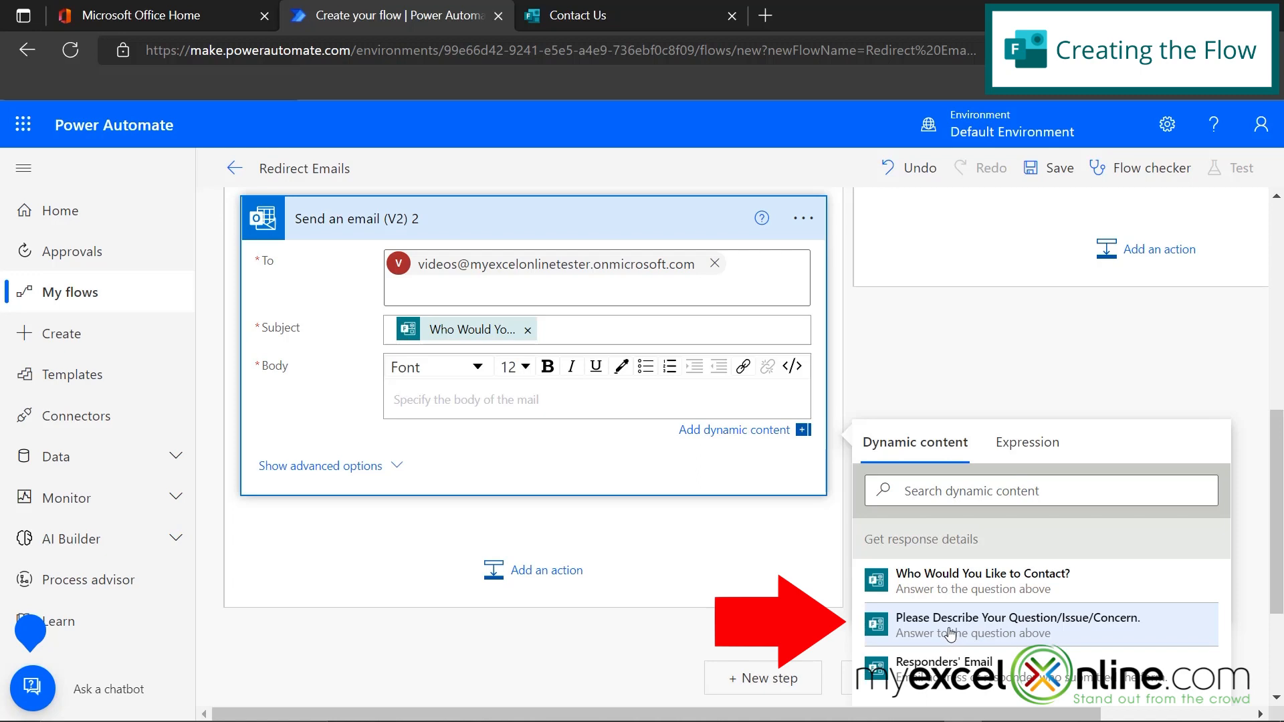
left_click(1017, 624)
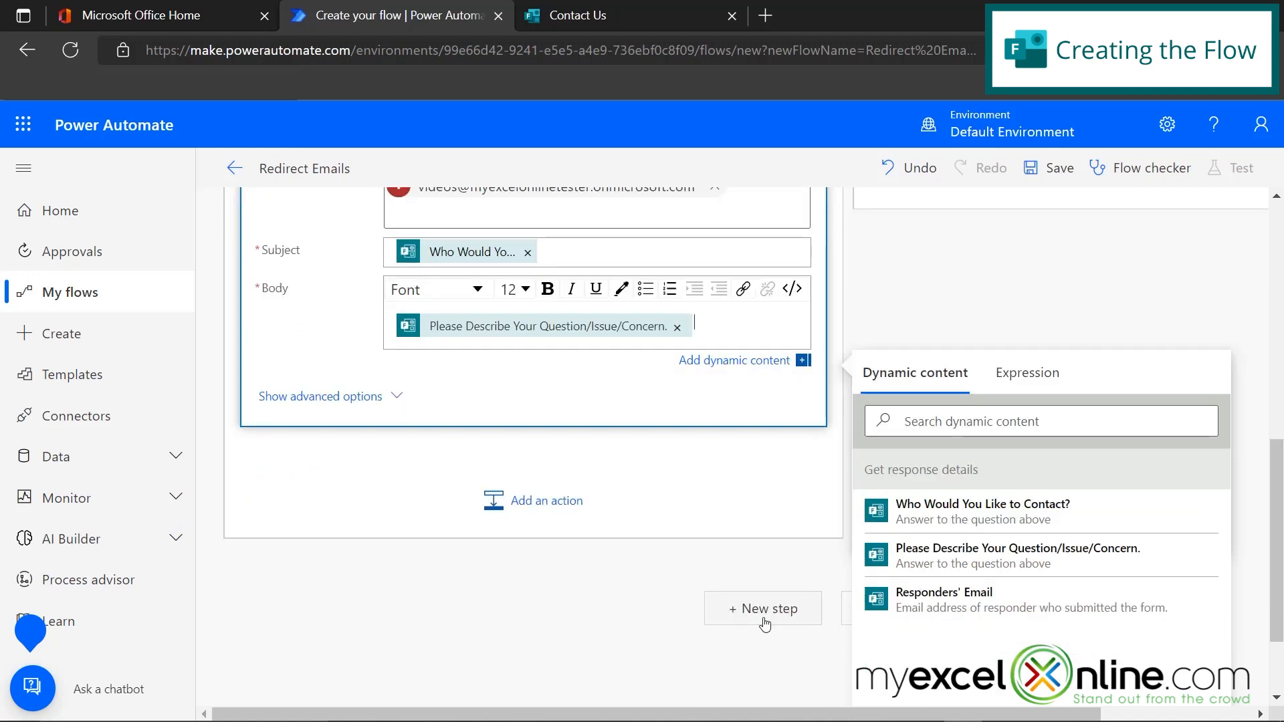
- Add Condition 3 testing whether the department answer equals Customer Service
left_click(761, 609)
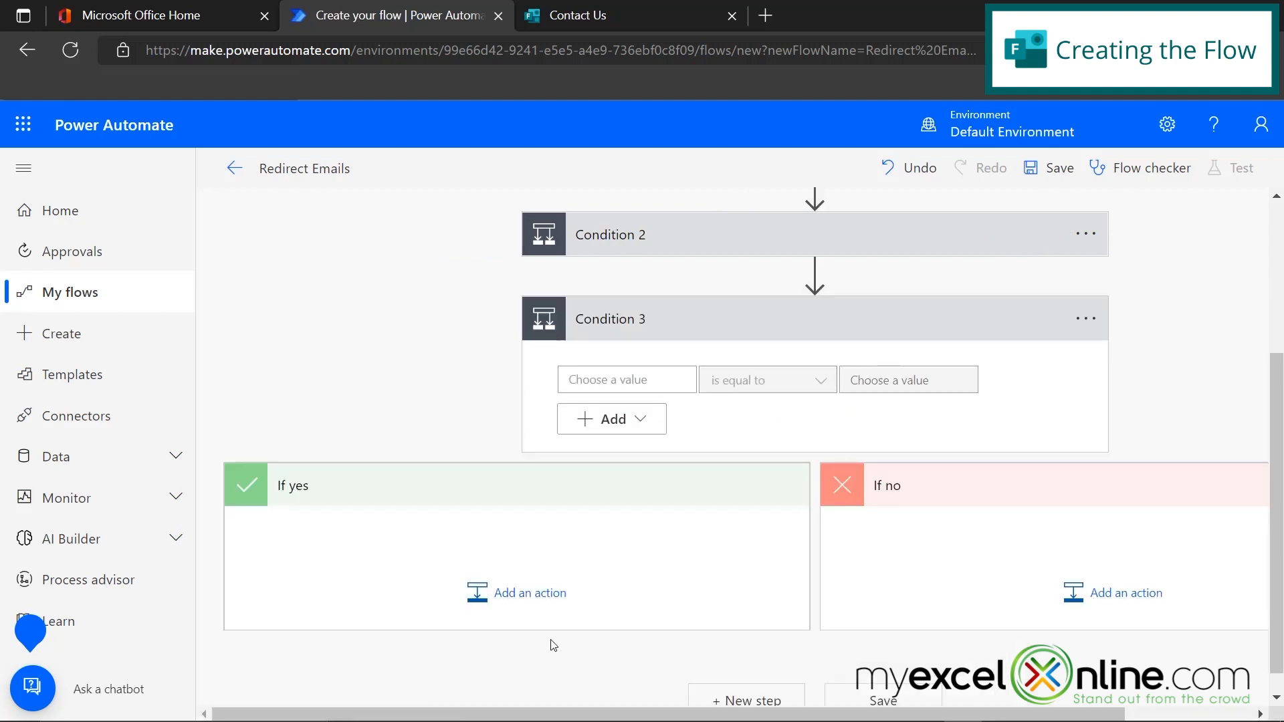
left_click(625, 379)
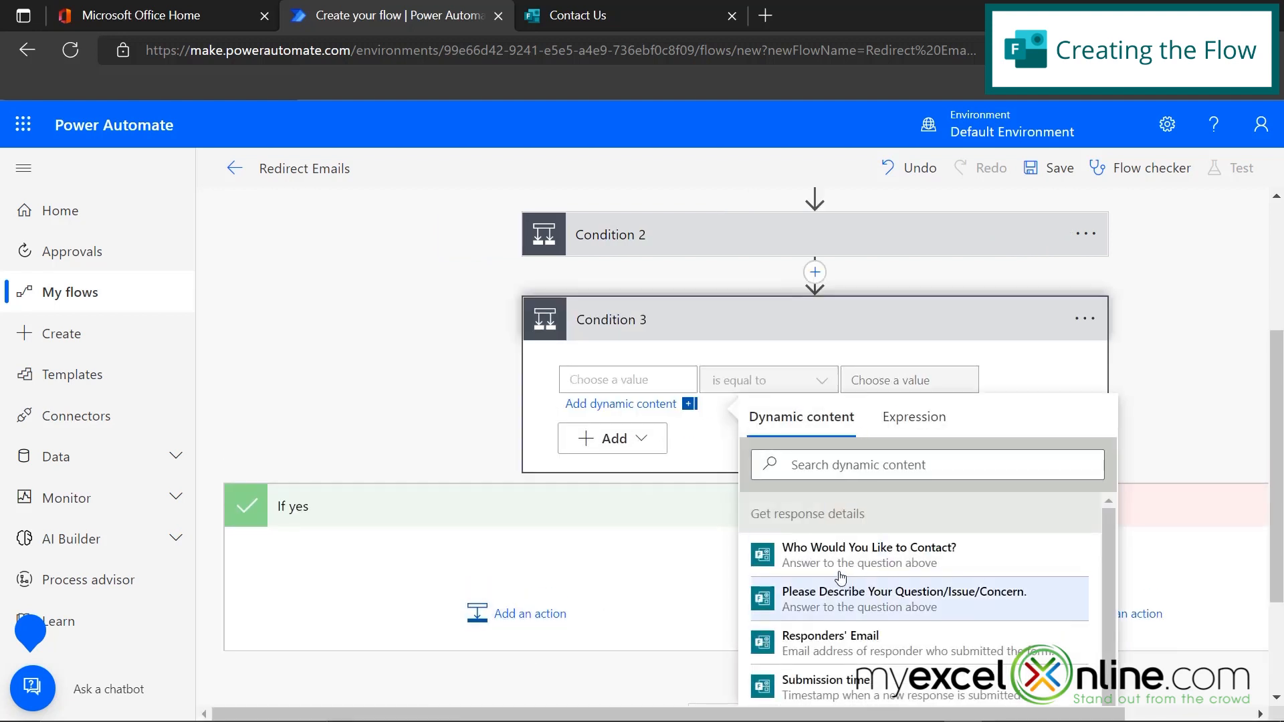
left_click(868, 554)
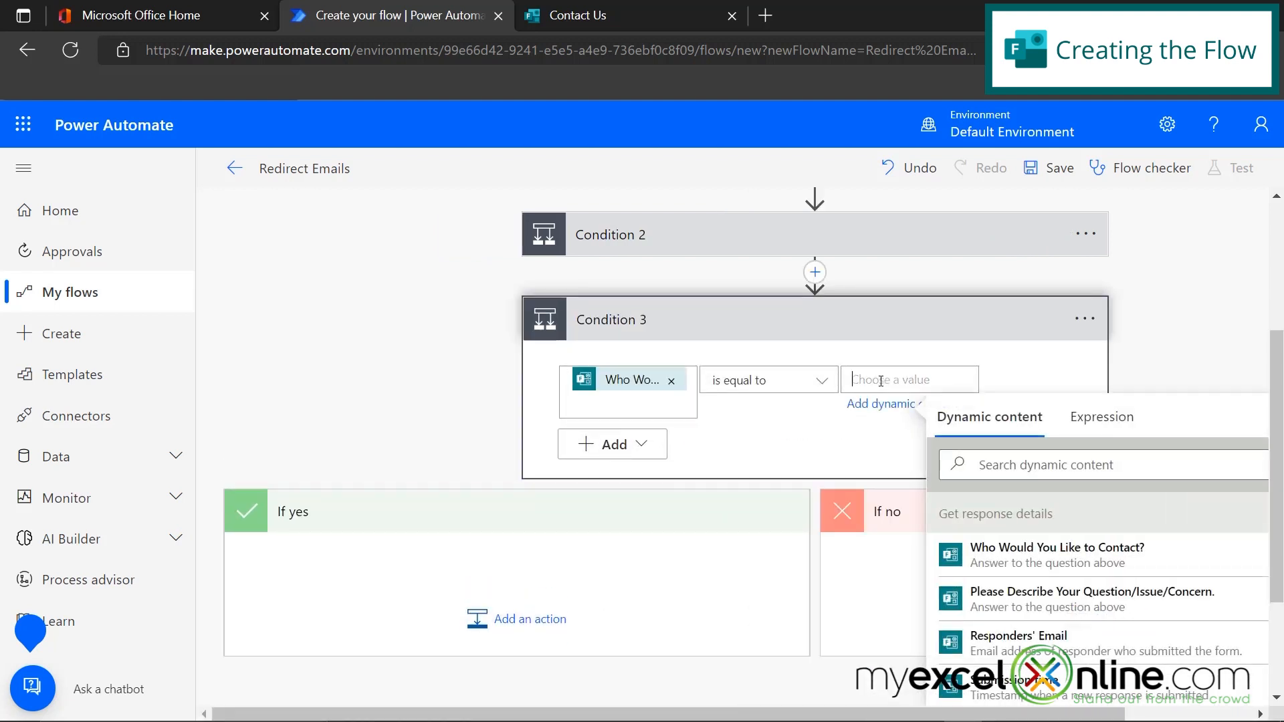
type("Customer Service")
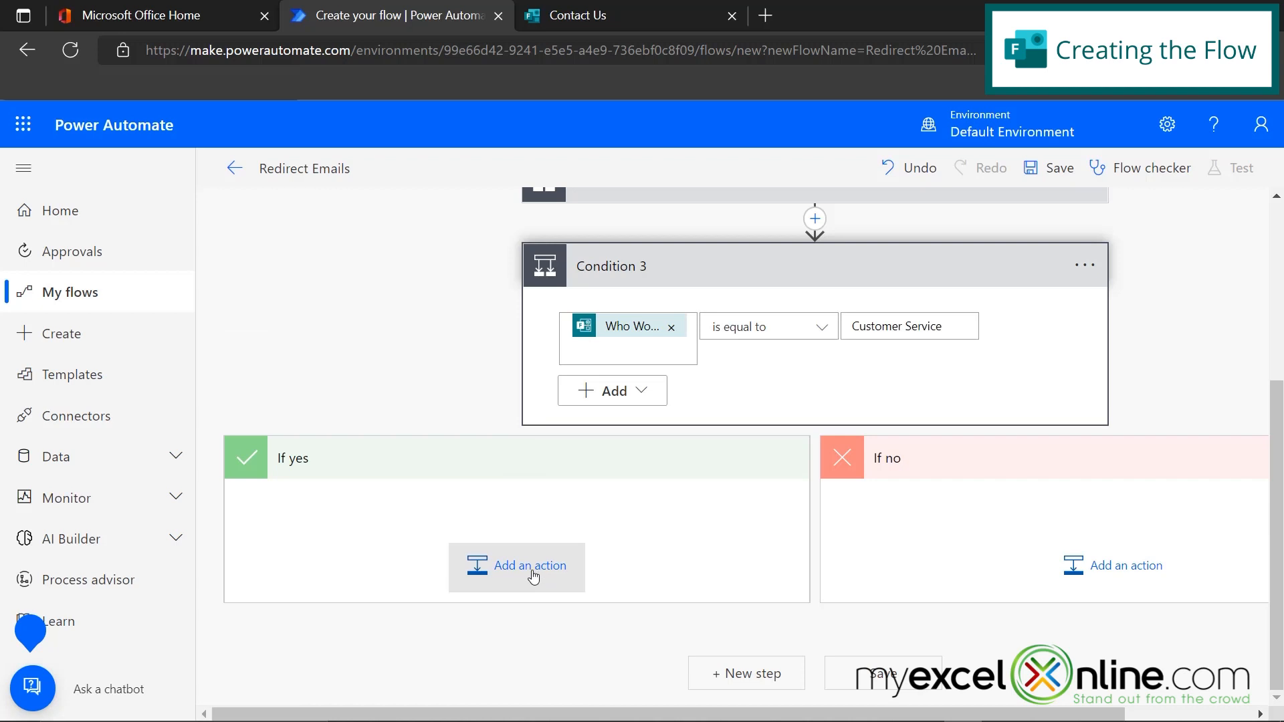
- In its yes branch add Send an email (V2) with the department answer as subject and the concern as body
left_click(516, 566)
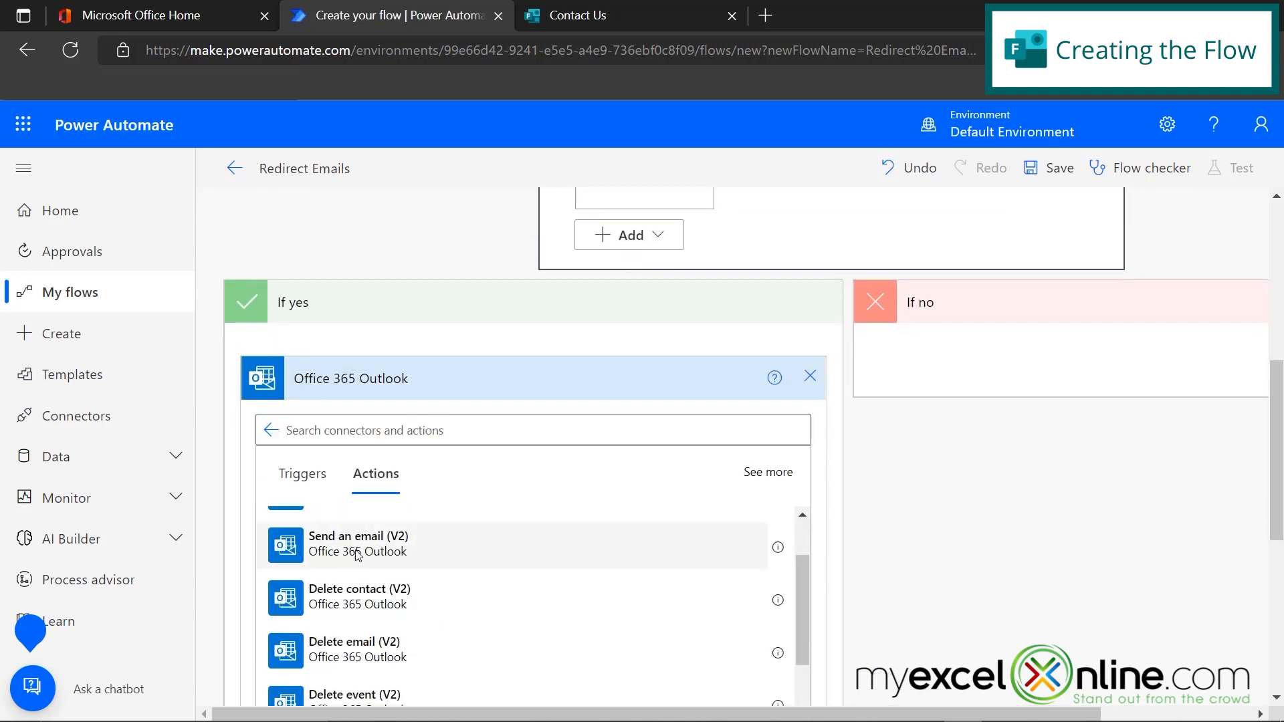
left_click(358, 543)
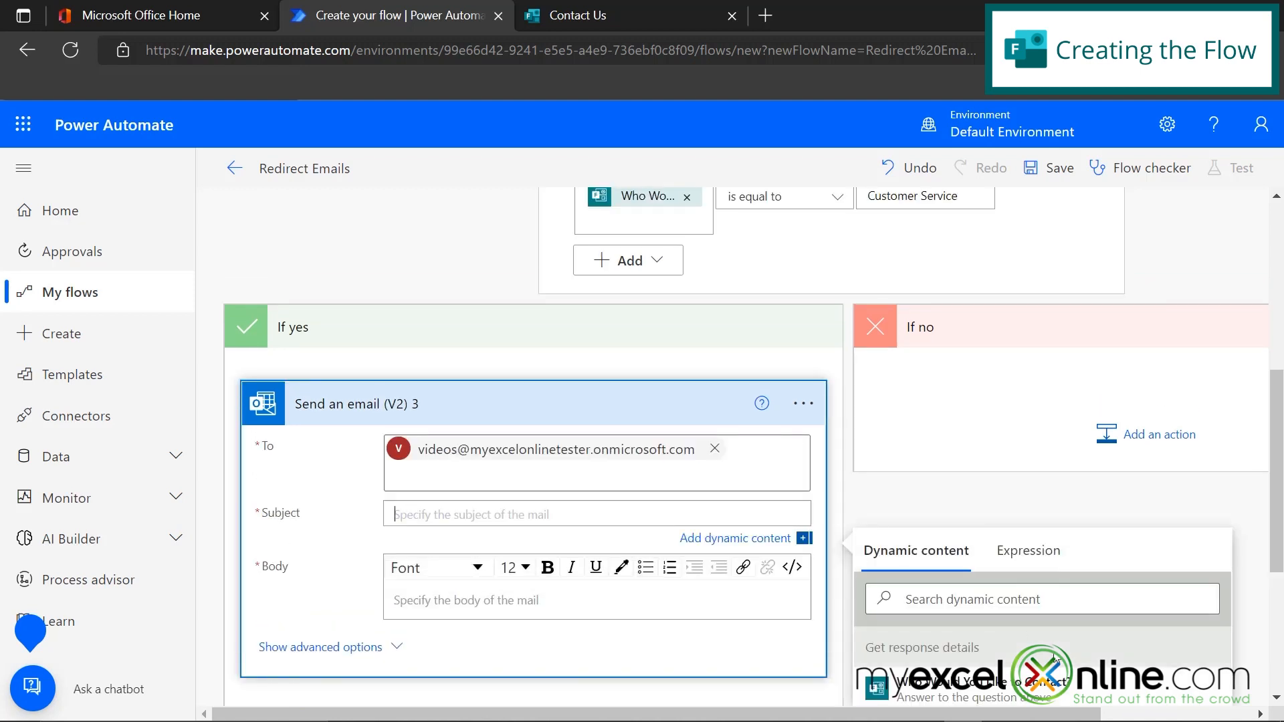
scroll("down", 3)
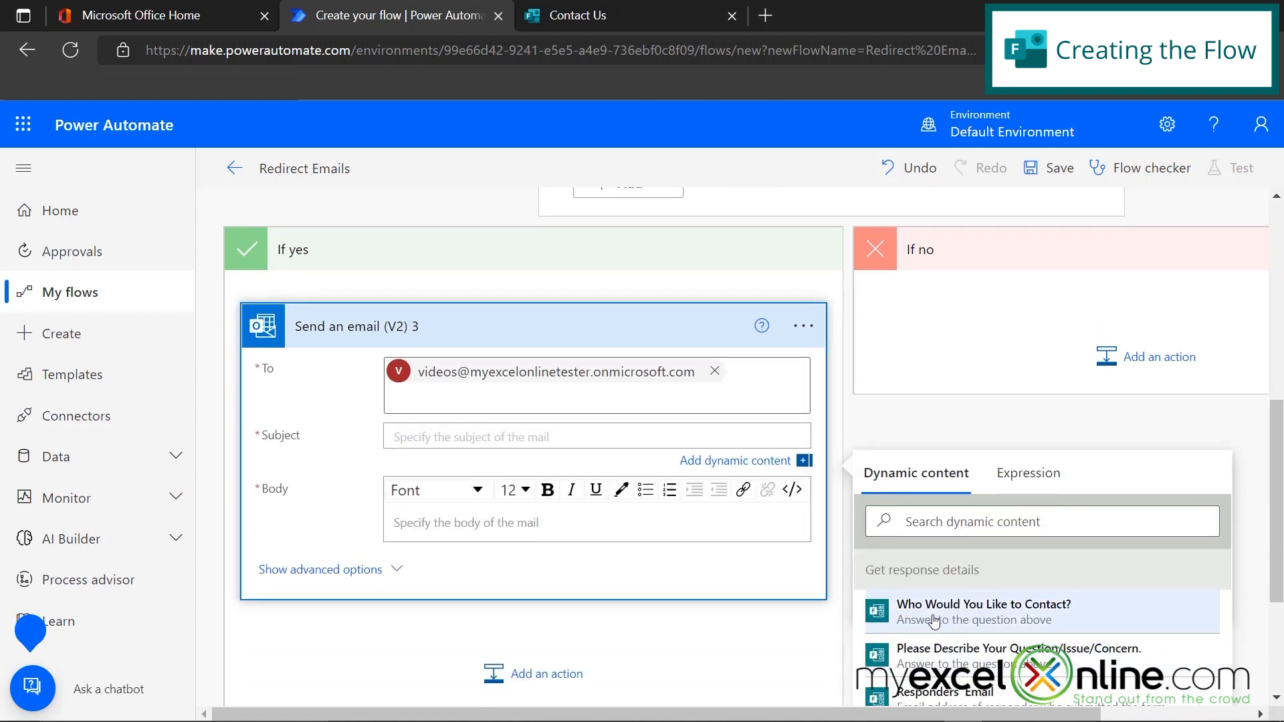
left_click(983, 613)
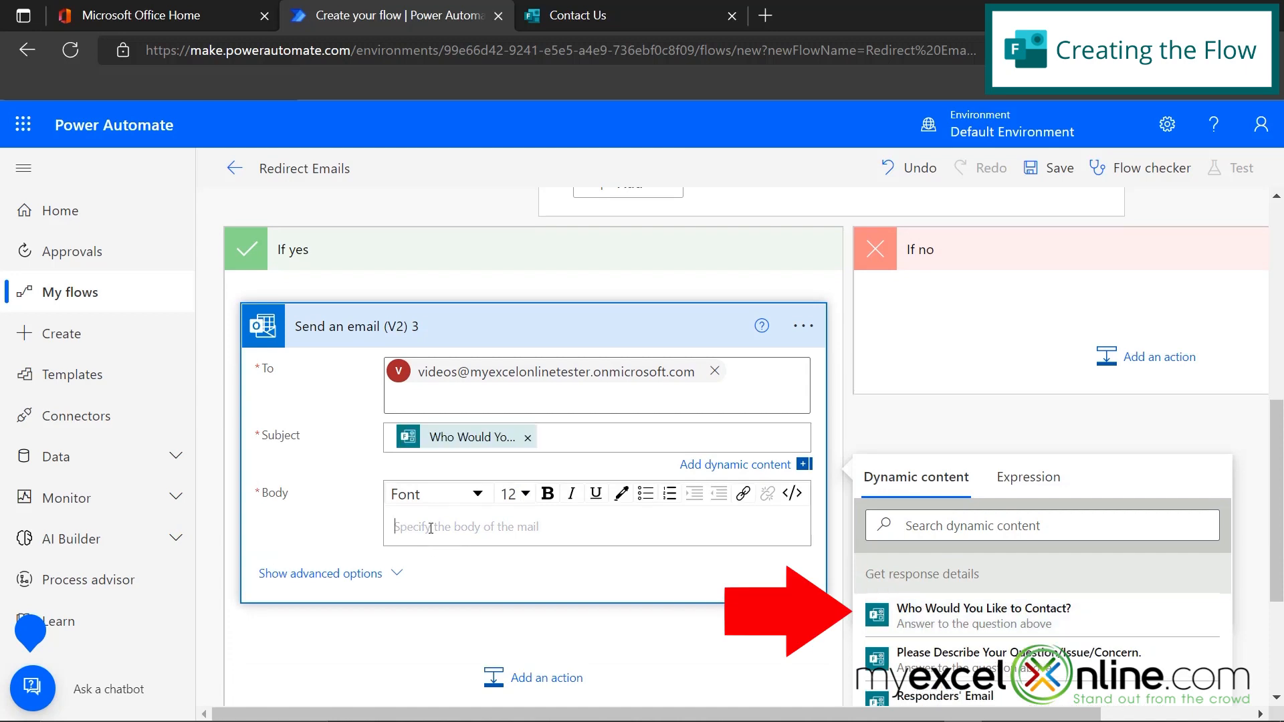
scroll("down", 3)
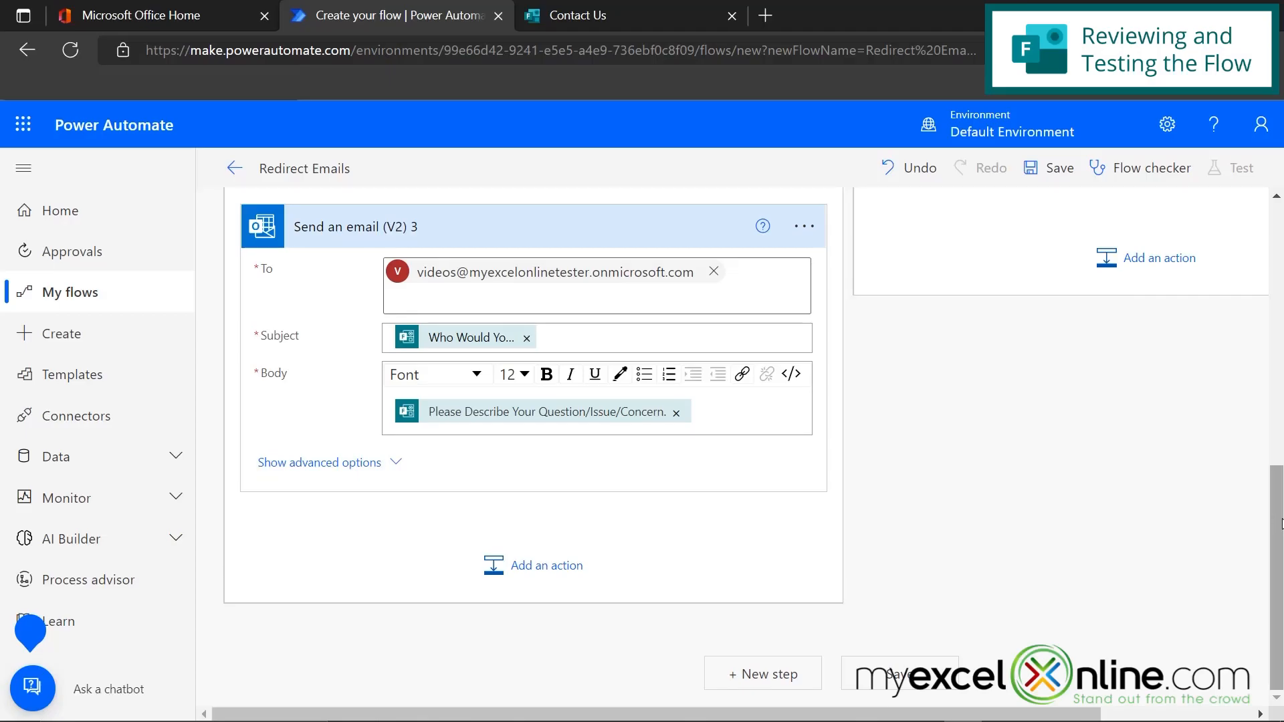
- Review the collapsed Redirect Emails flow and save it
scroll("up", 3)
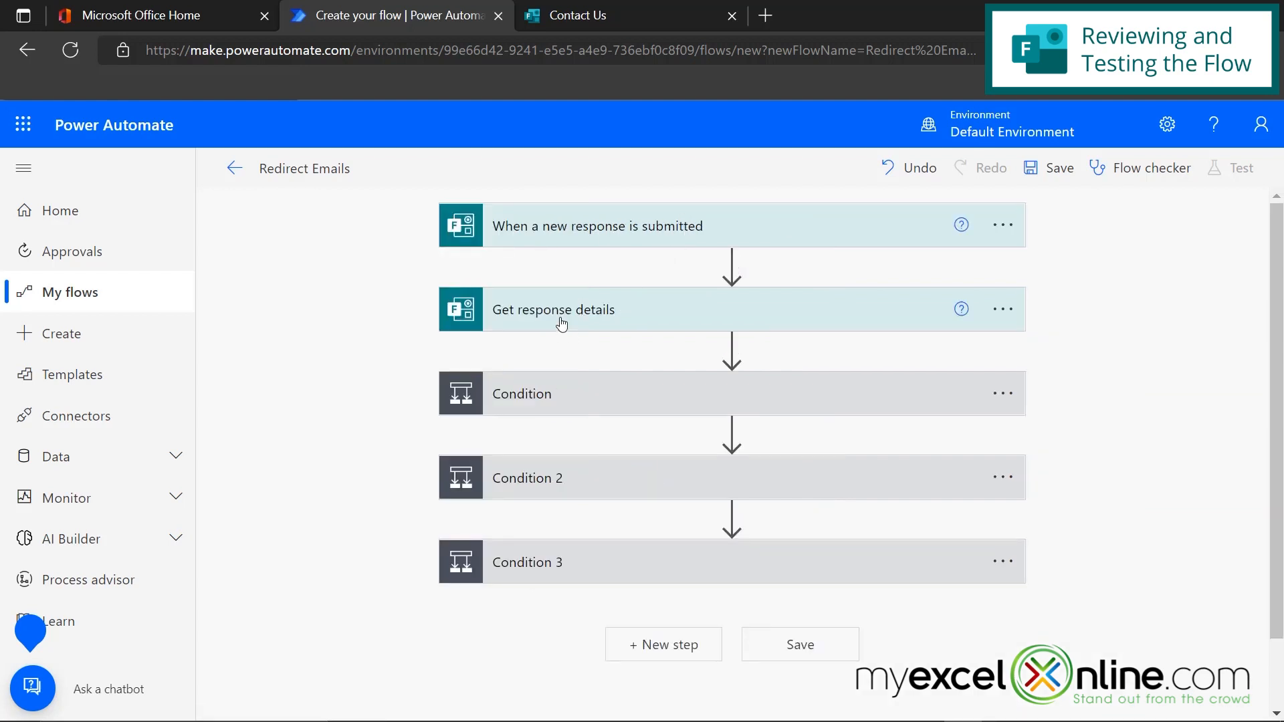
mouse_move(524, 405)
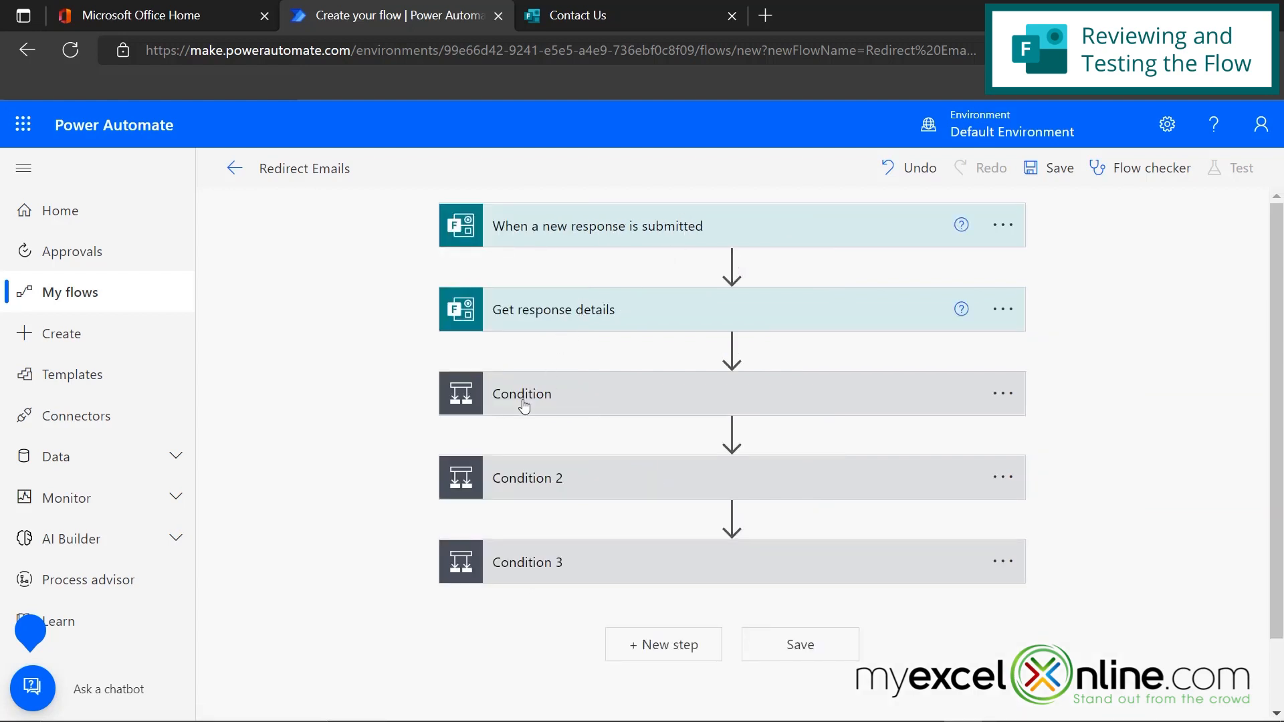
mouse_move(536, 409)
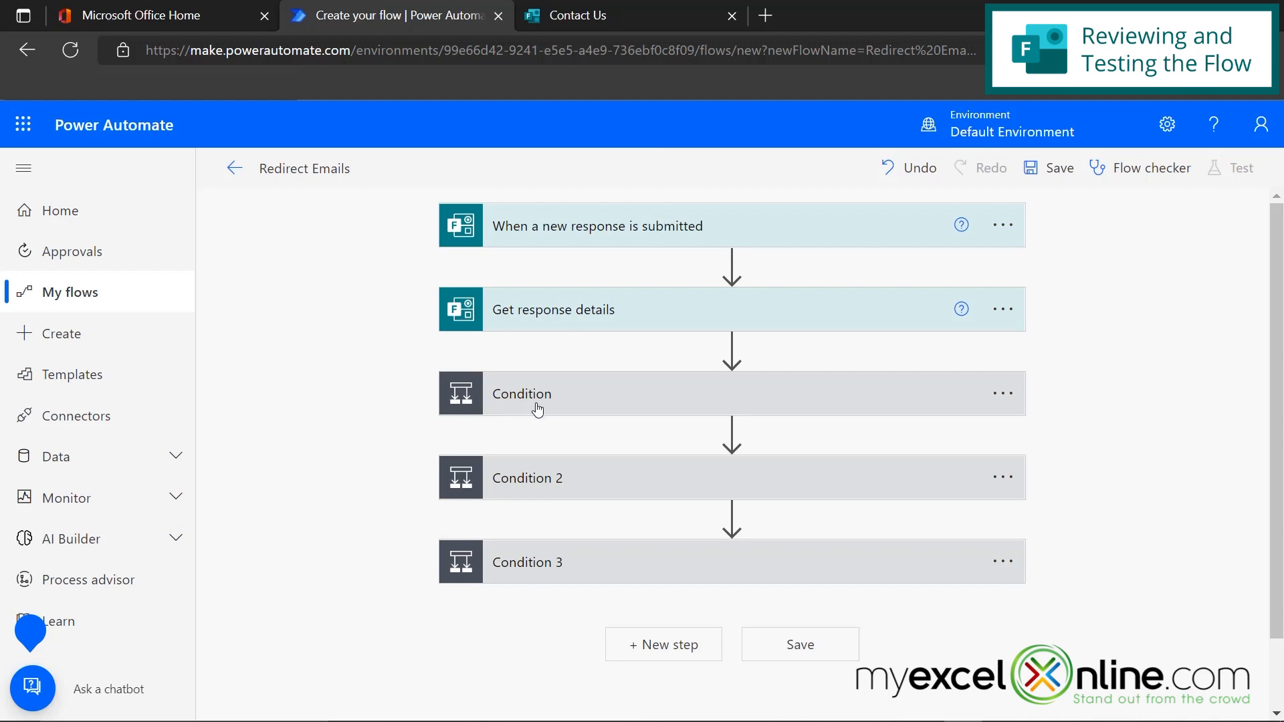
mouse_move(541, 488)
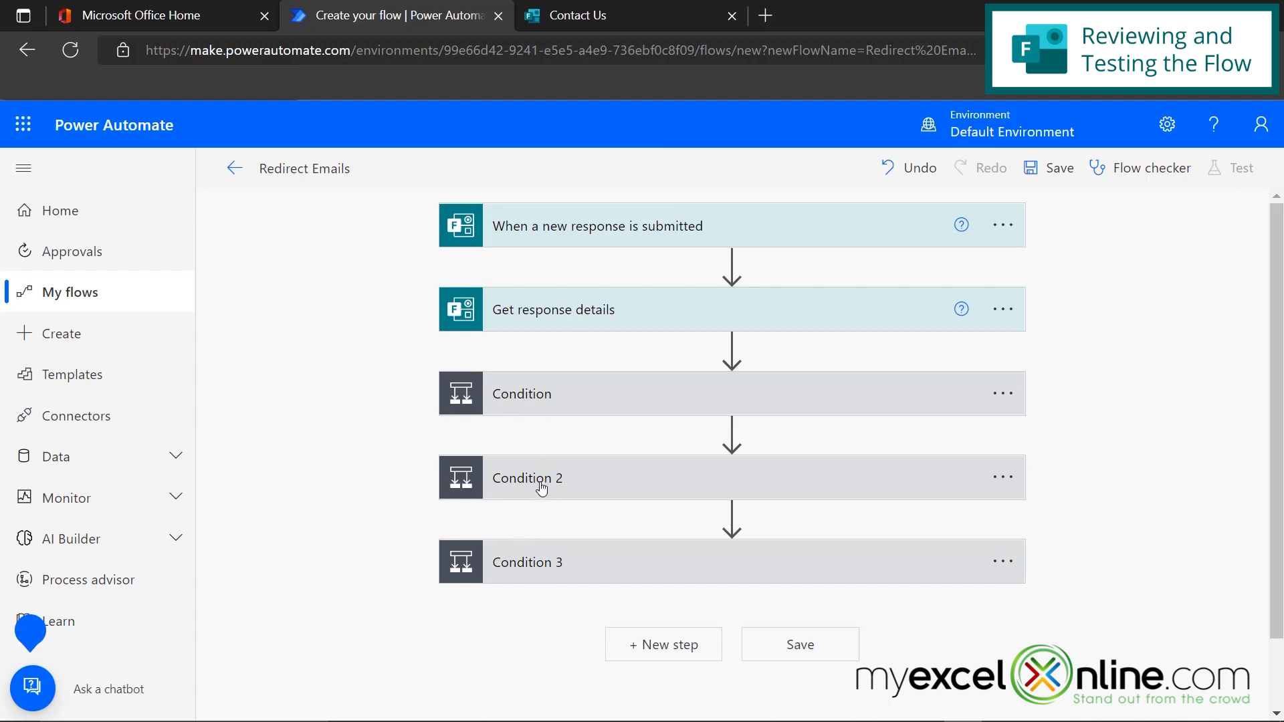
mouse_move(524, 487)
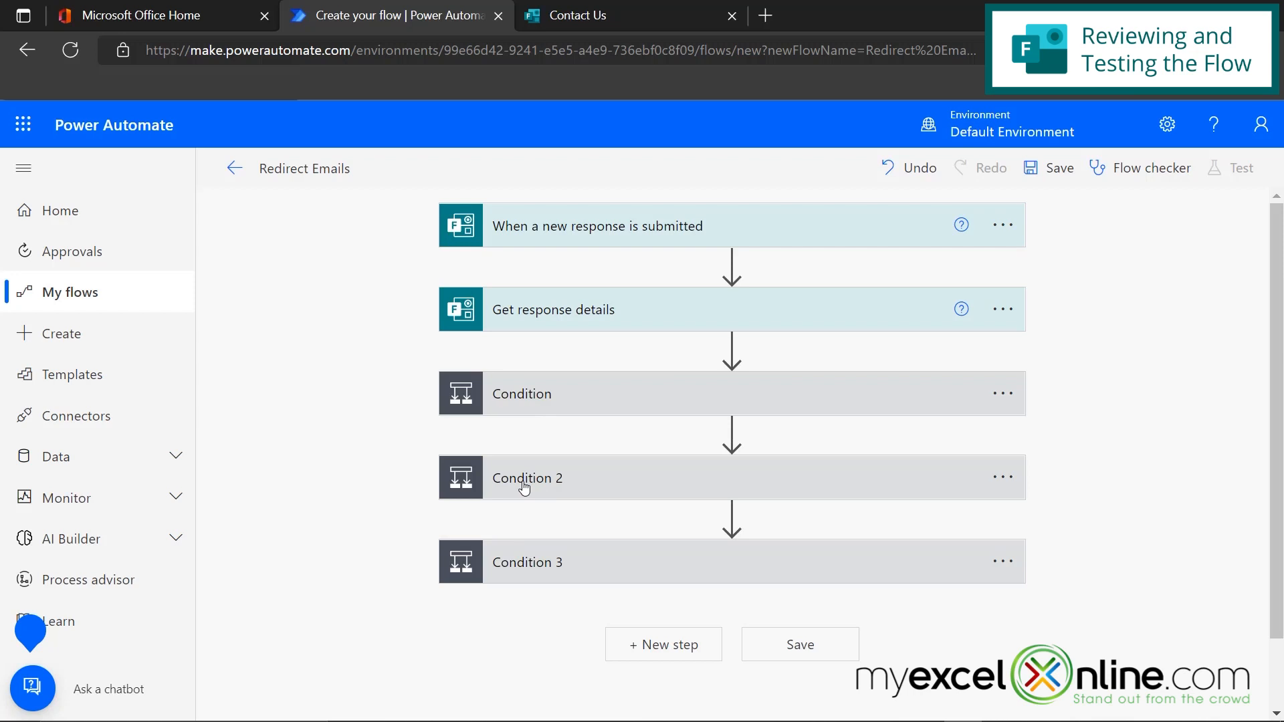
mouse_move(537, 487)
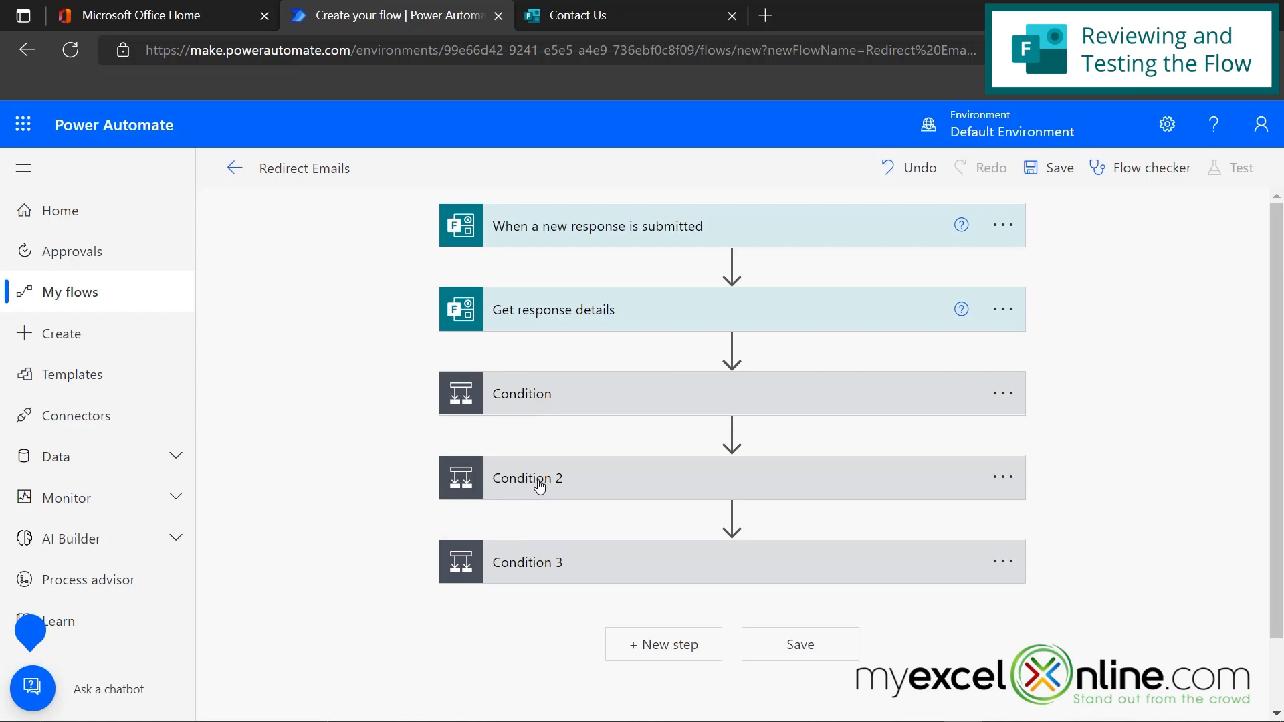
mouse_move(511, 571)
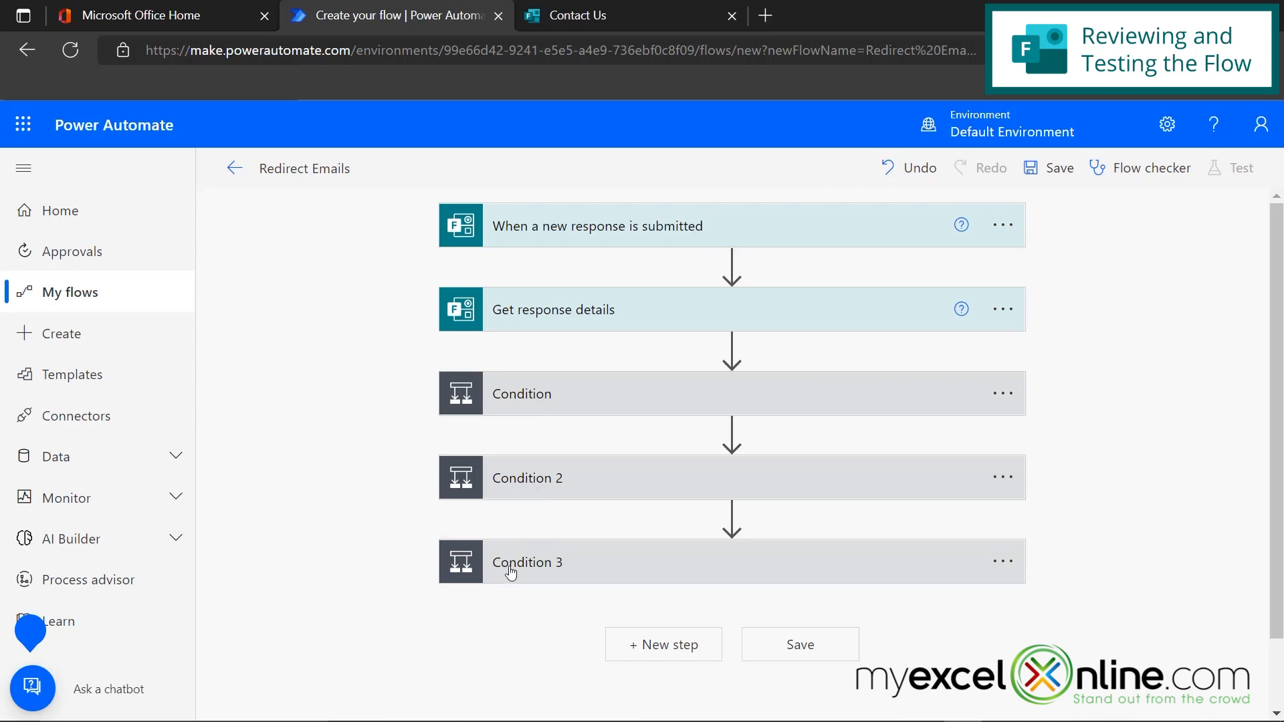
mouse_move(501, 575)
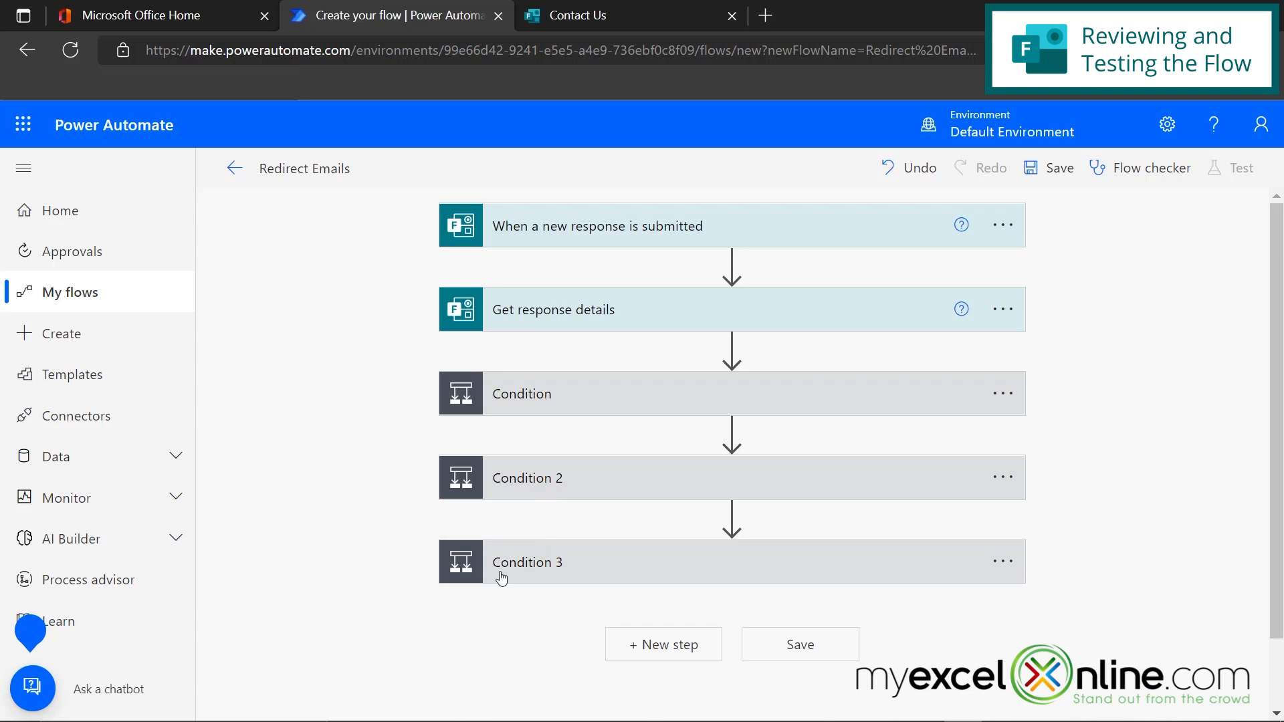
mouse_move(506, 622)
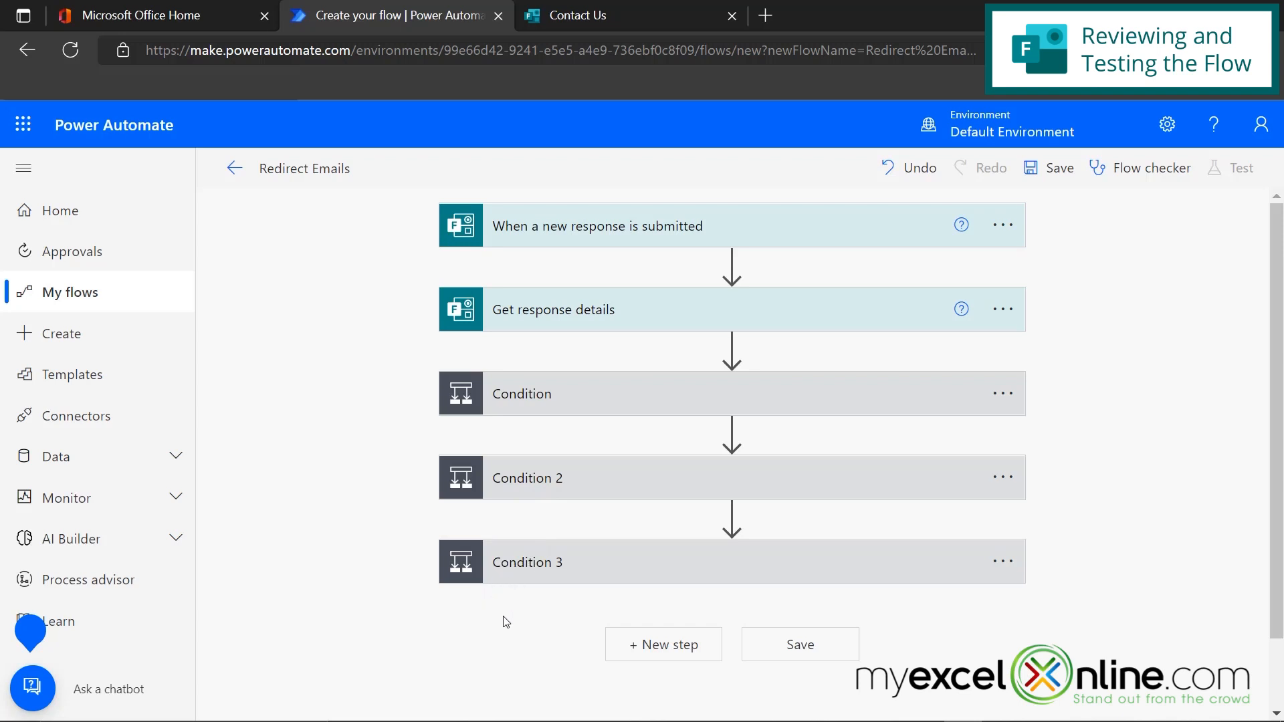
left_click(799, 644)
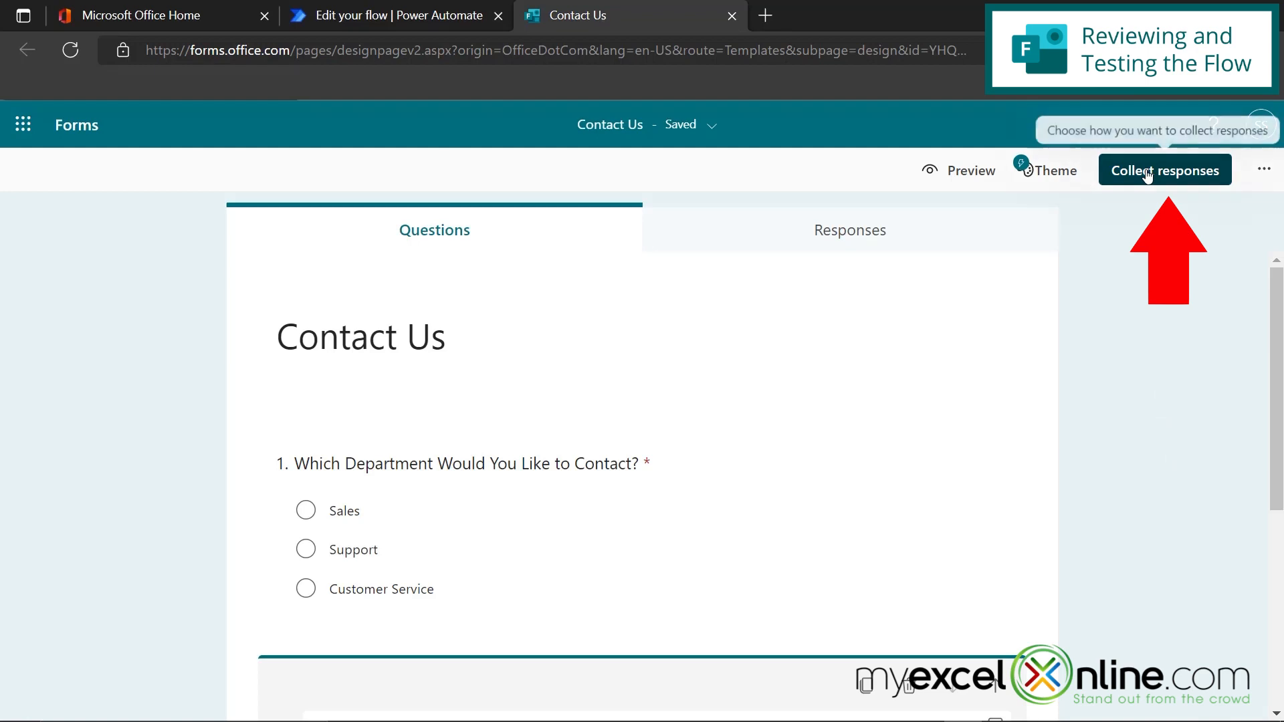
- Copy the Contact Us form's response link from Collect responses and go to the response page
left_click(1163, 170)
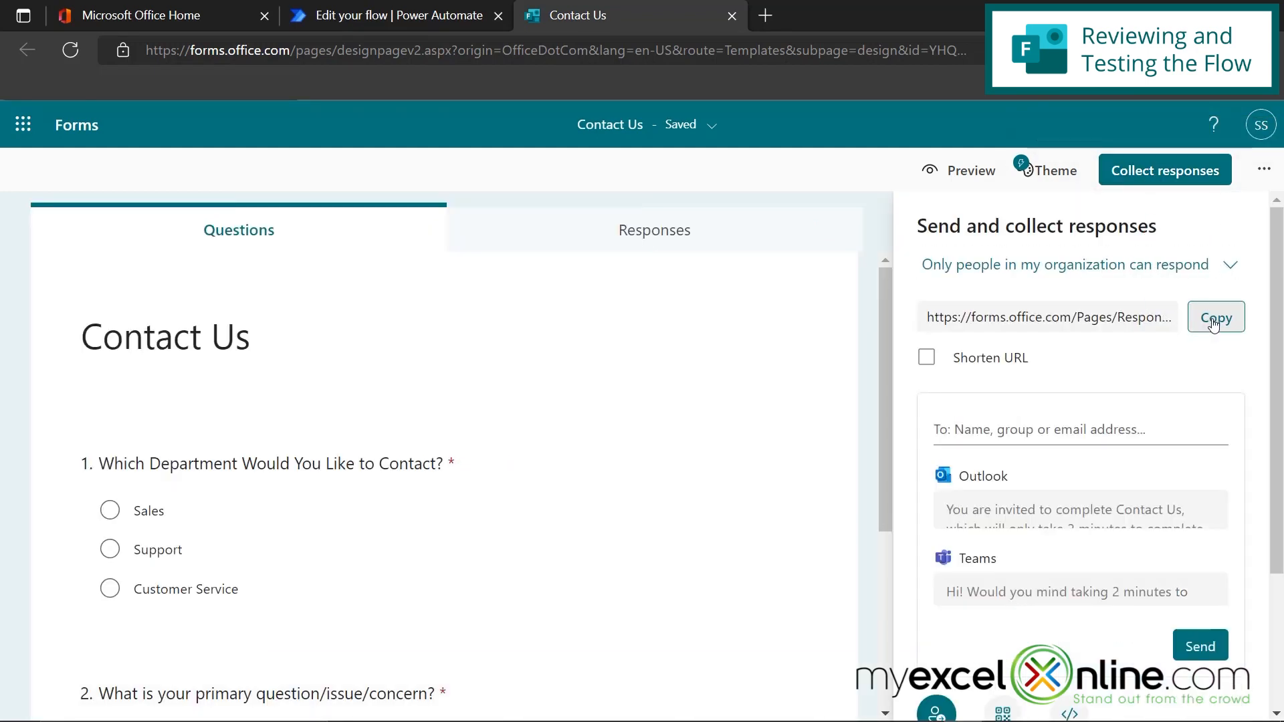
left_click(1214, 317)
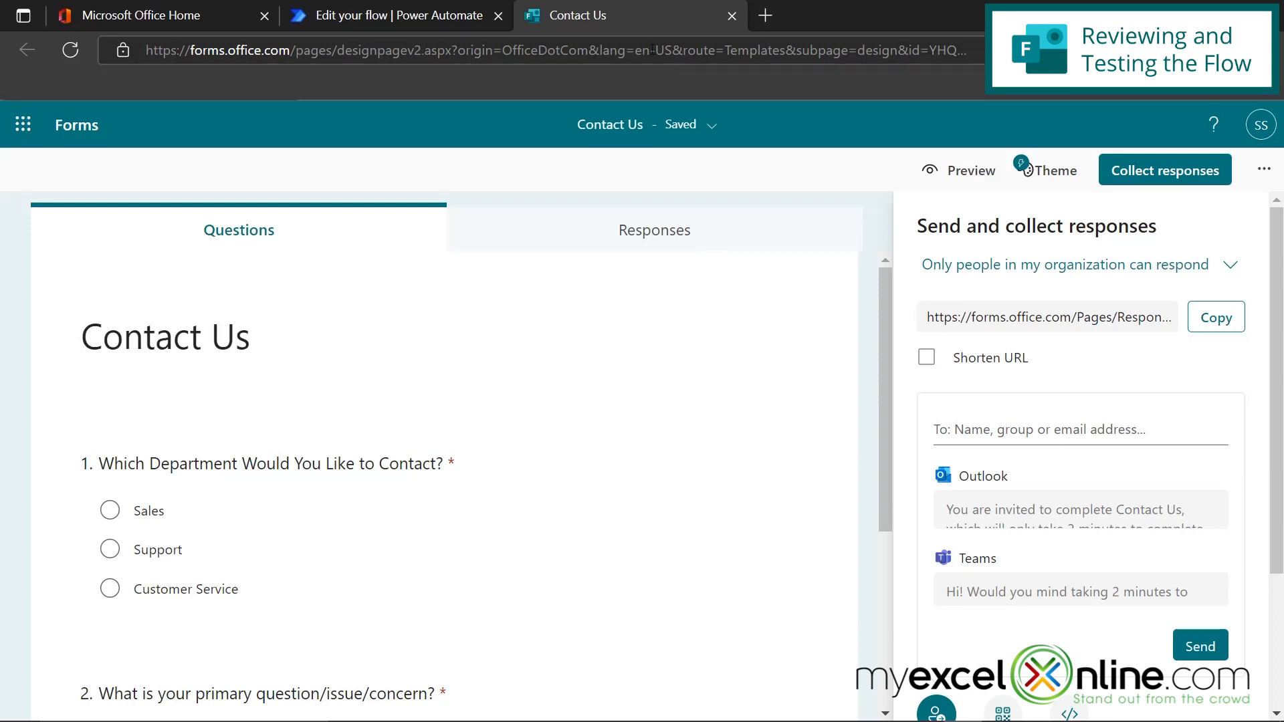
left_click(541, 49)
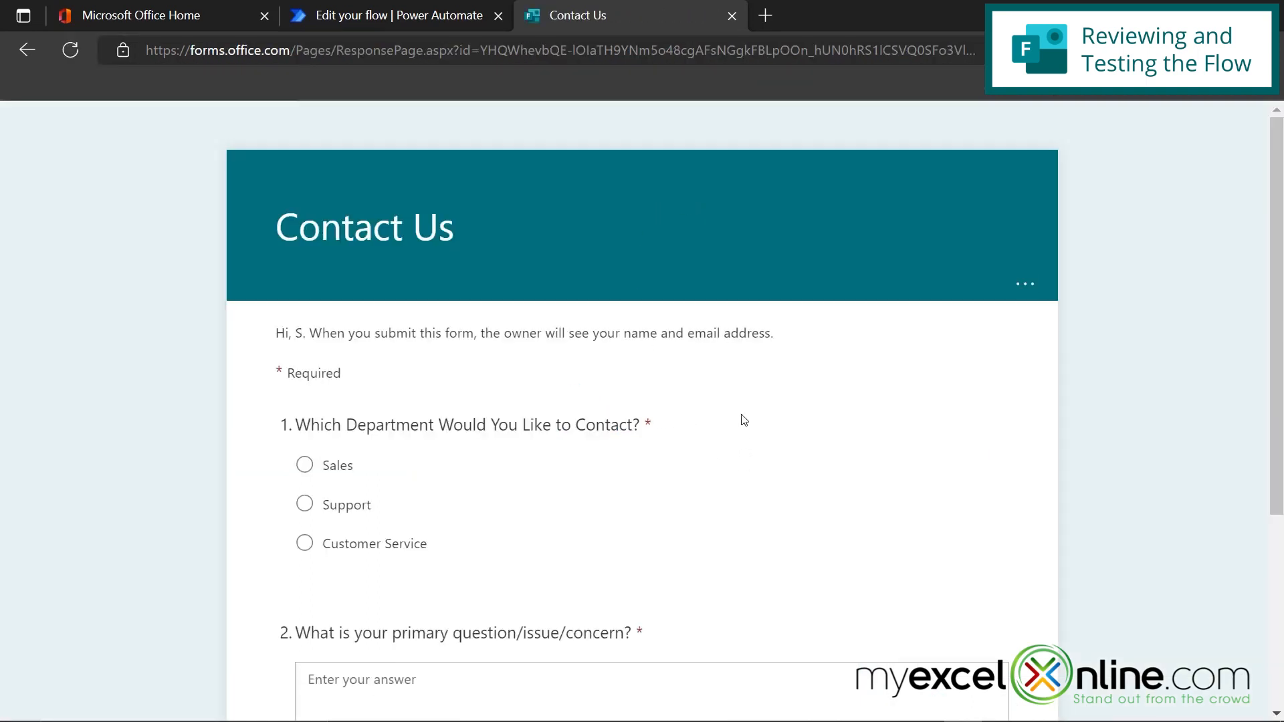
- Submit a Support response, then start another choosing Customer Service with text 'Customer'
left_click(305, 465)
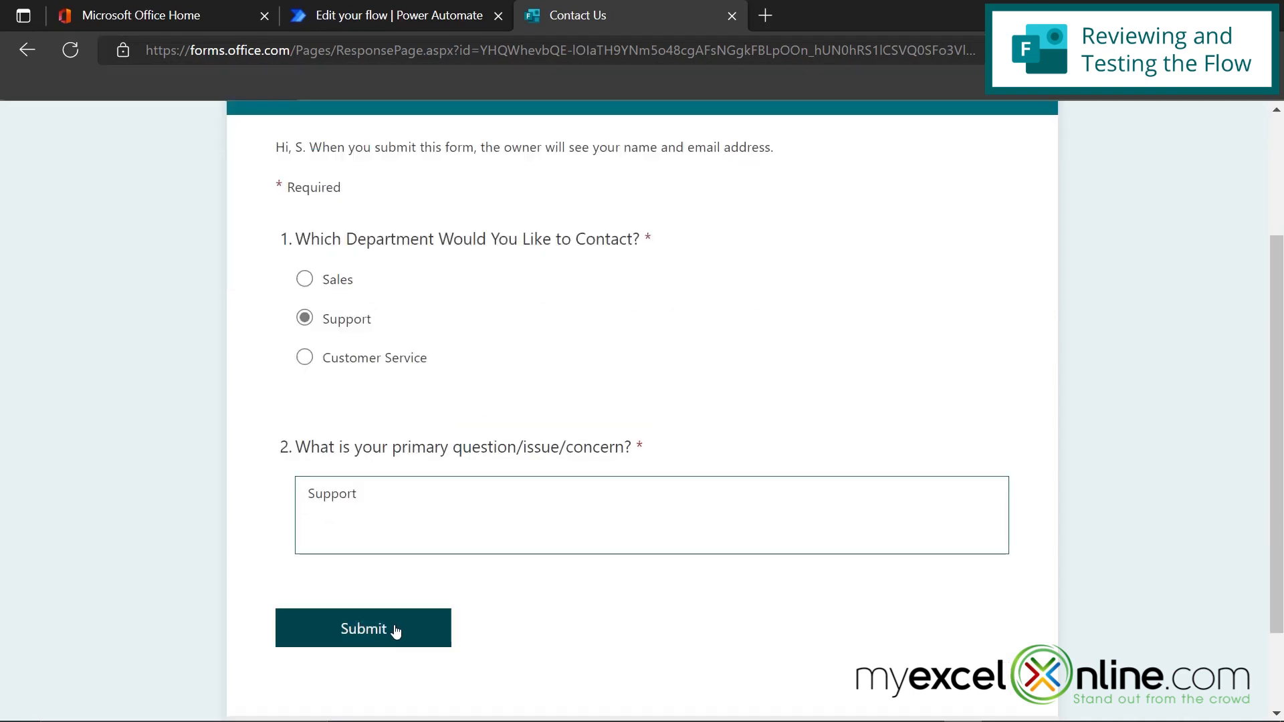
left_click(362, 628)
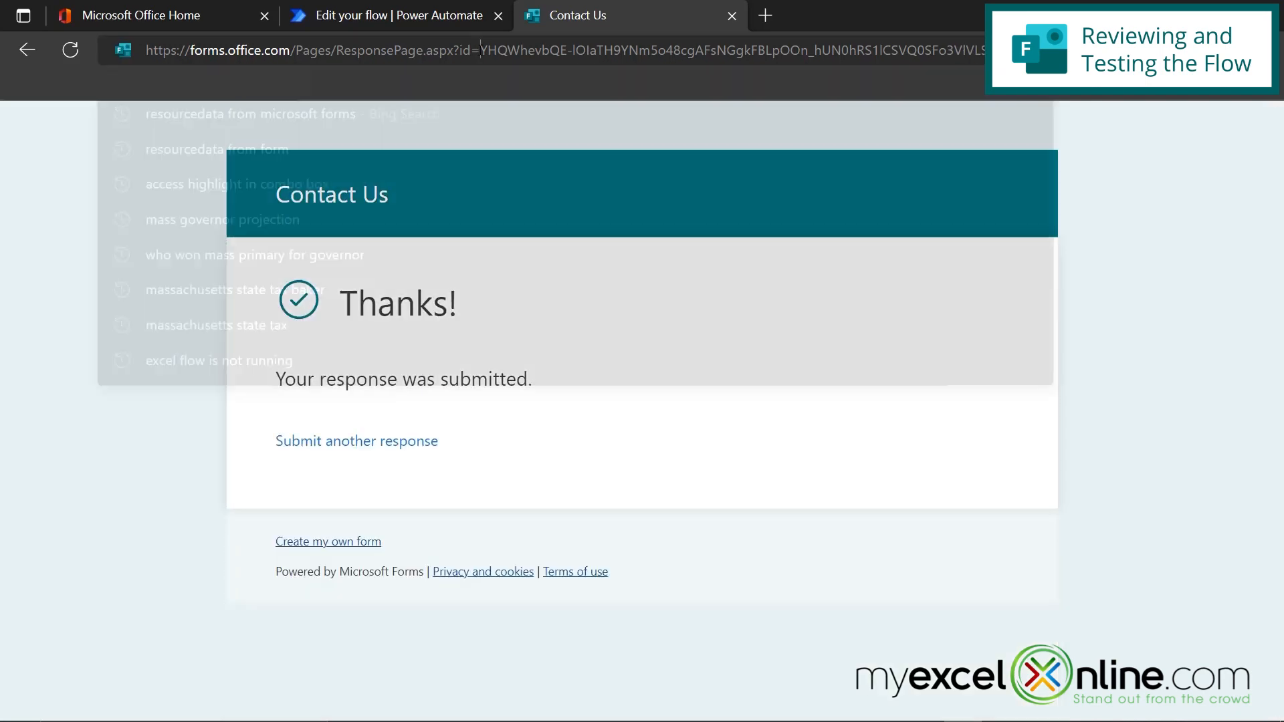
left_click(355, 440)
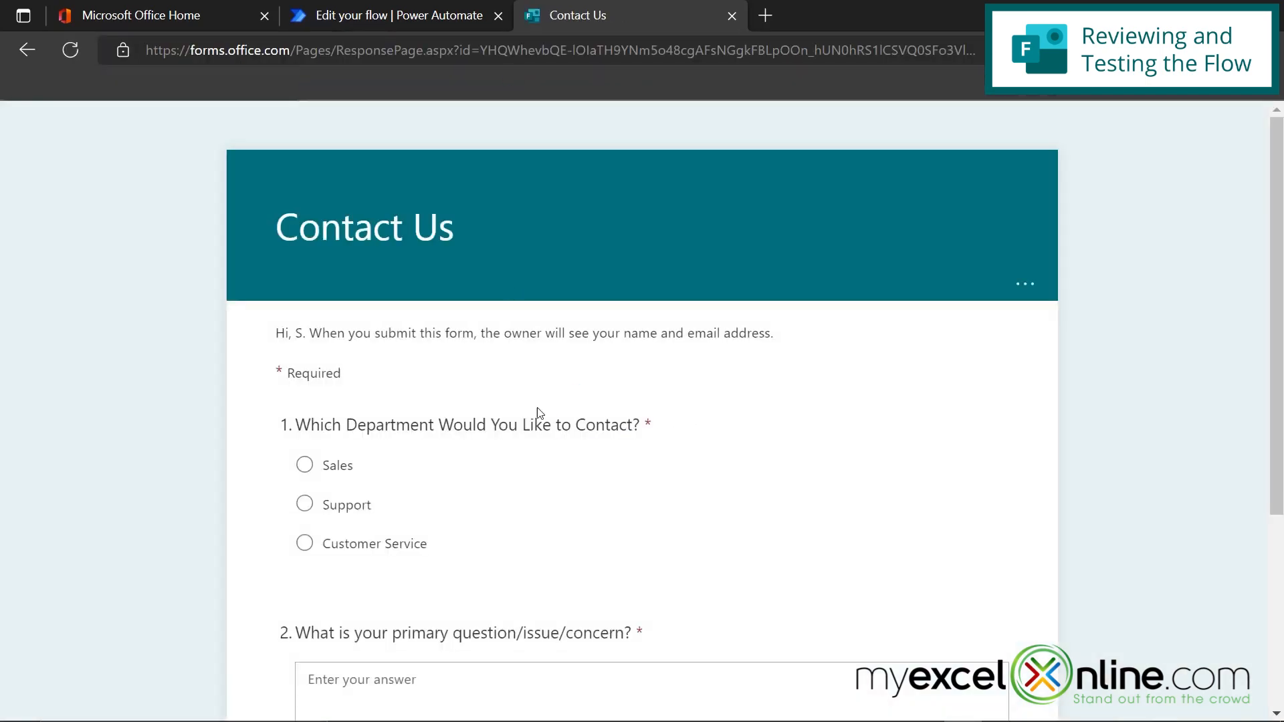
left_click(305, 543)
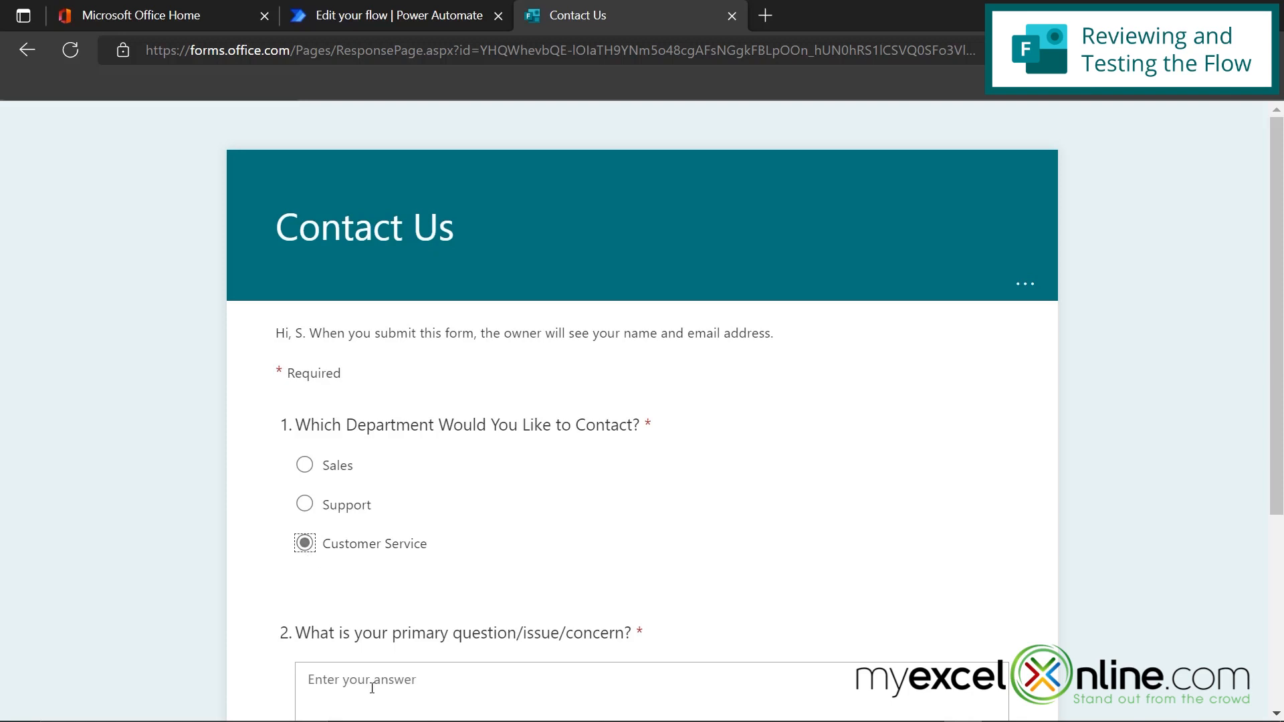
type("Customer")
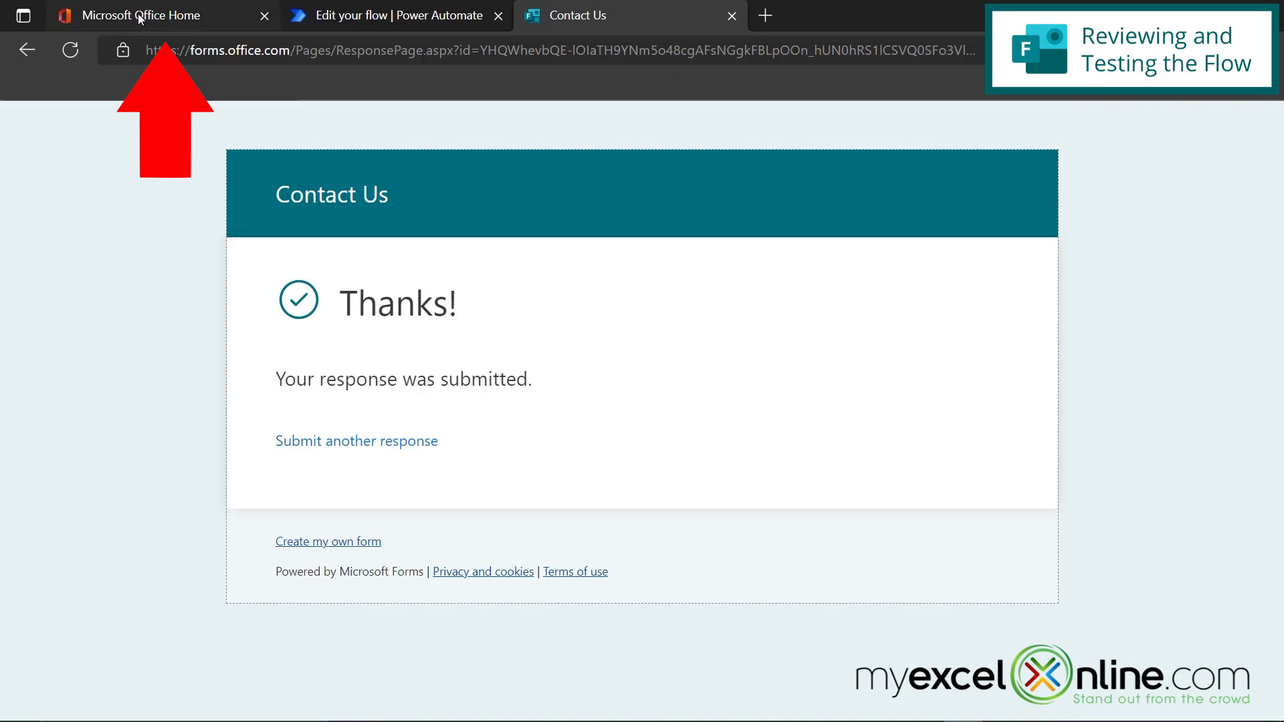
- Open Outlook from the Office home page to see the Sales, Support and Customer Service emails
left_click(155, 17)
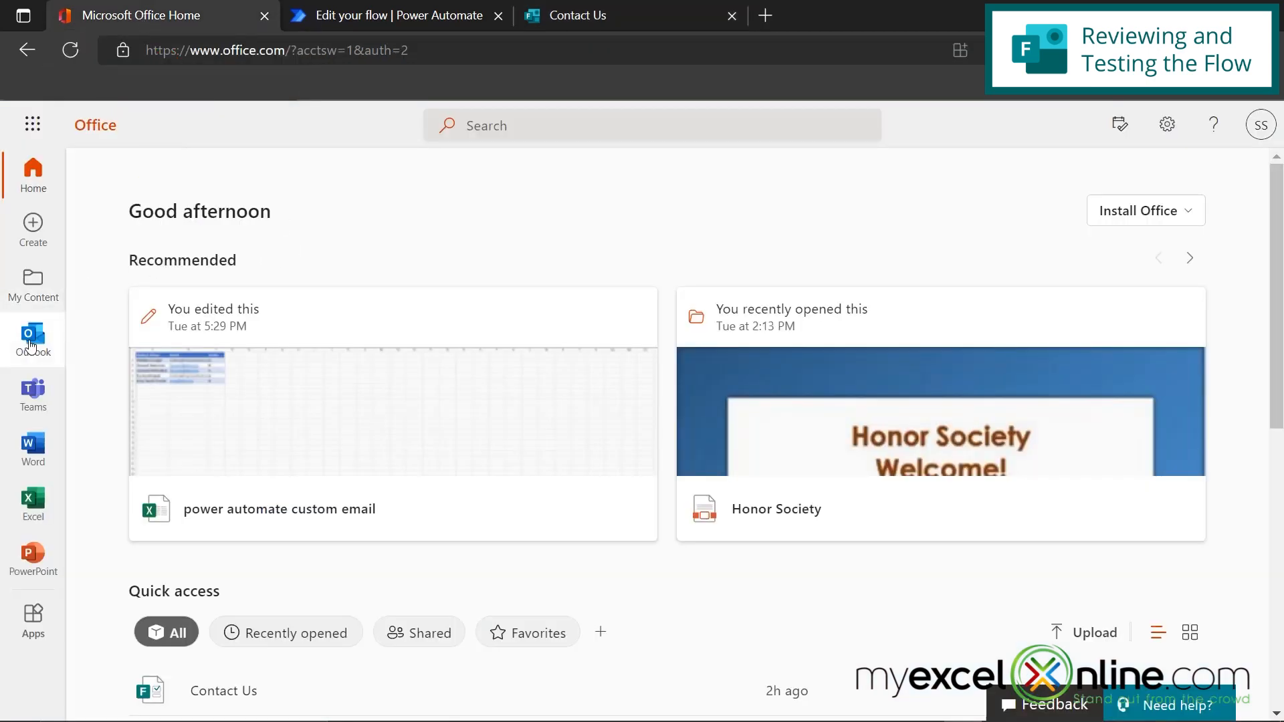
left_click(32, 336)
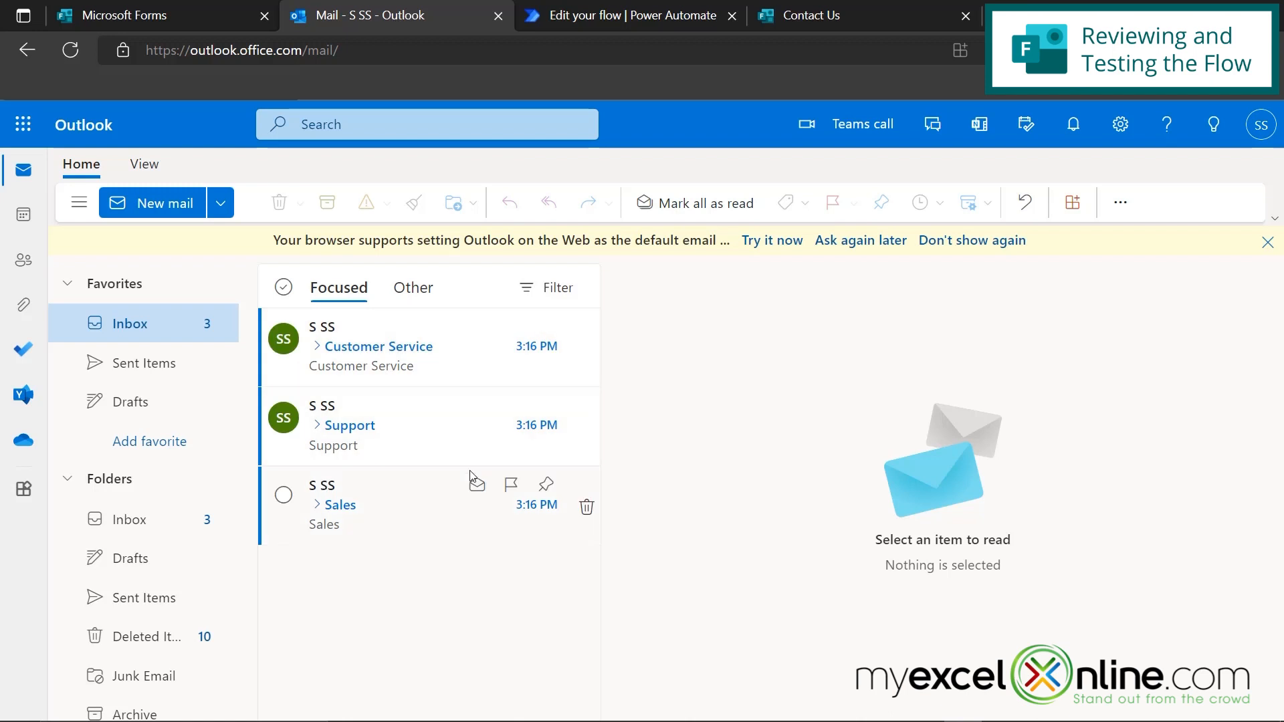
mouse_move(565, 652)
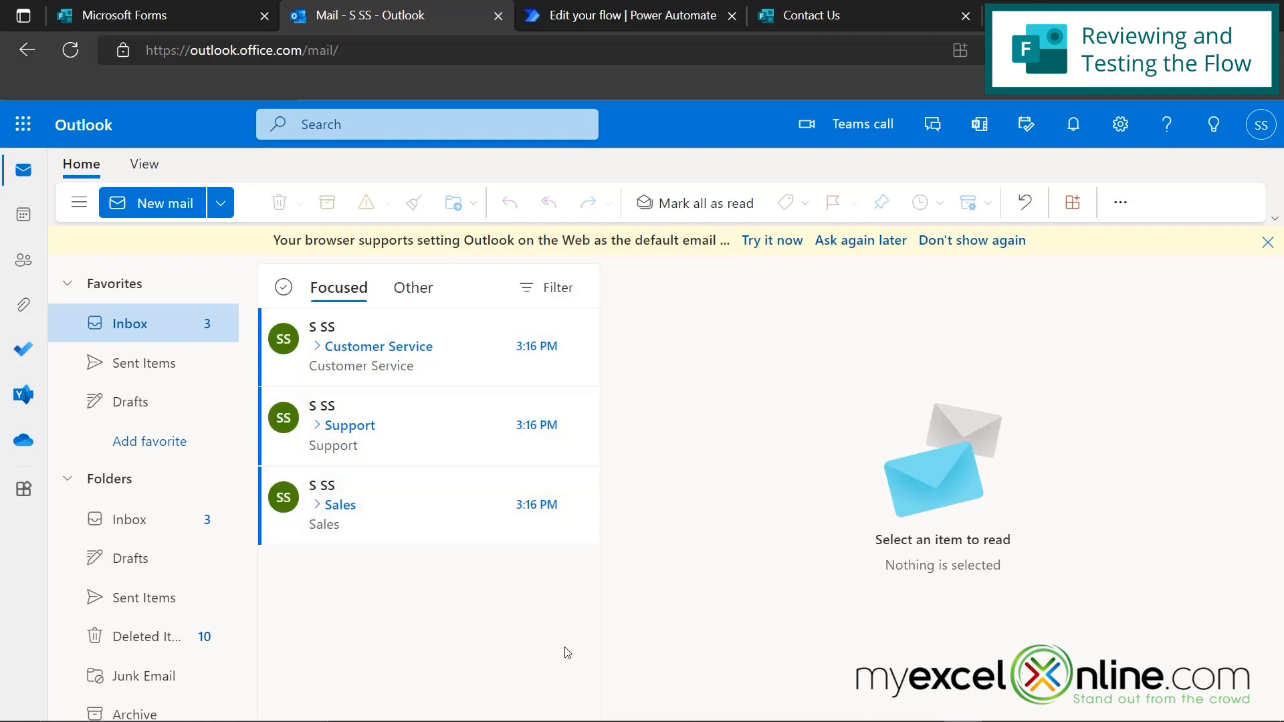